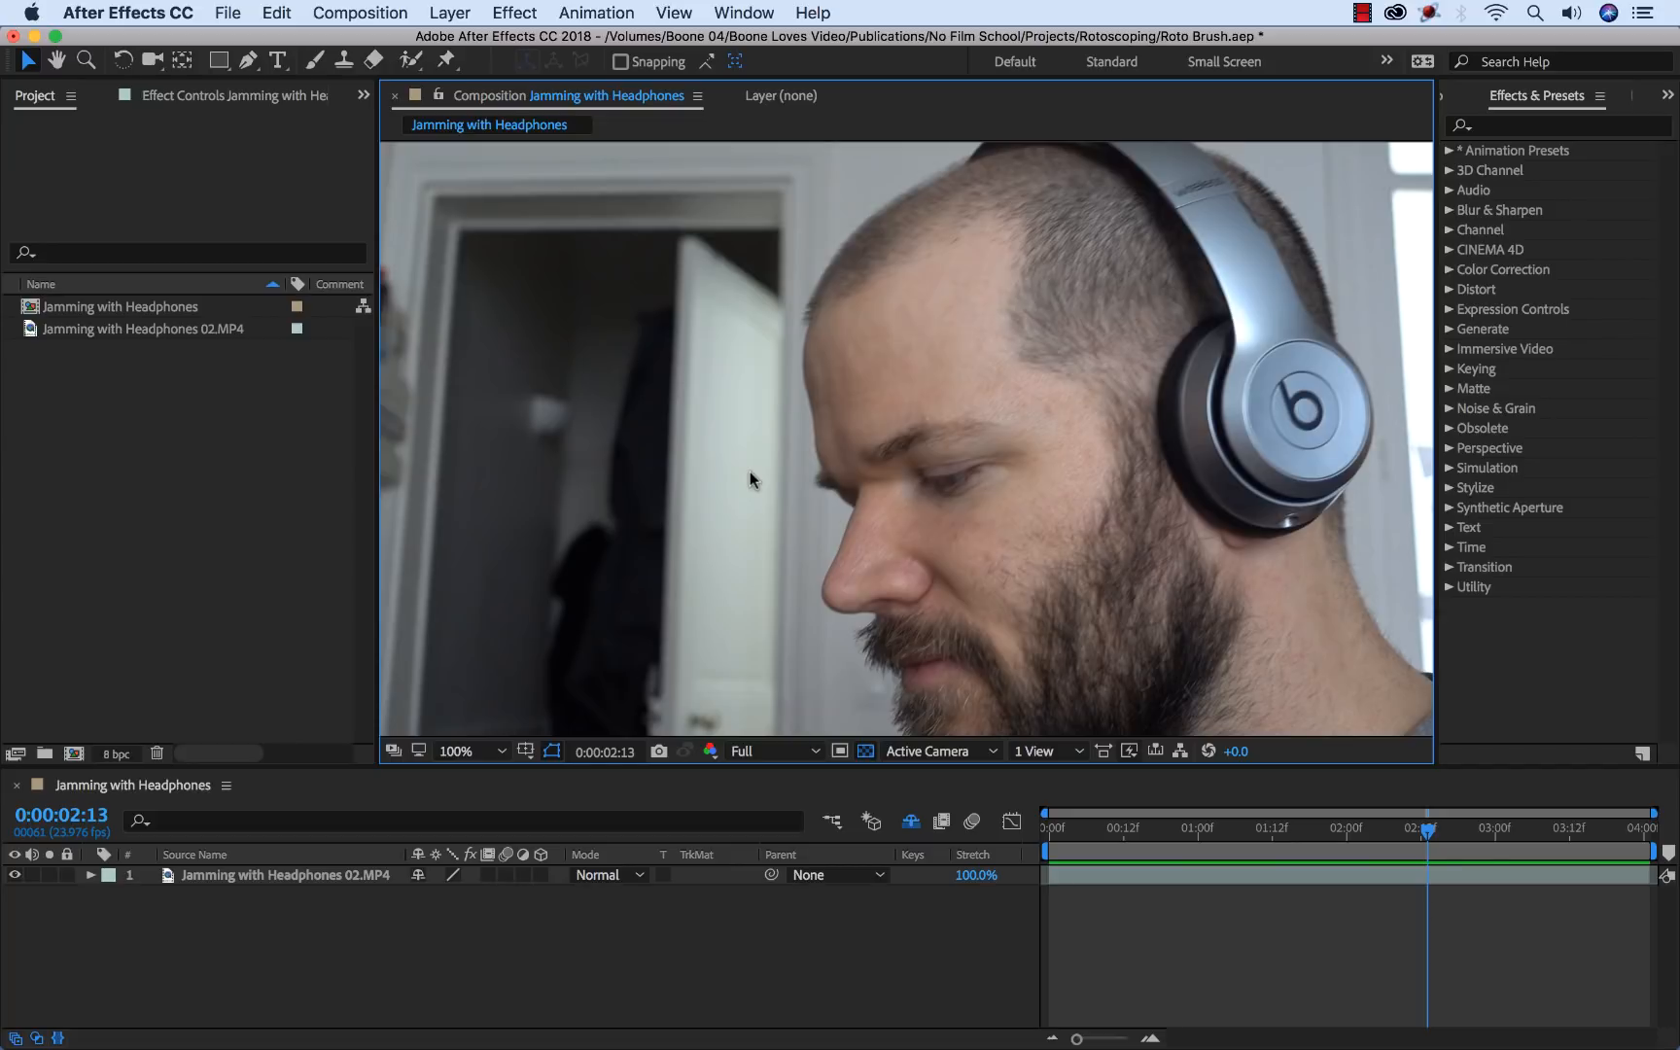
mouse_move(778, 354)
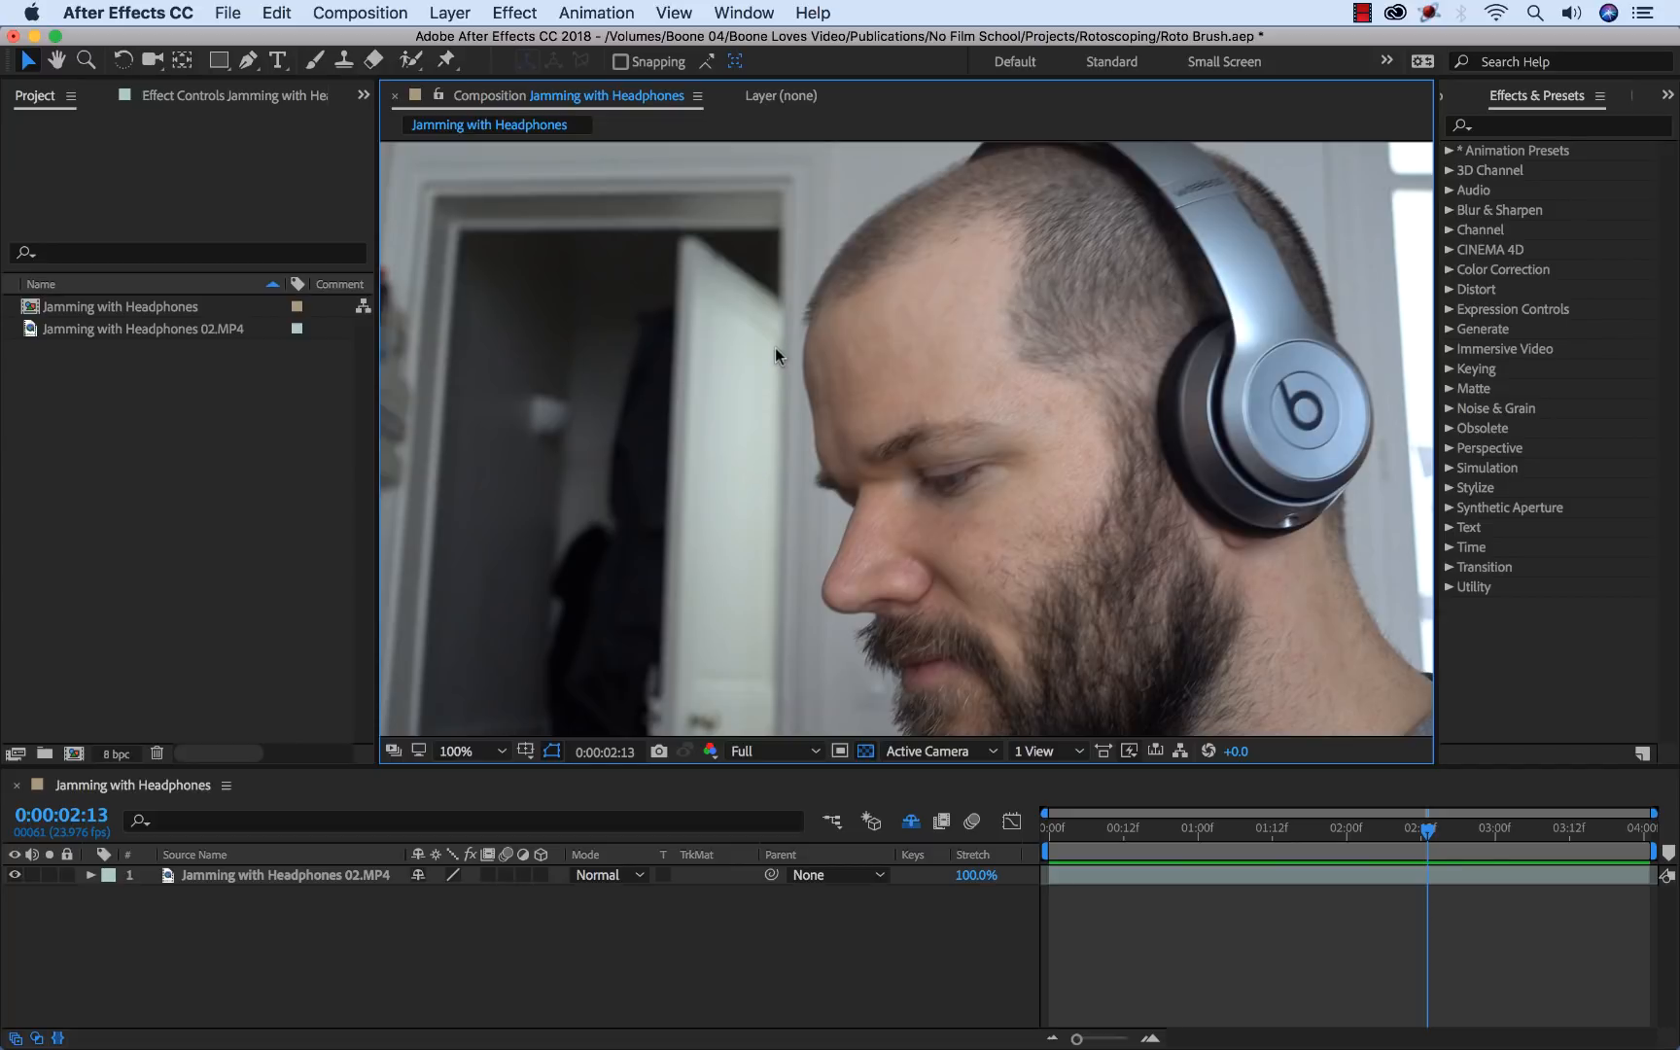
mouse_move(886, 267)
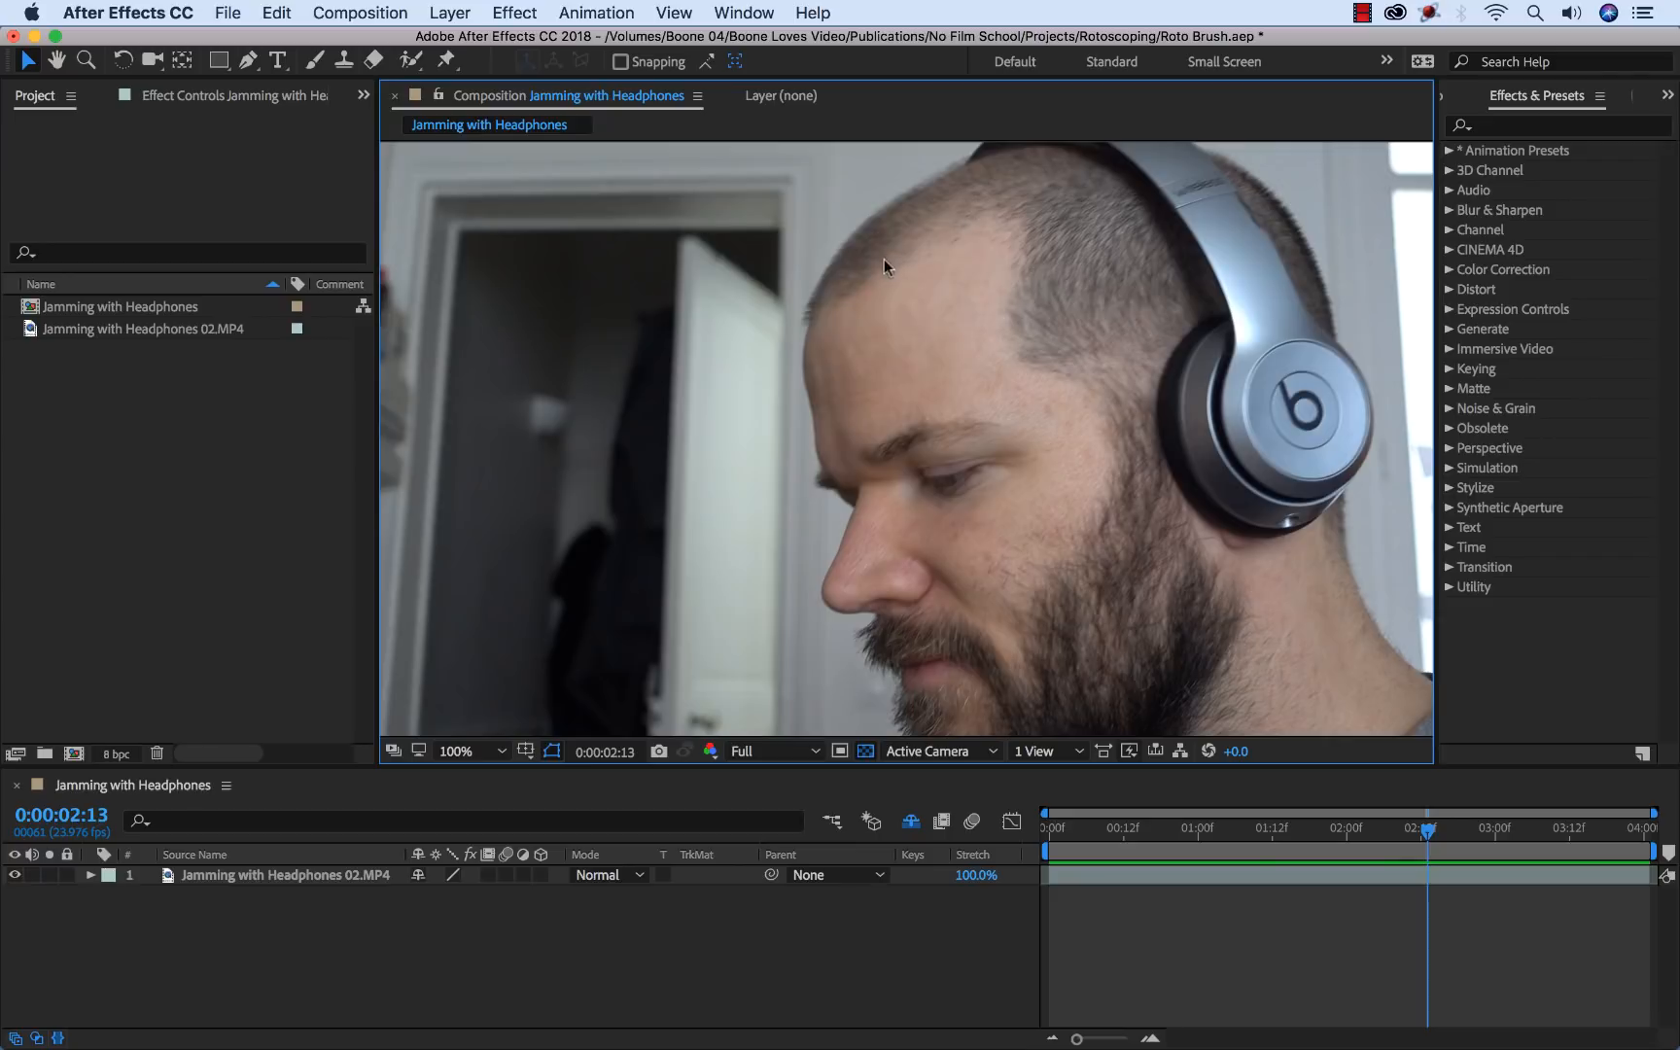
mouse_move(836, 627)
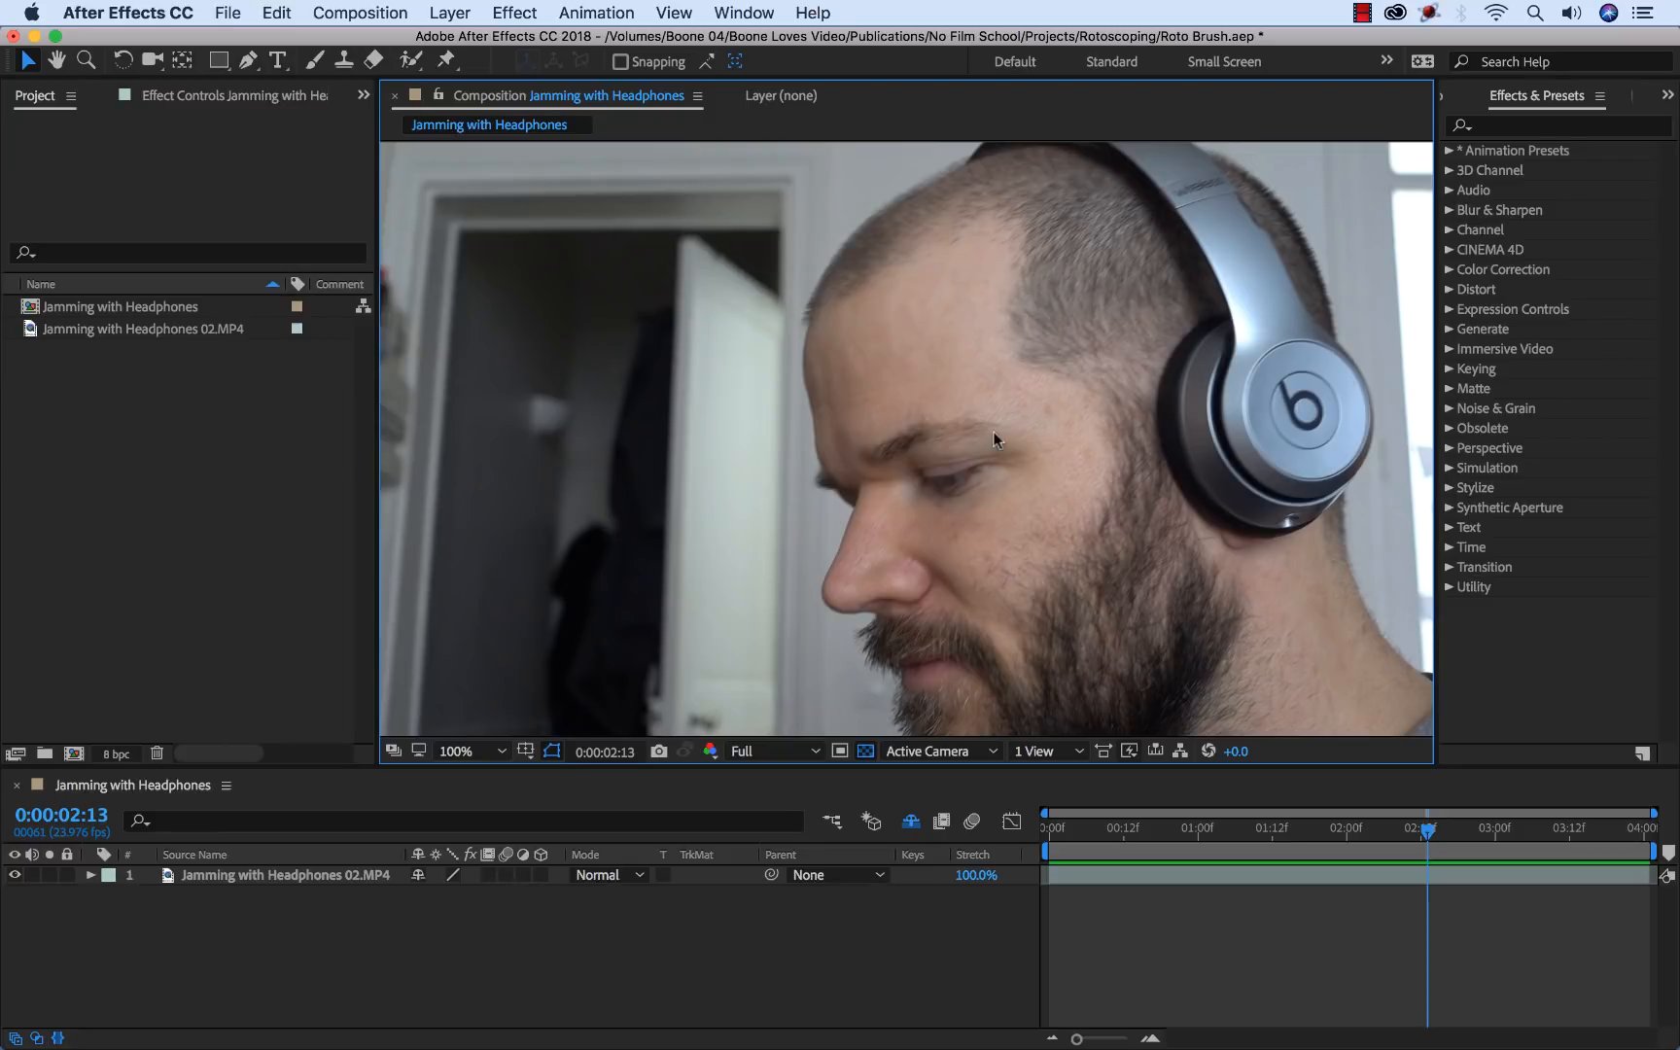
Step: Zoom out to the whole frame and pick the Roto Brush tool from its tool group
click(459, 751)
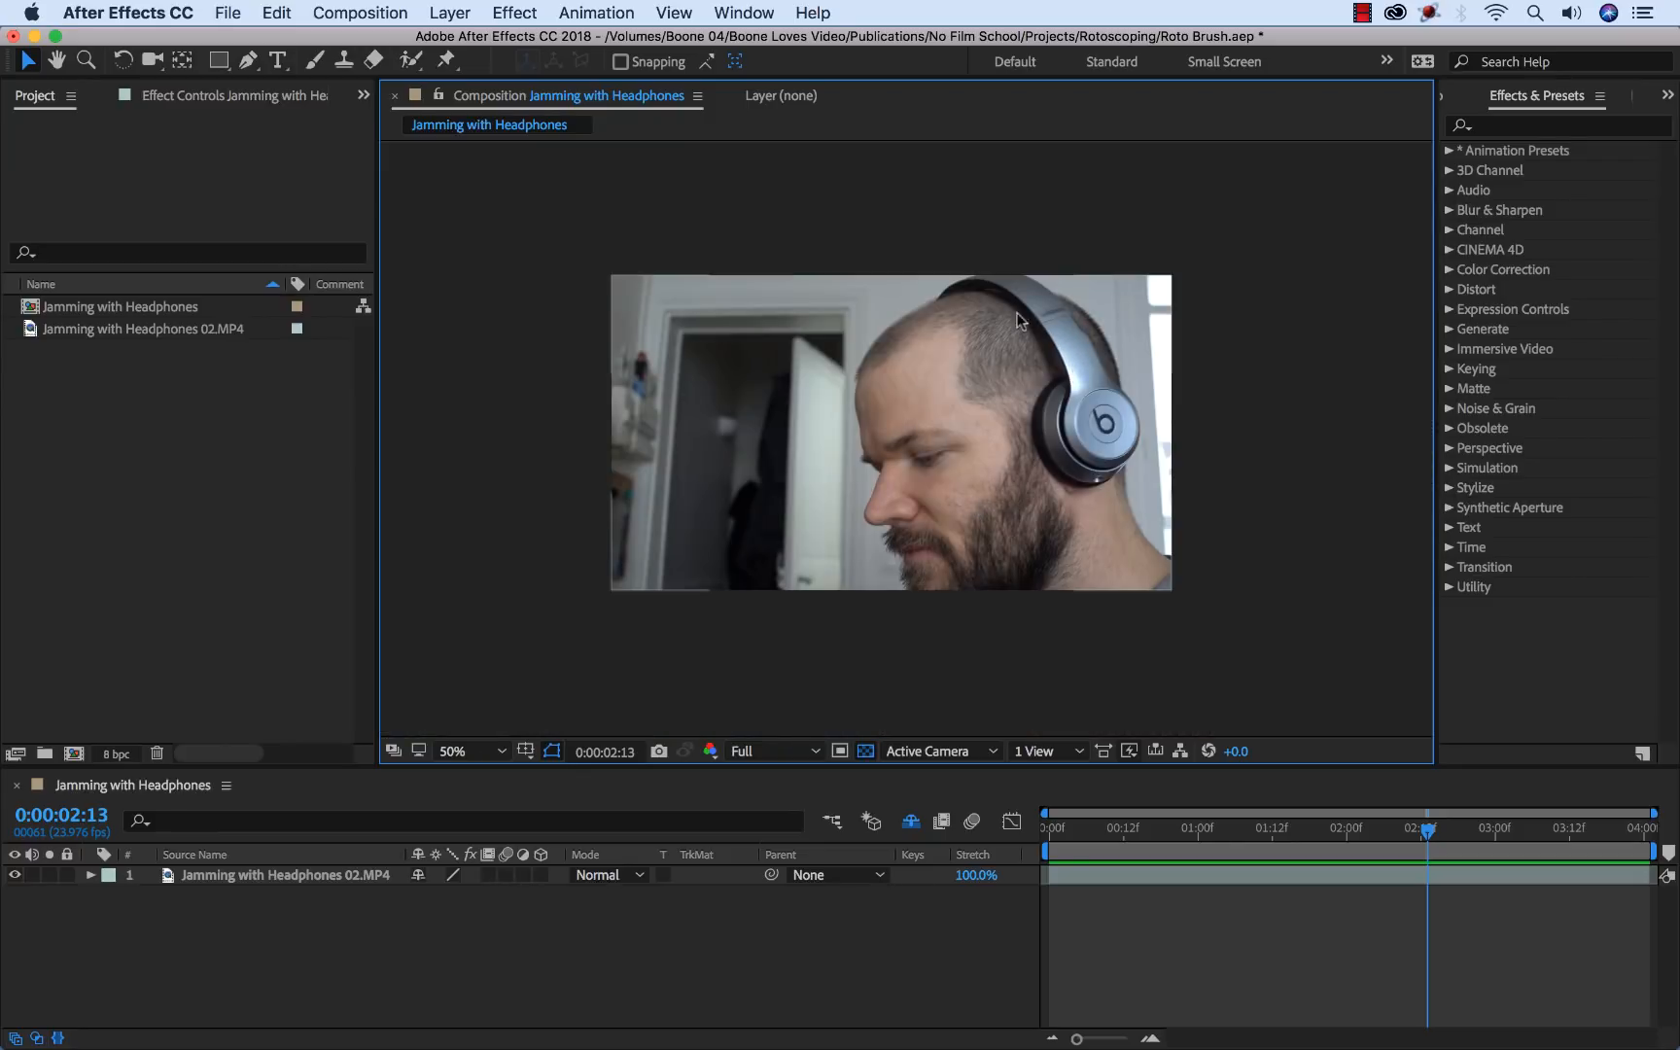
mouse_move(928, 545)
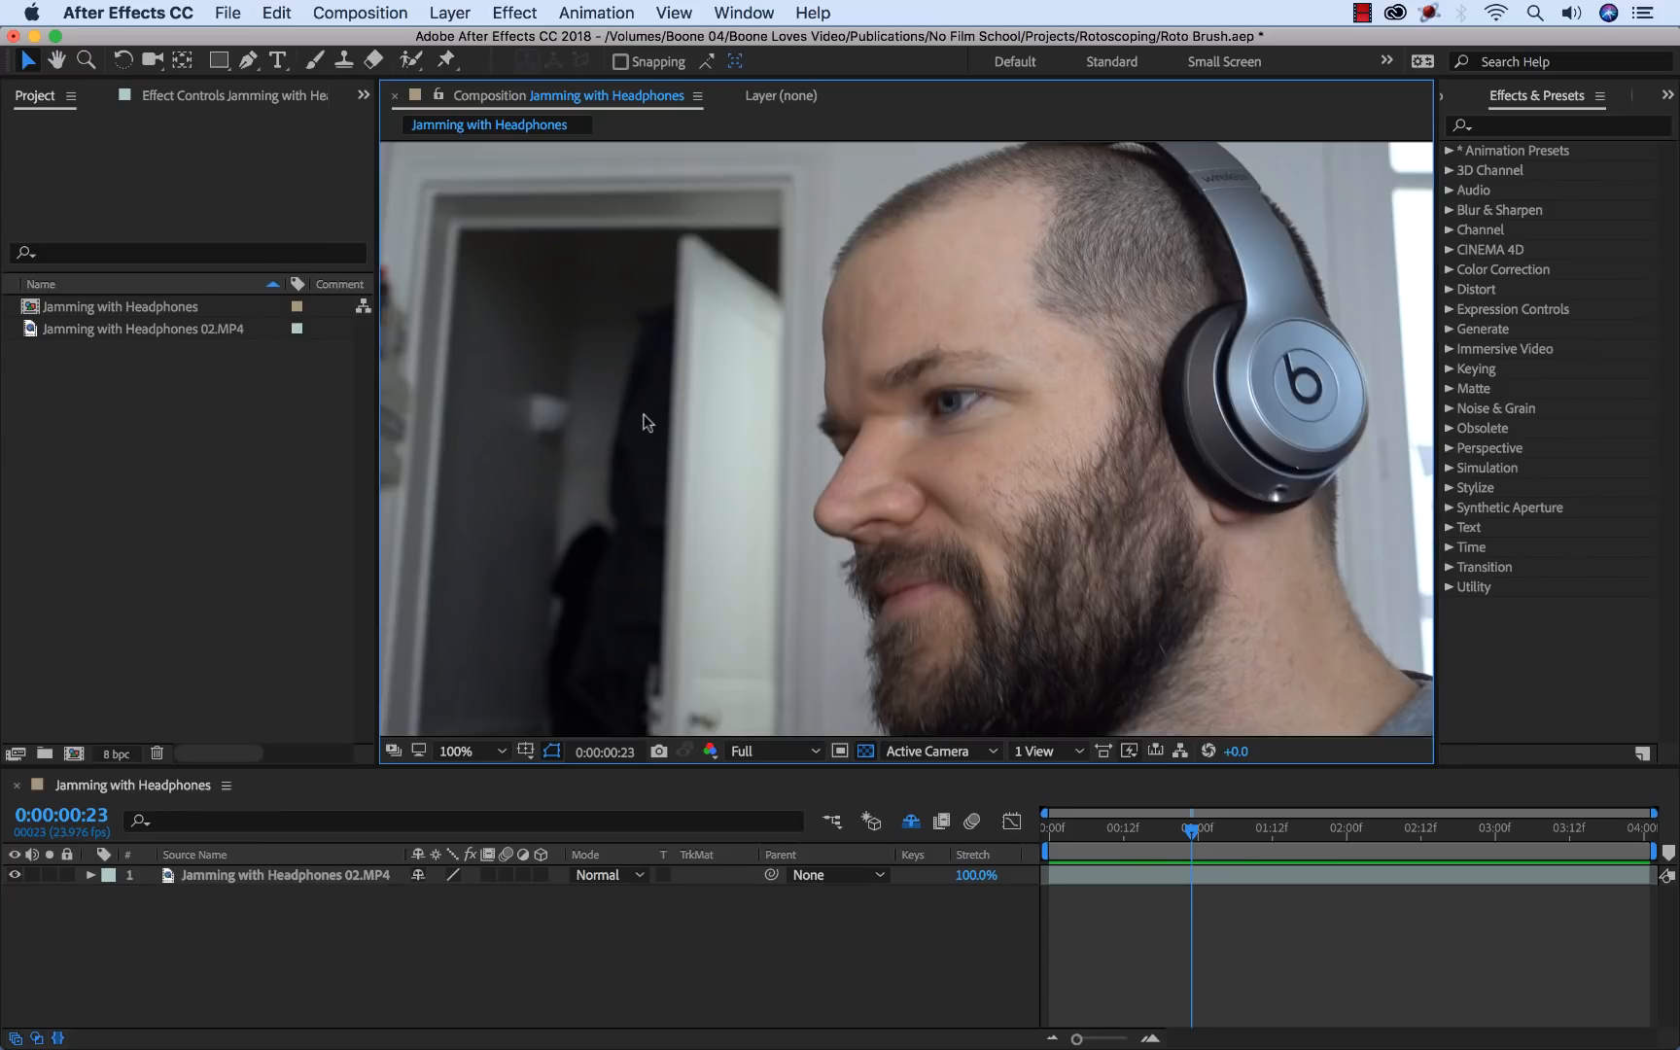
mouse_move(1163, 261)
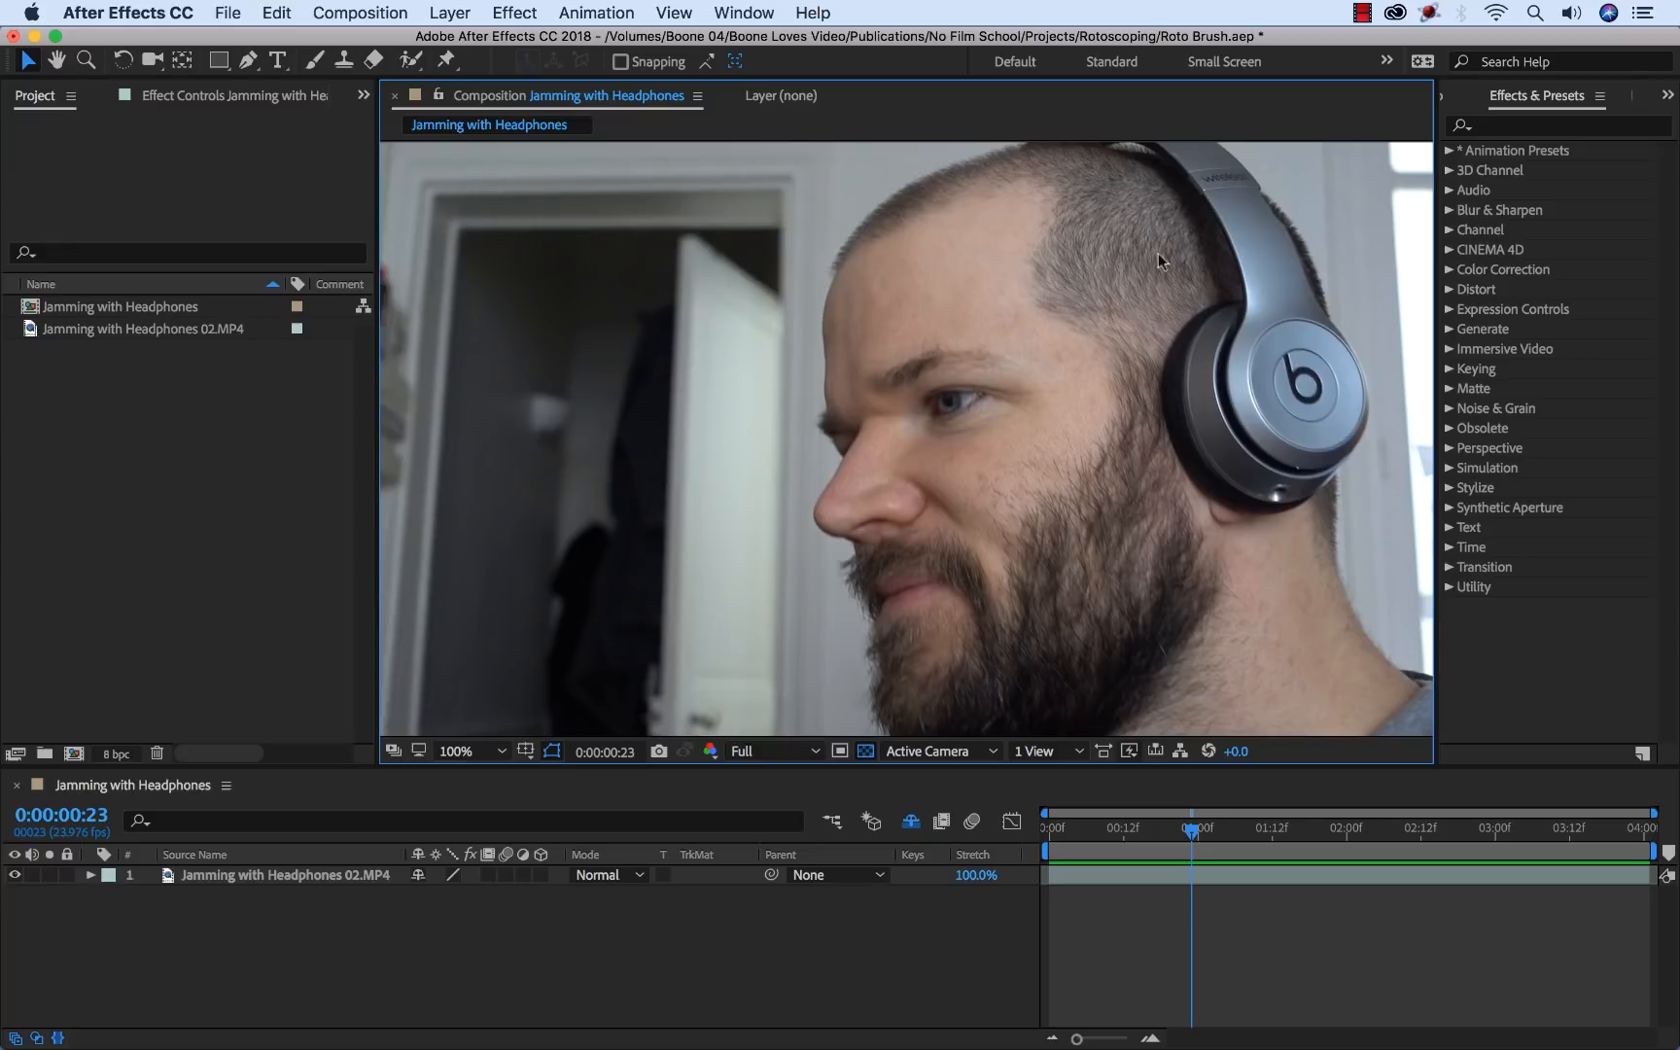
mouse_move(1005, 408)
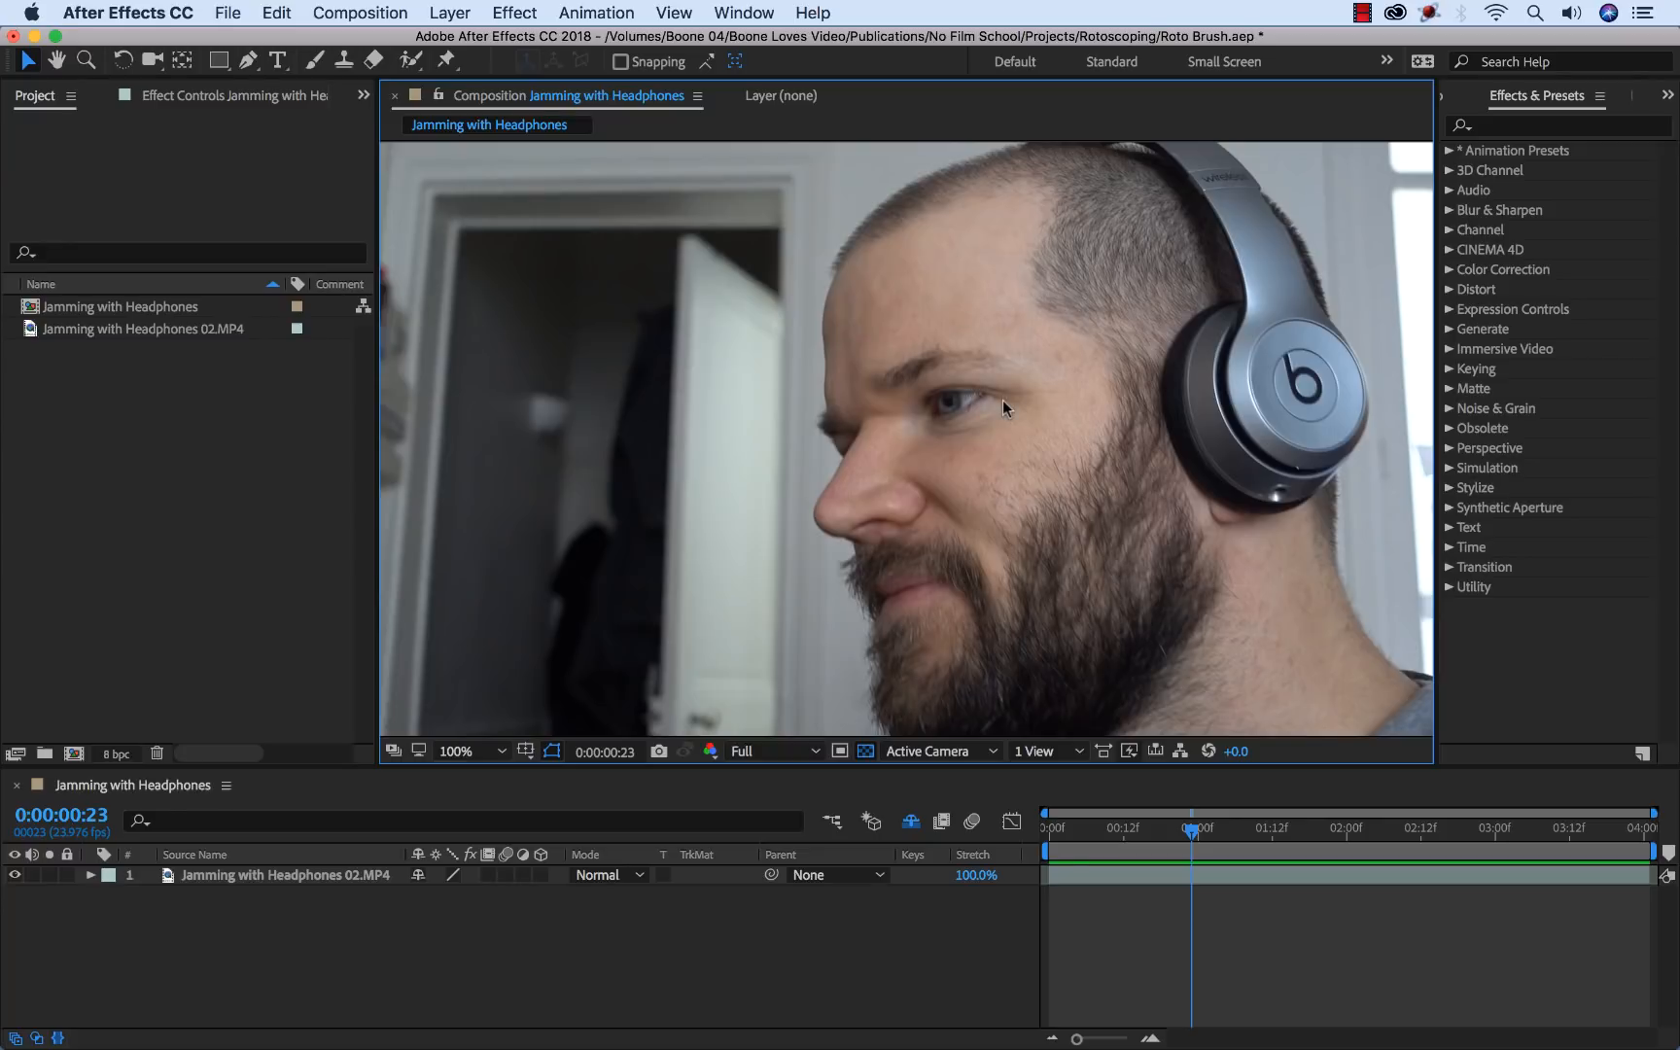
mouse_move(998, 352)
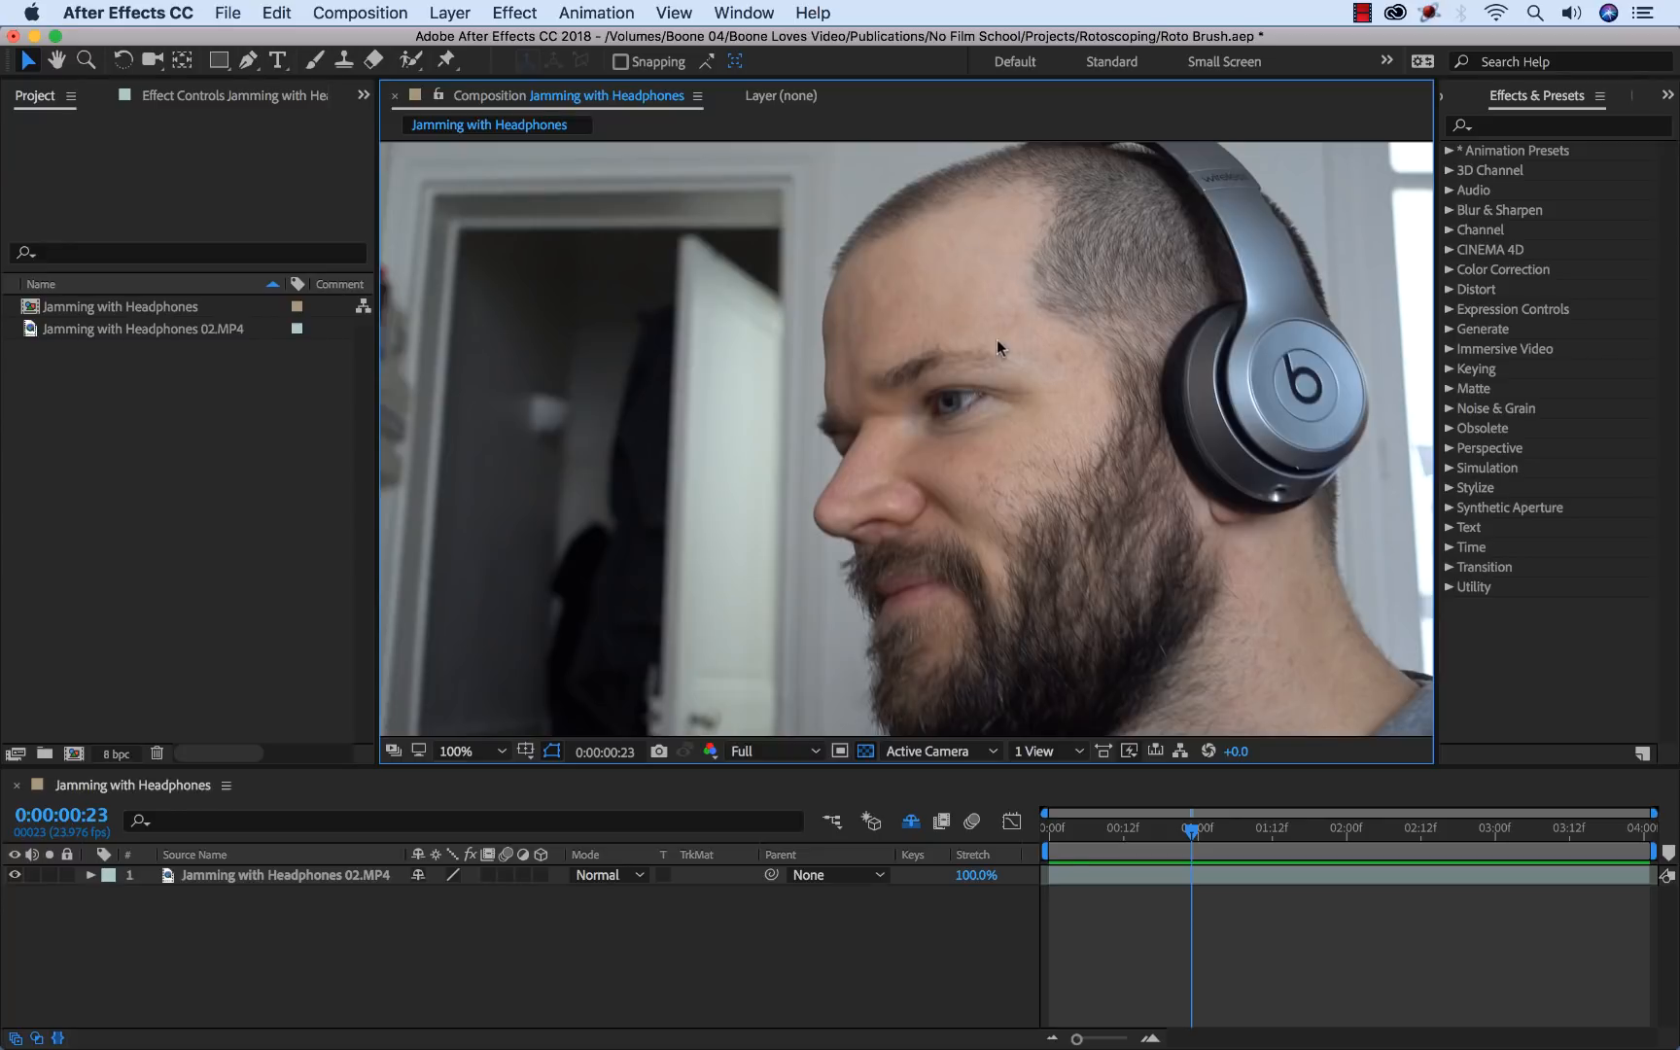
mouse_move(1192, 257)
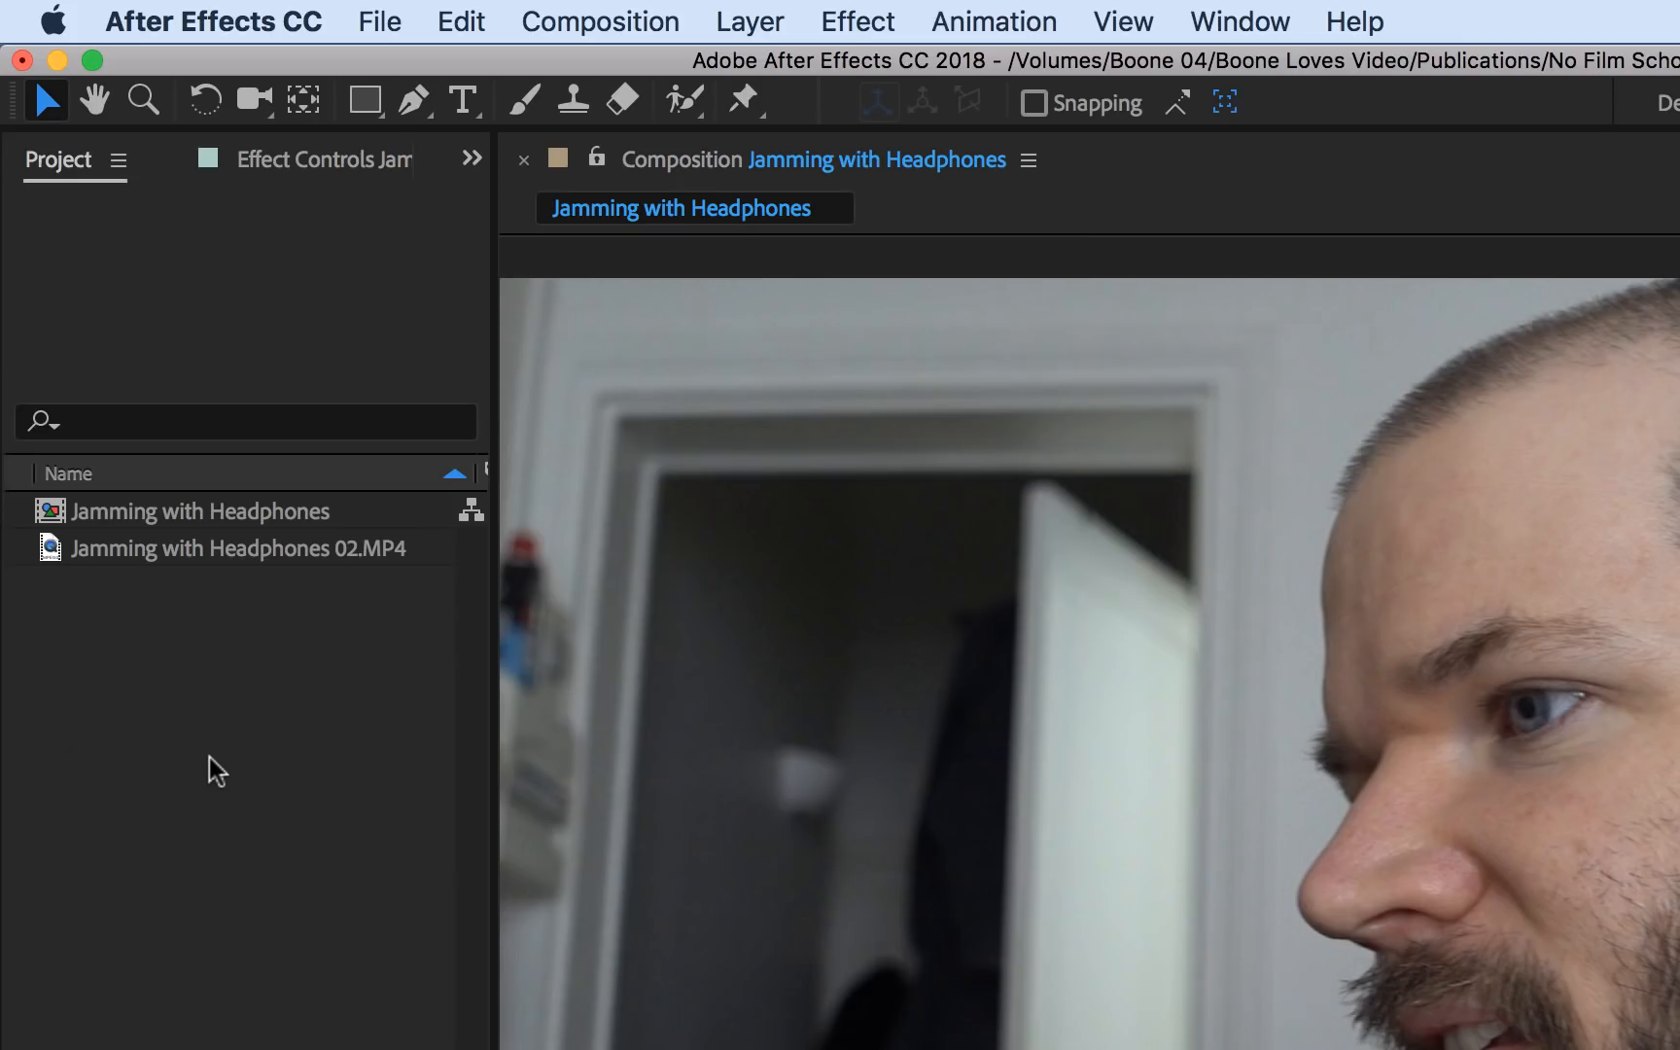
click(685, 99)
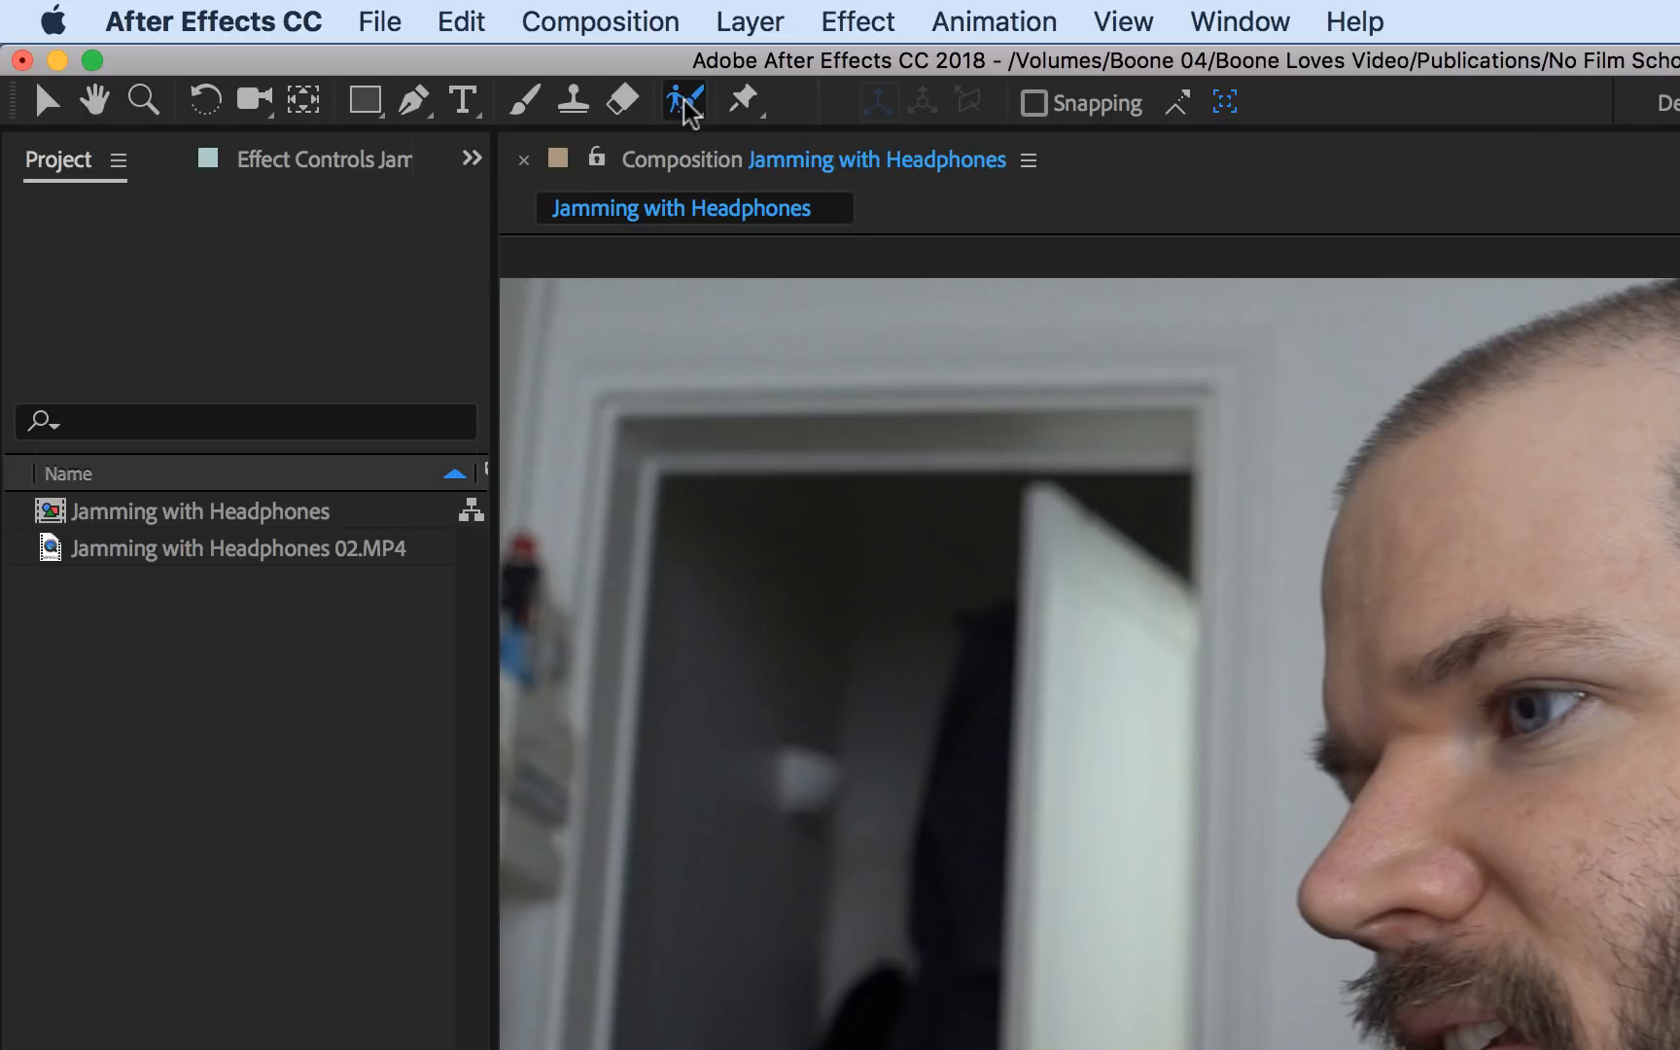
click(681, 99)
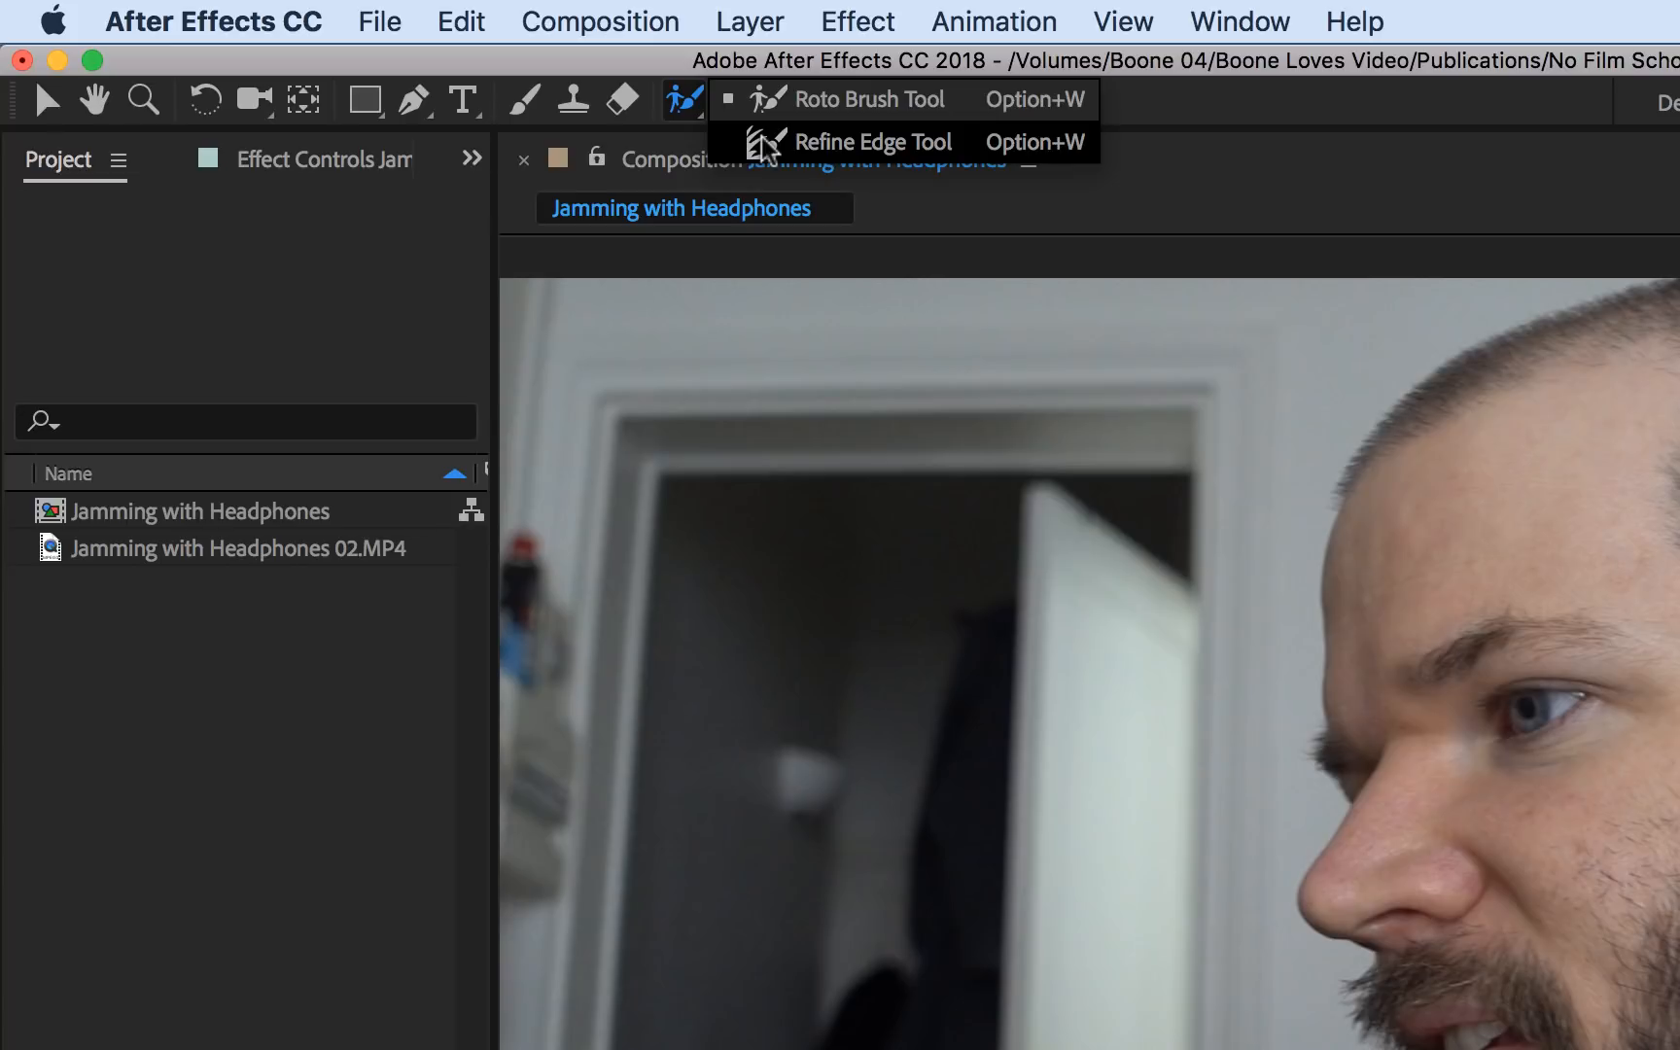
mouse_move(797, 121)
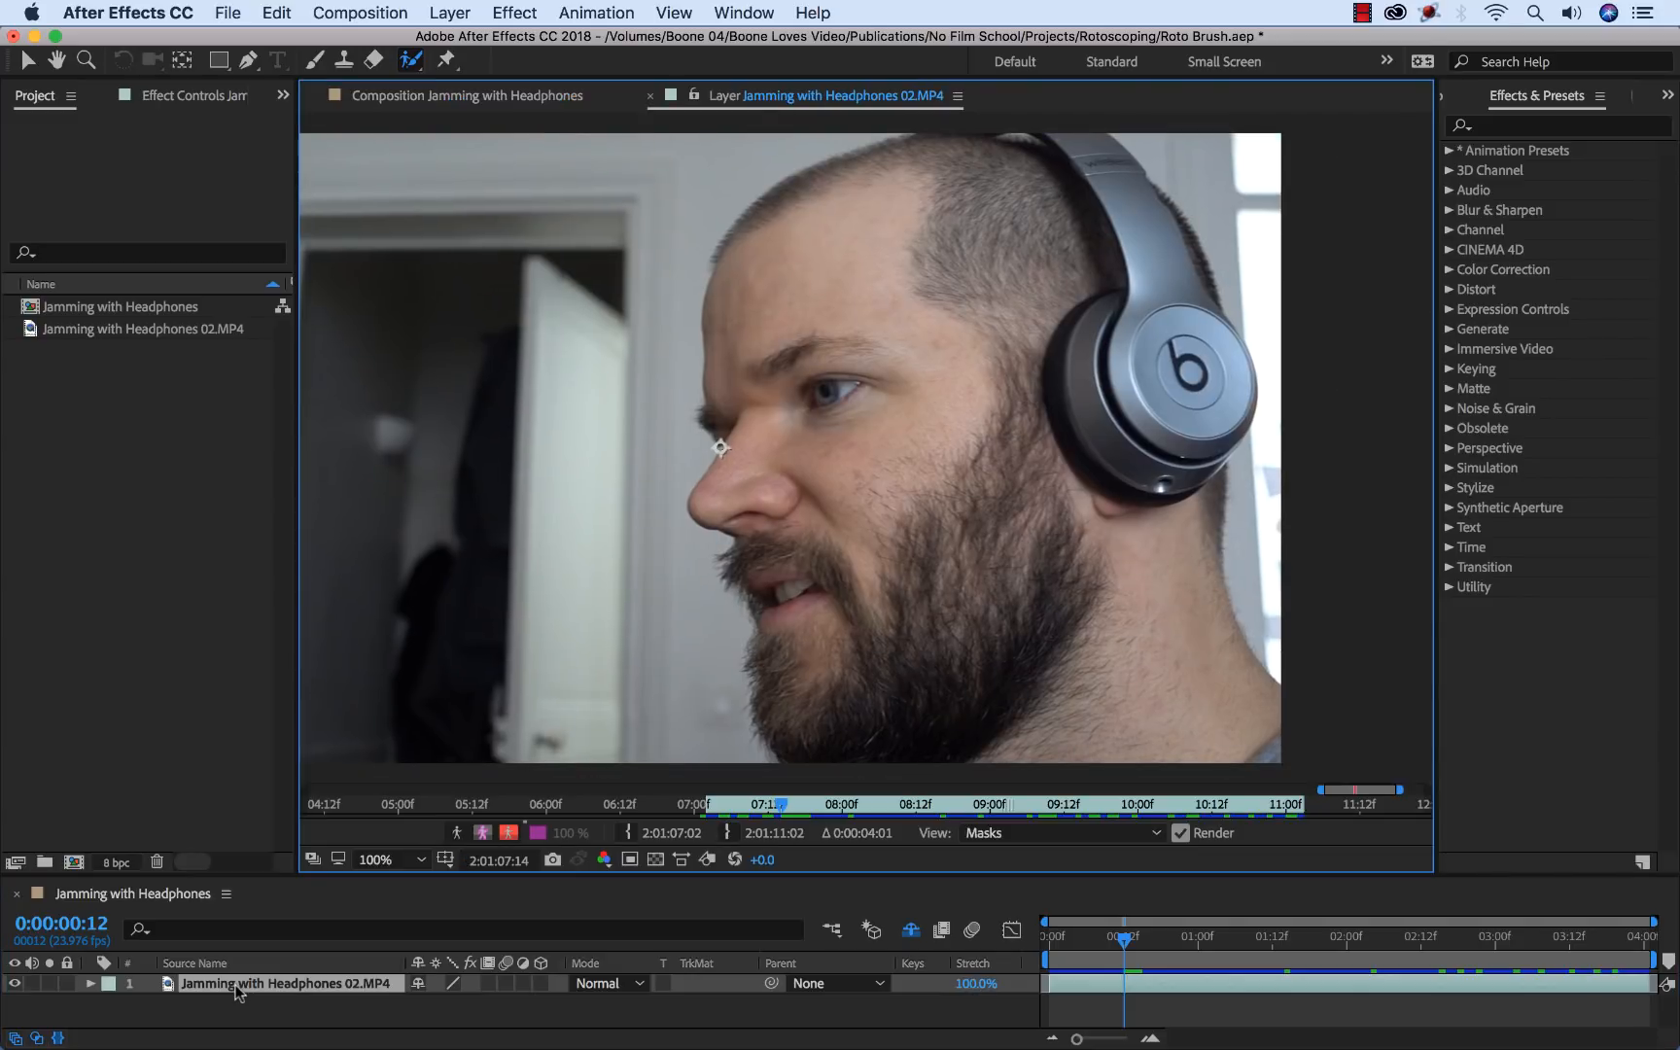
click(939, 451)
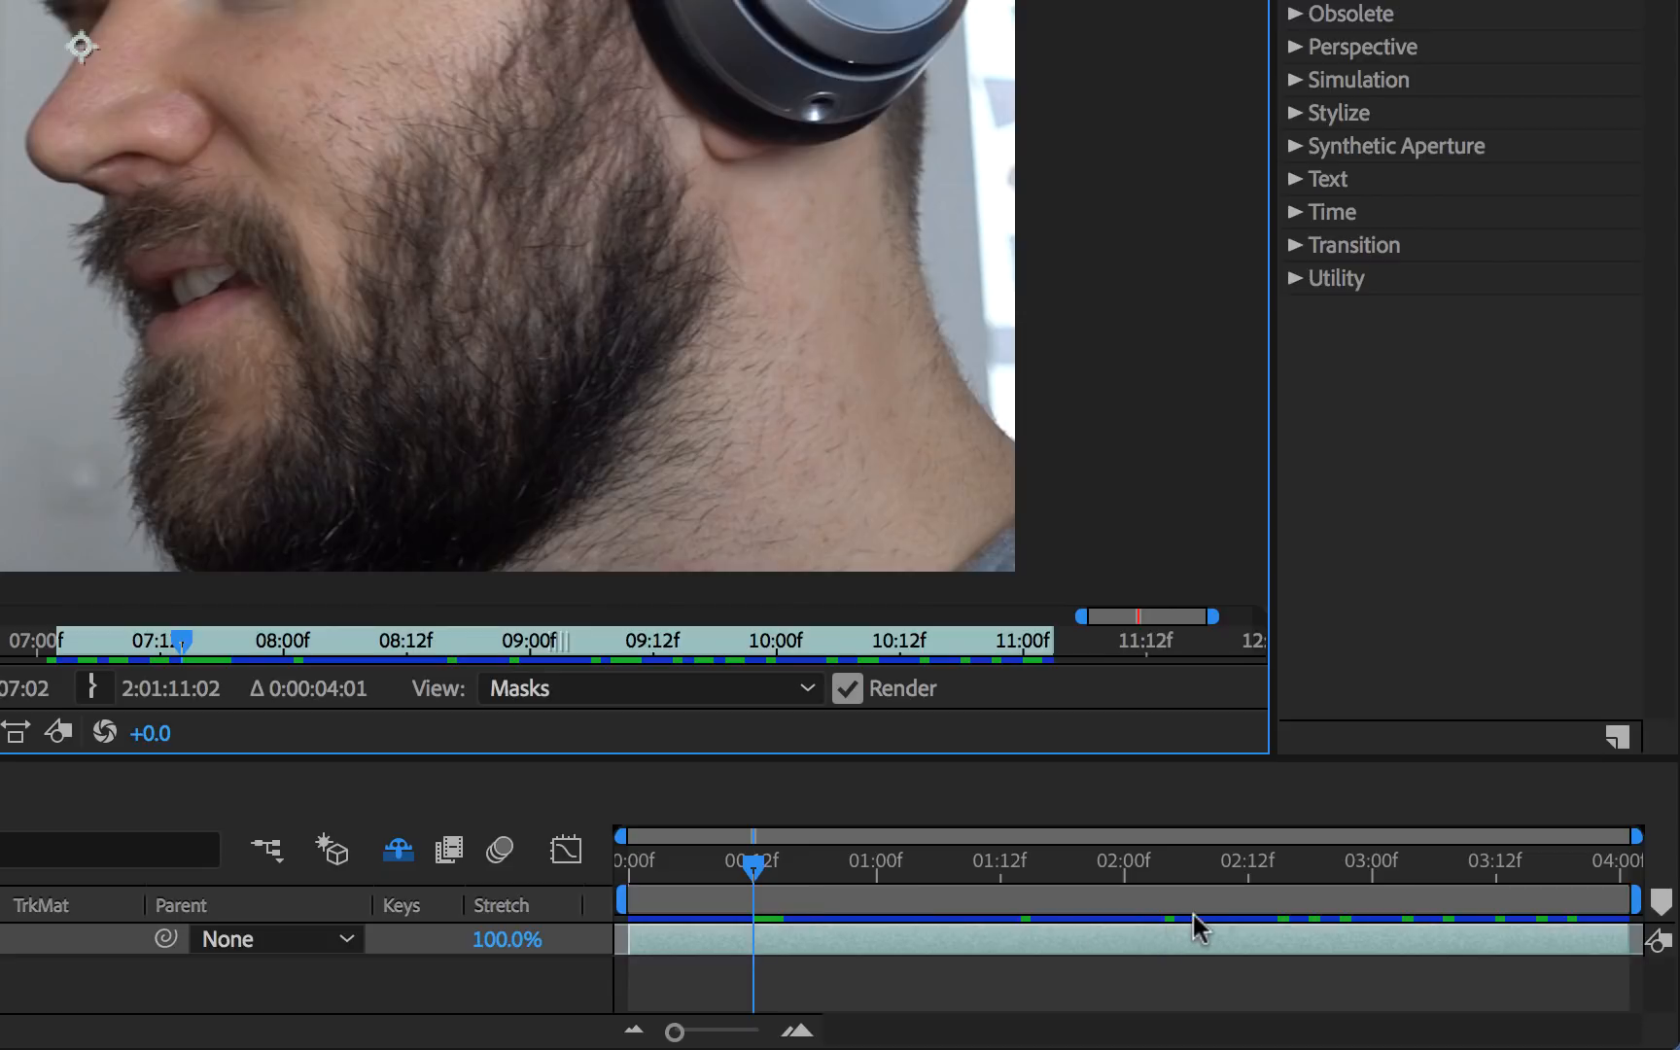
mouse_move(1202, 930)
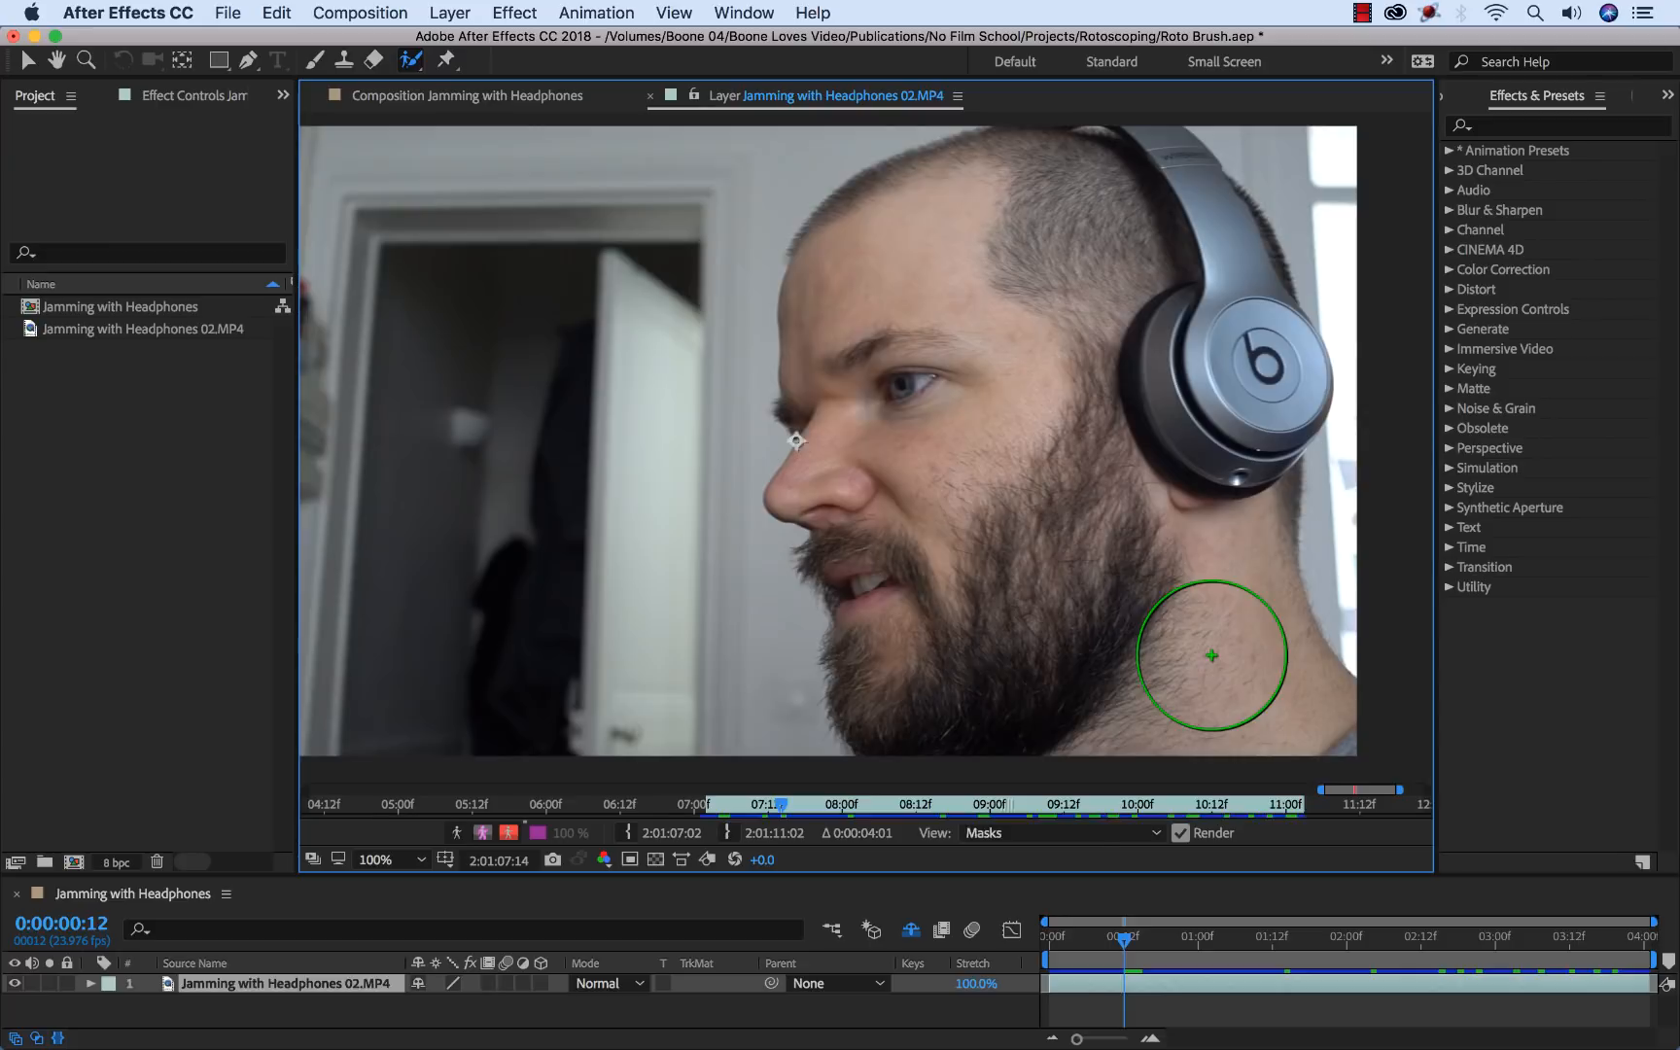
Step: Paint a foreground stroke over the man's head and headphones to start the matte
drag(1211, 654, 938, 321)
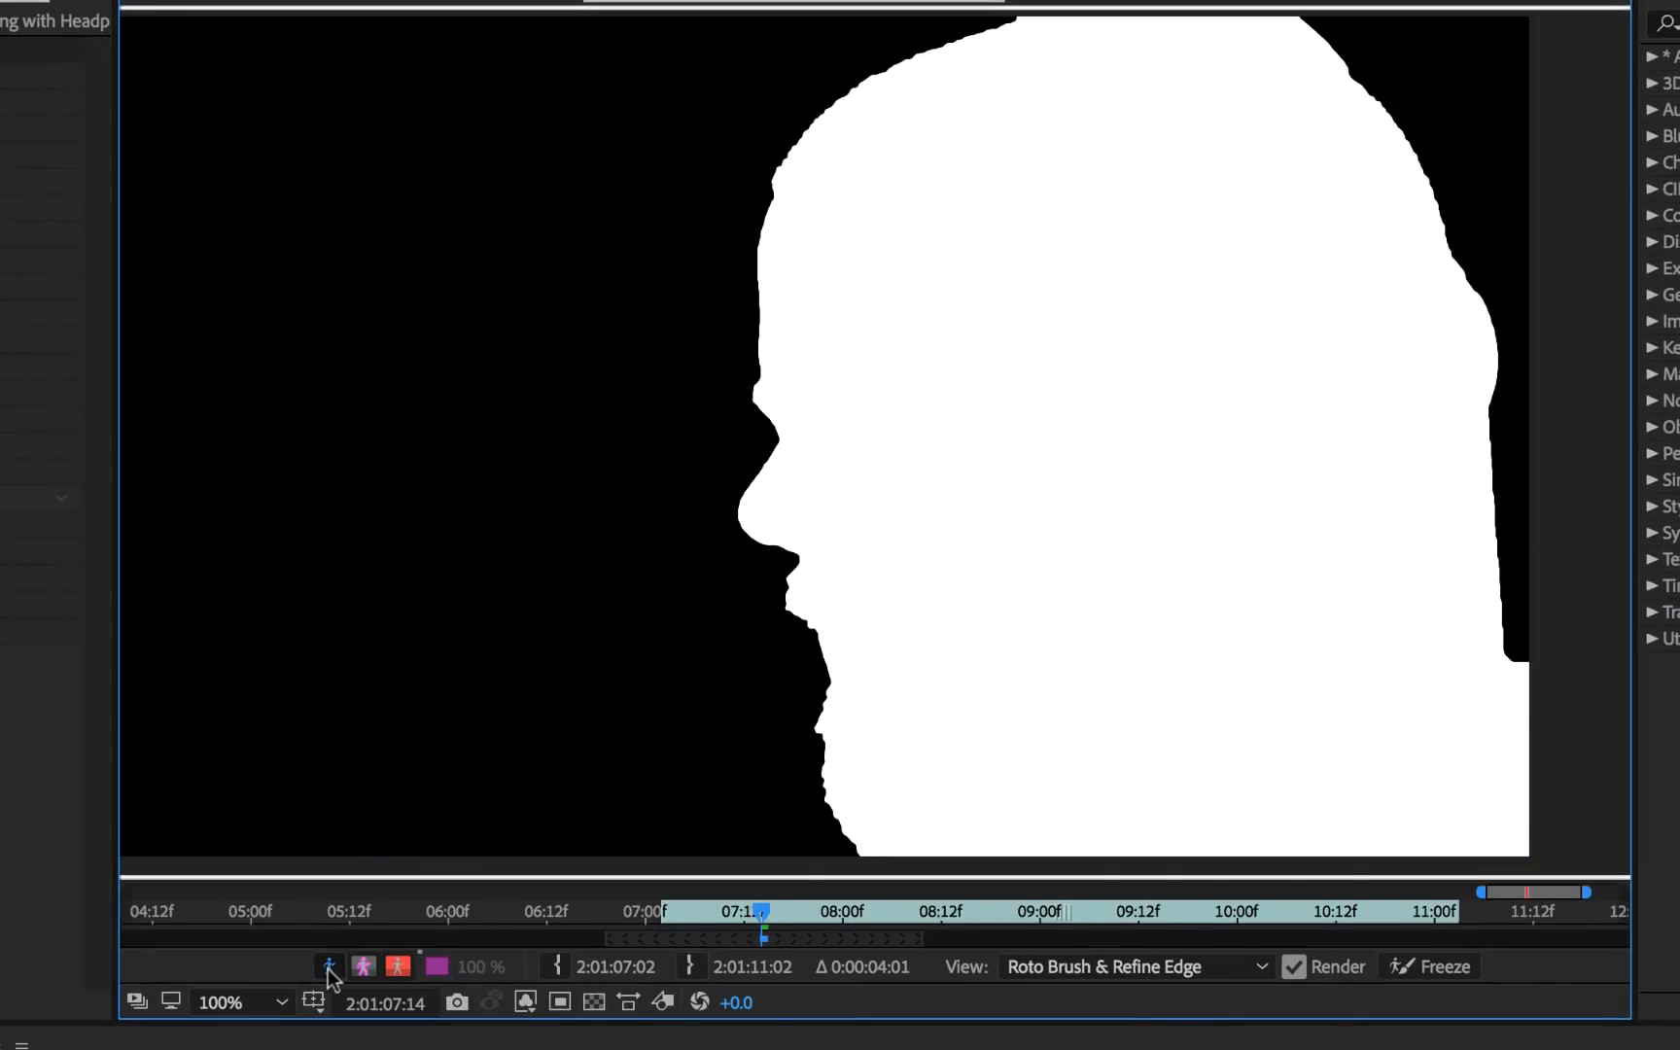
Step: Check the matte with a red 50% alpha overlay, then return to the outlined boundary view
click(362, 966)
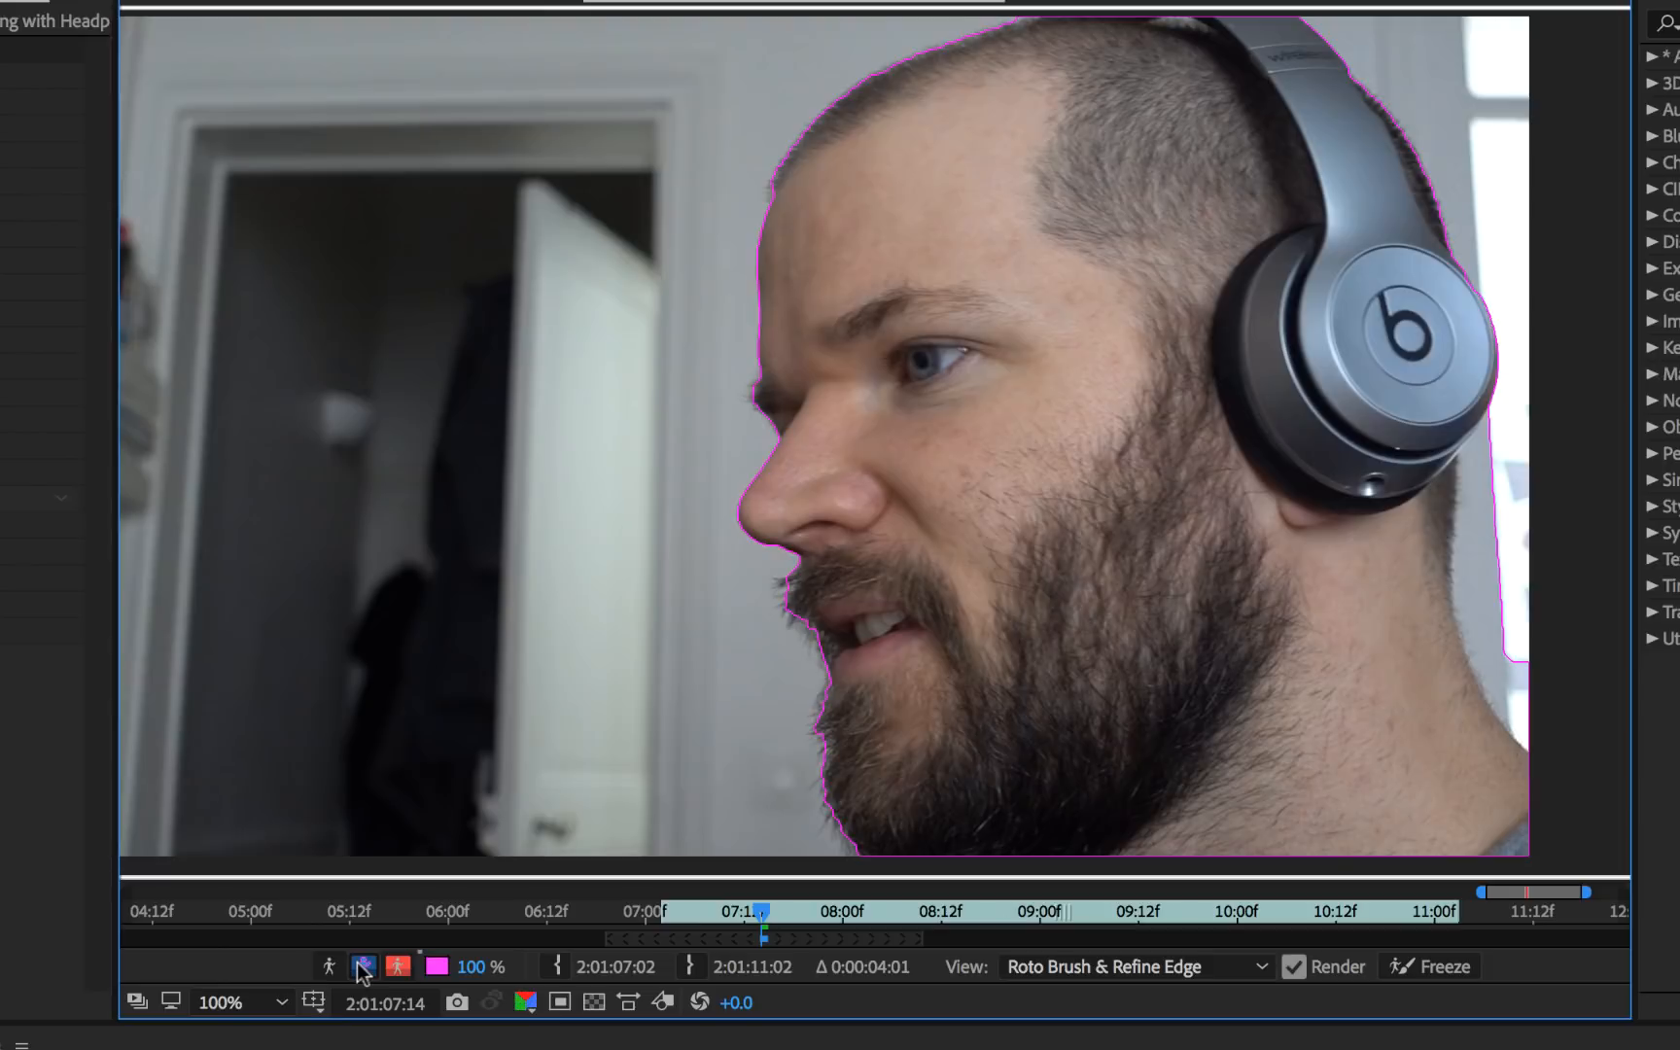
click(402, 966)
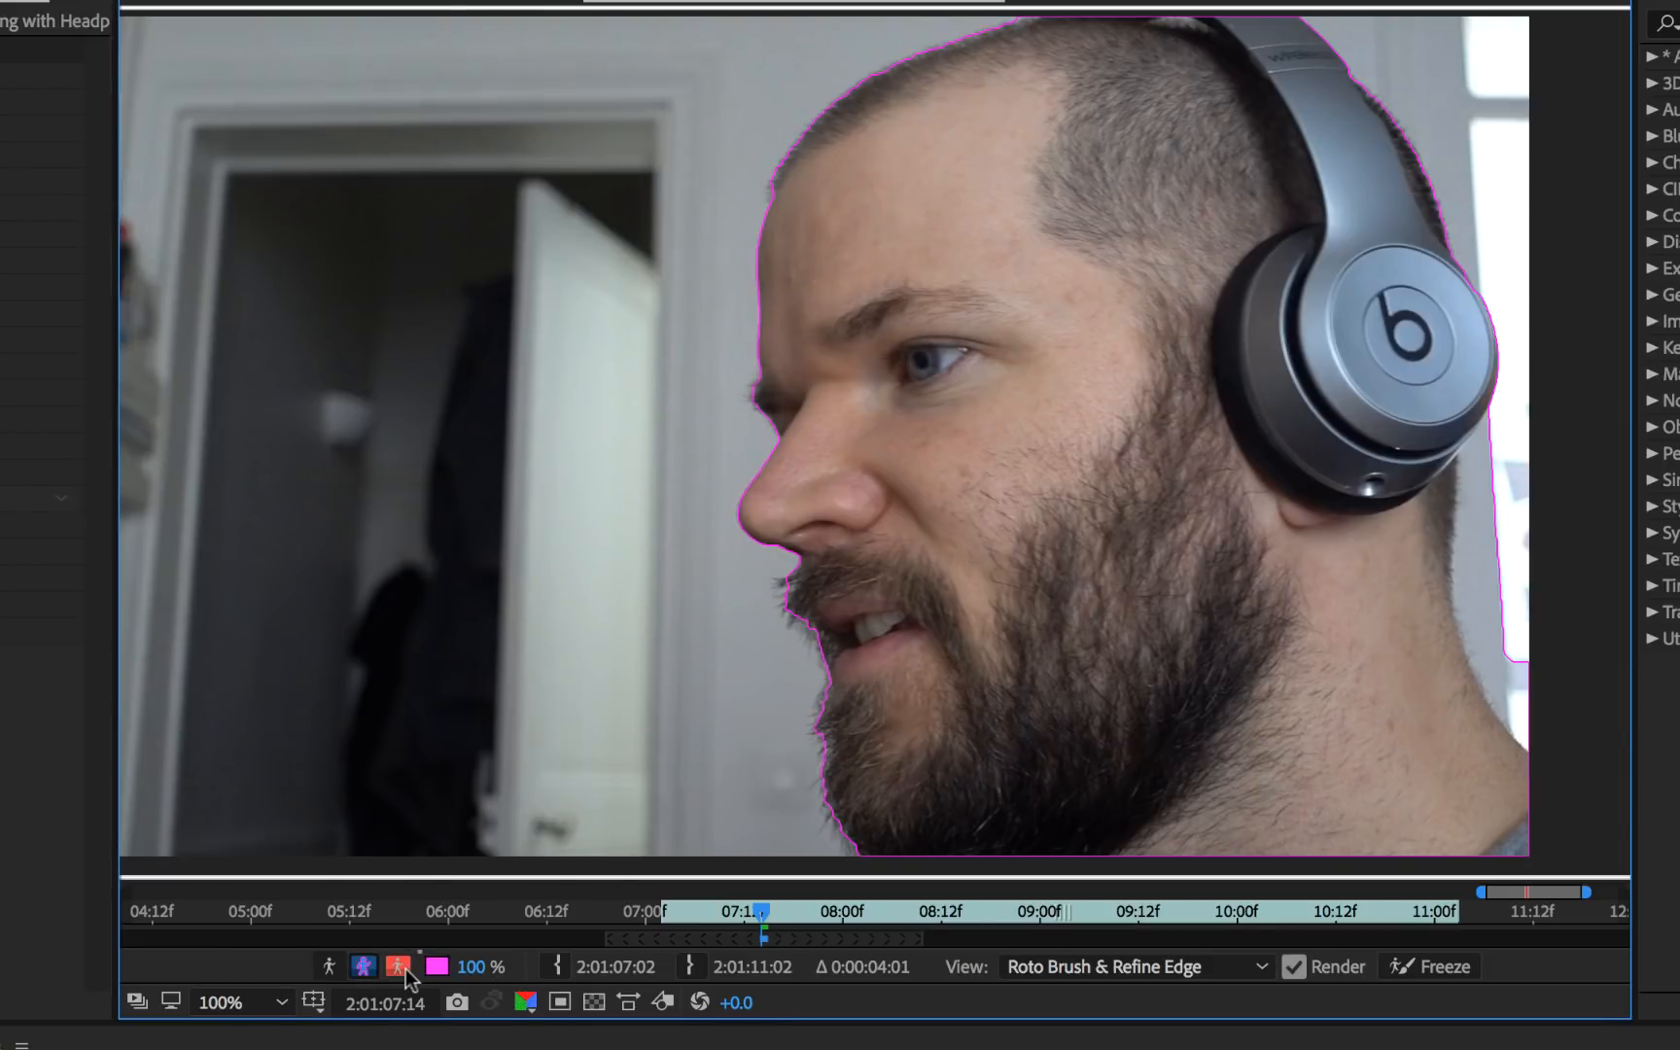
click(396, 967)
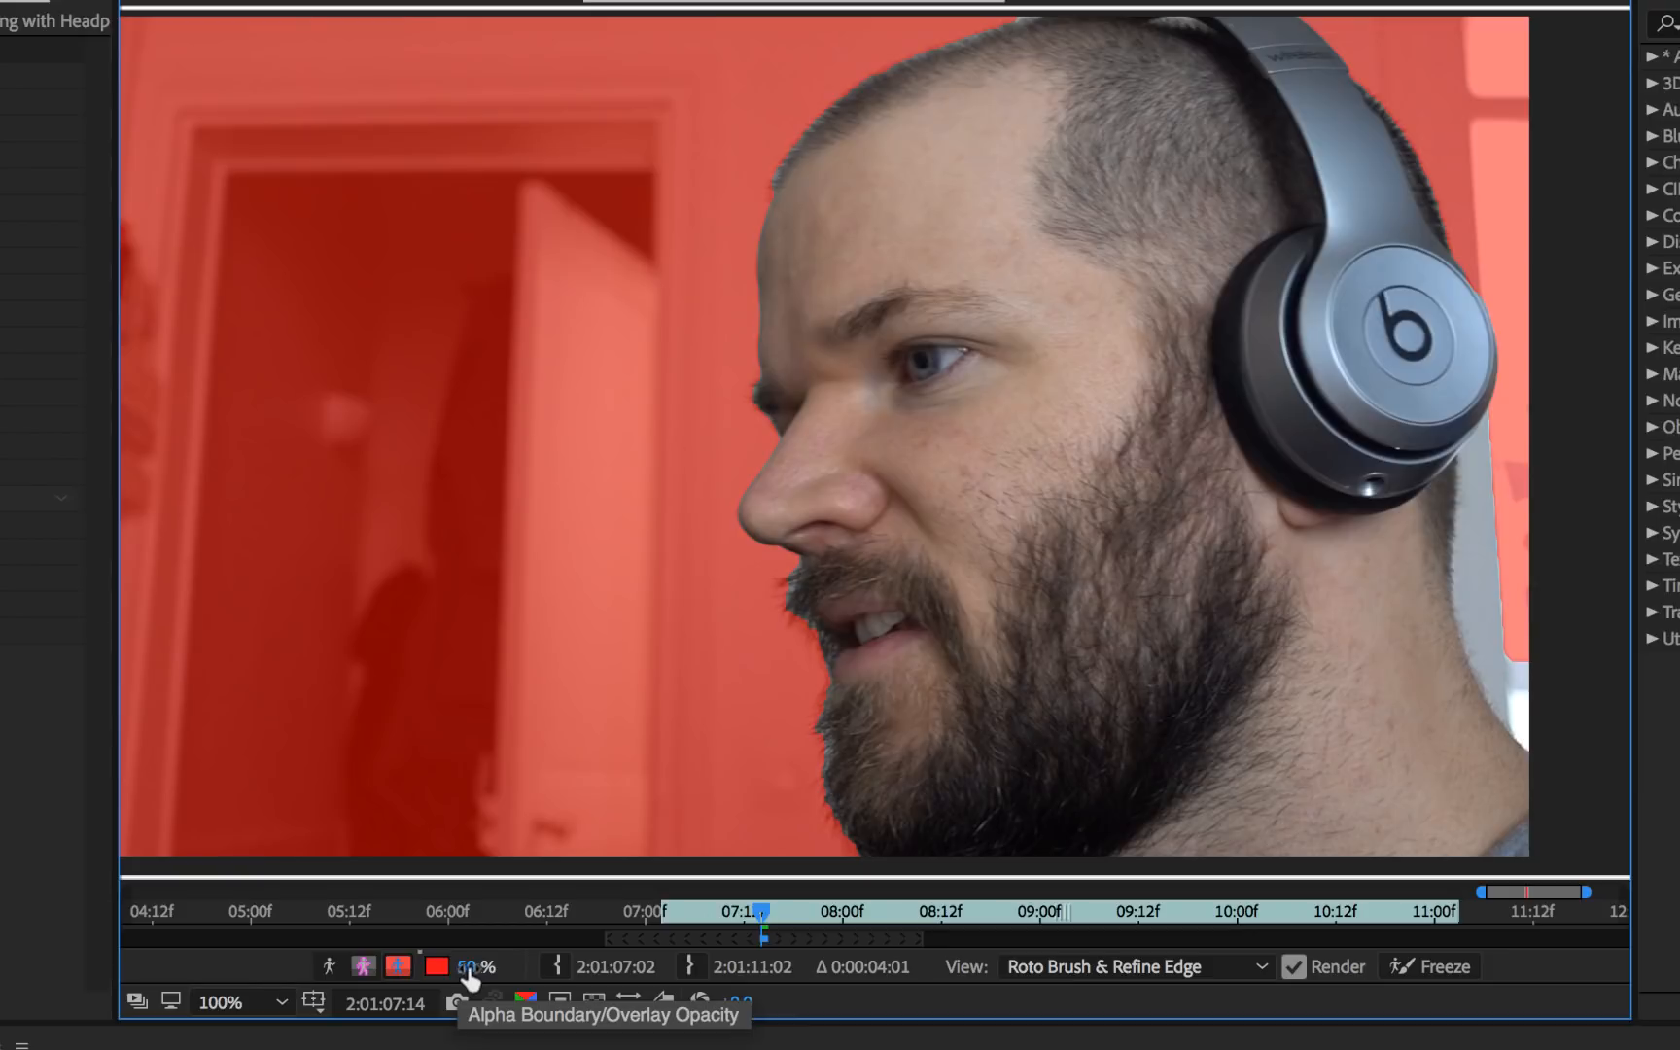
click(364, 969)
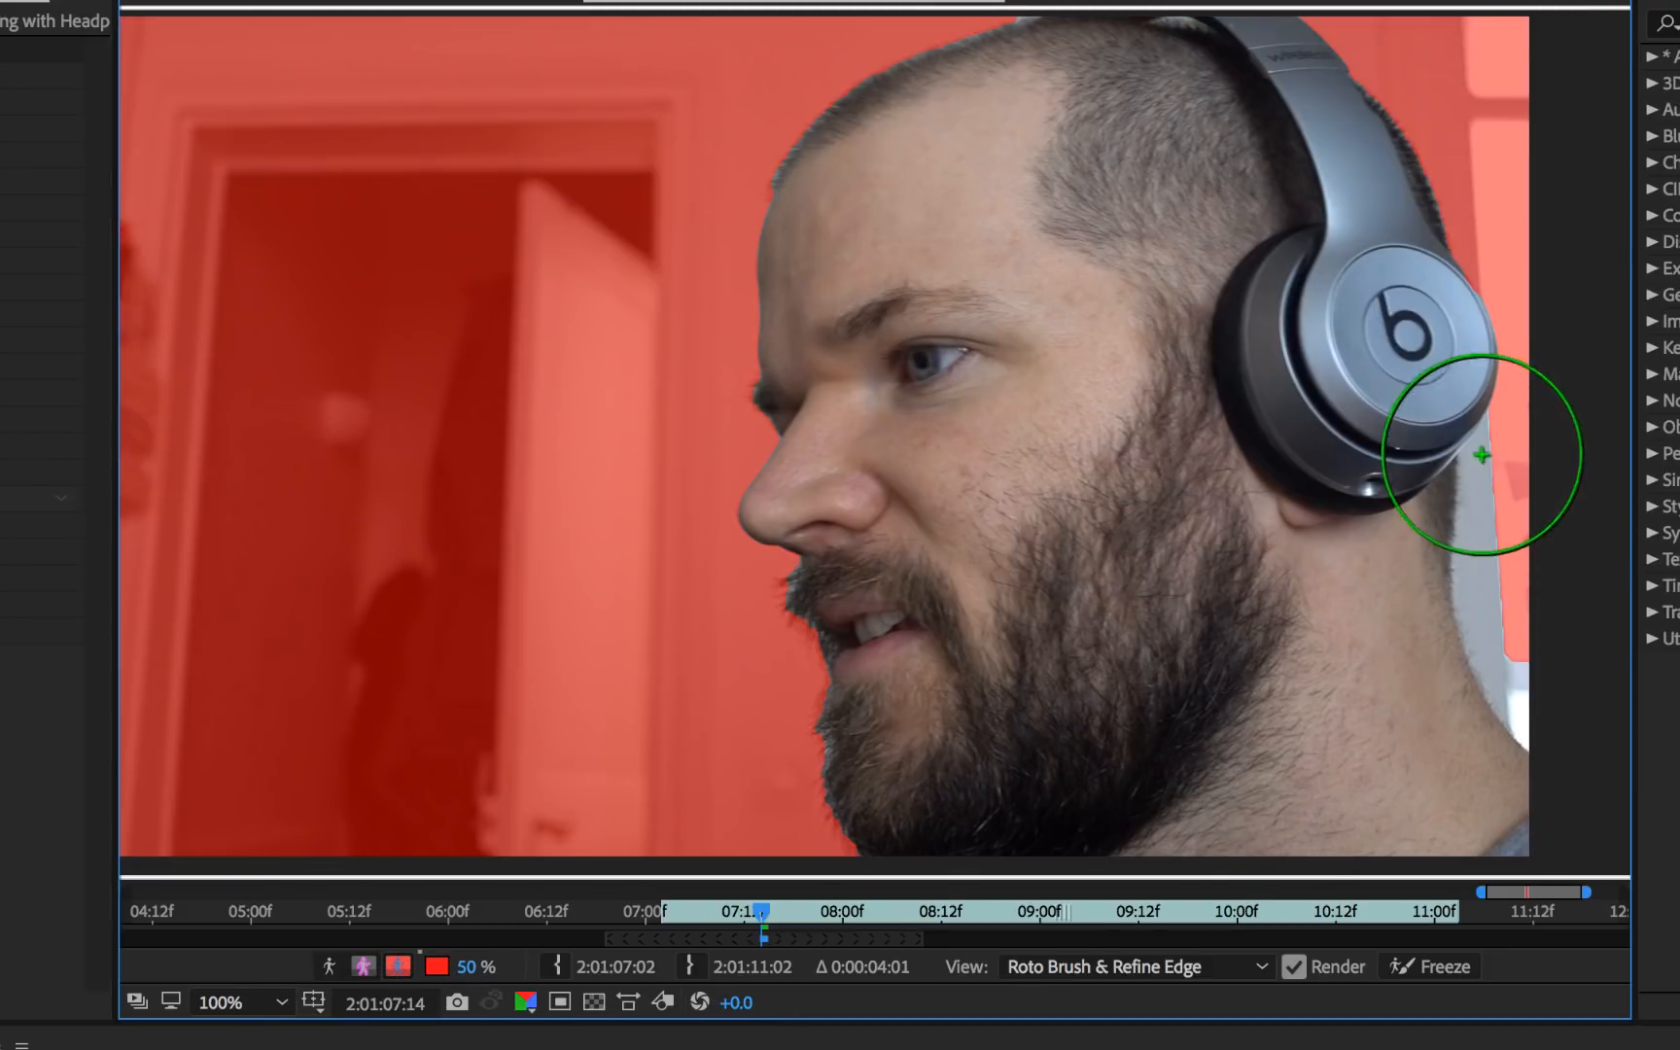
click(399, 967)
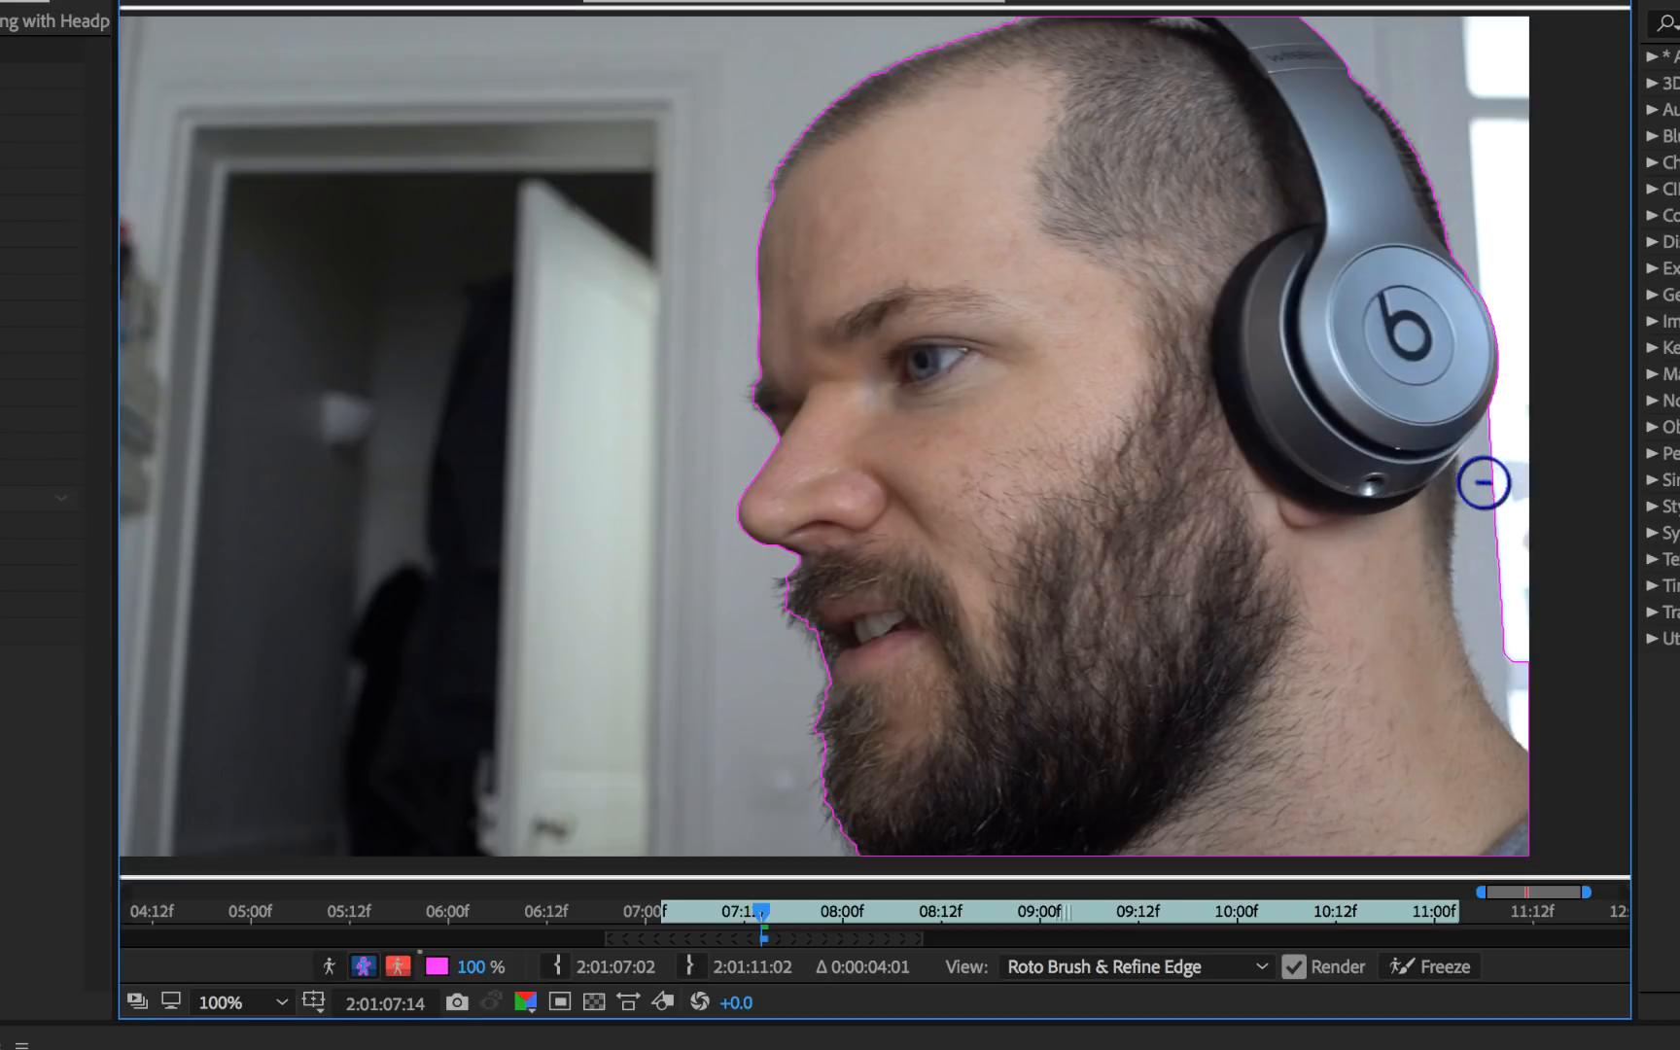
Step: Subtract the background sliver beside the headphones from the matte
drag(1485, 483, 1511, 654)
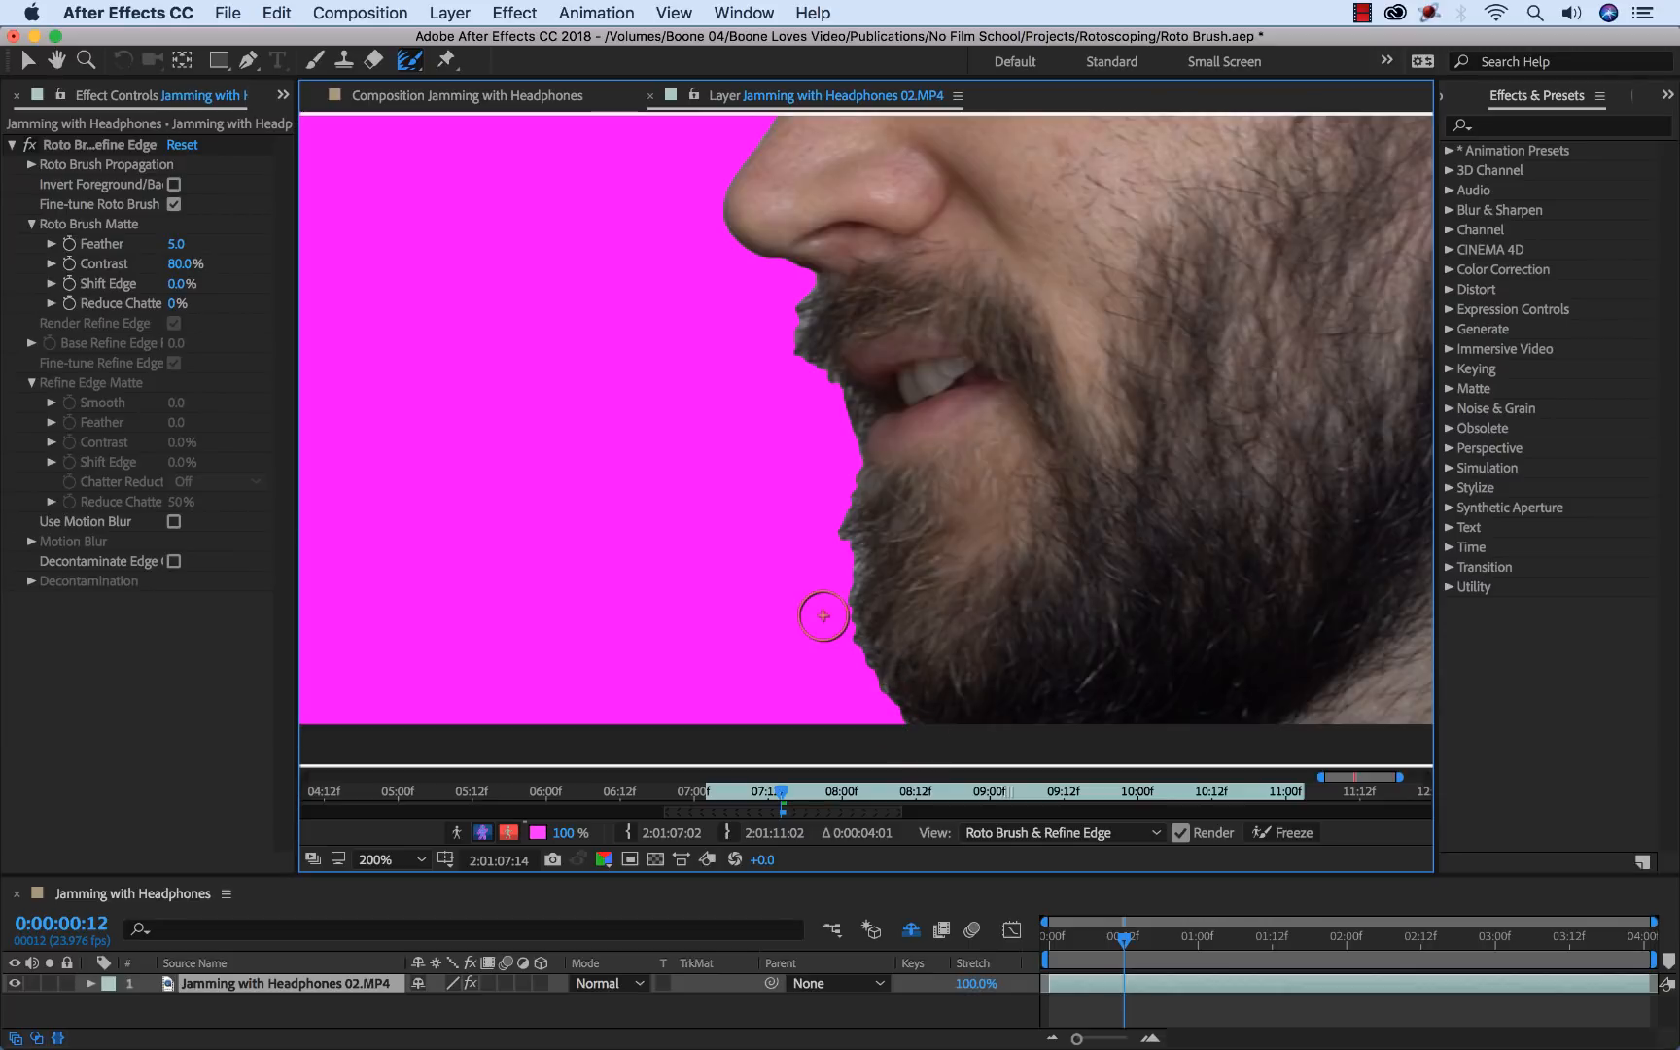
mouse_move(901, 716)
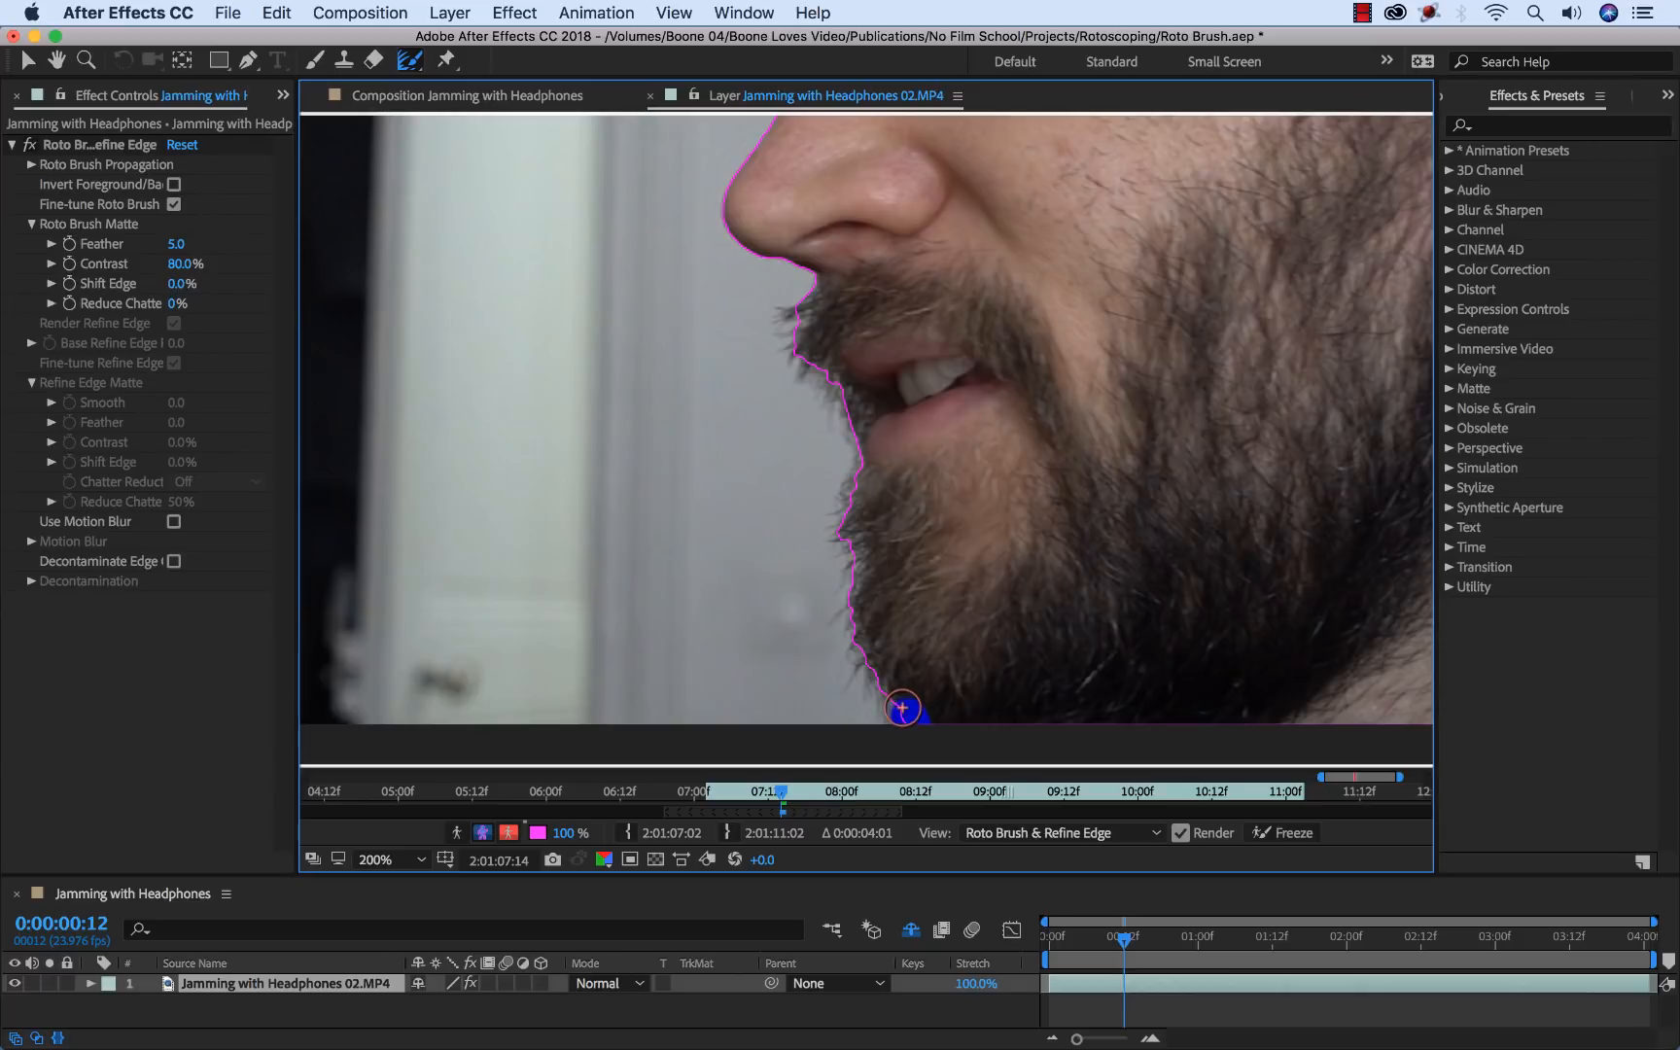
Step: Refine the beard edge in four strokes from the chin up to the mustache
drag(903, 707, 850, 606)
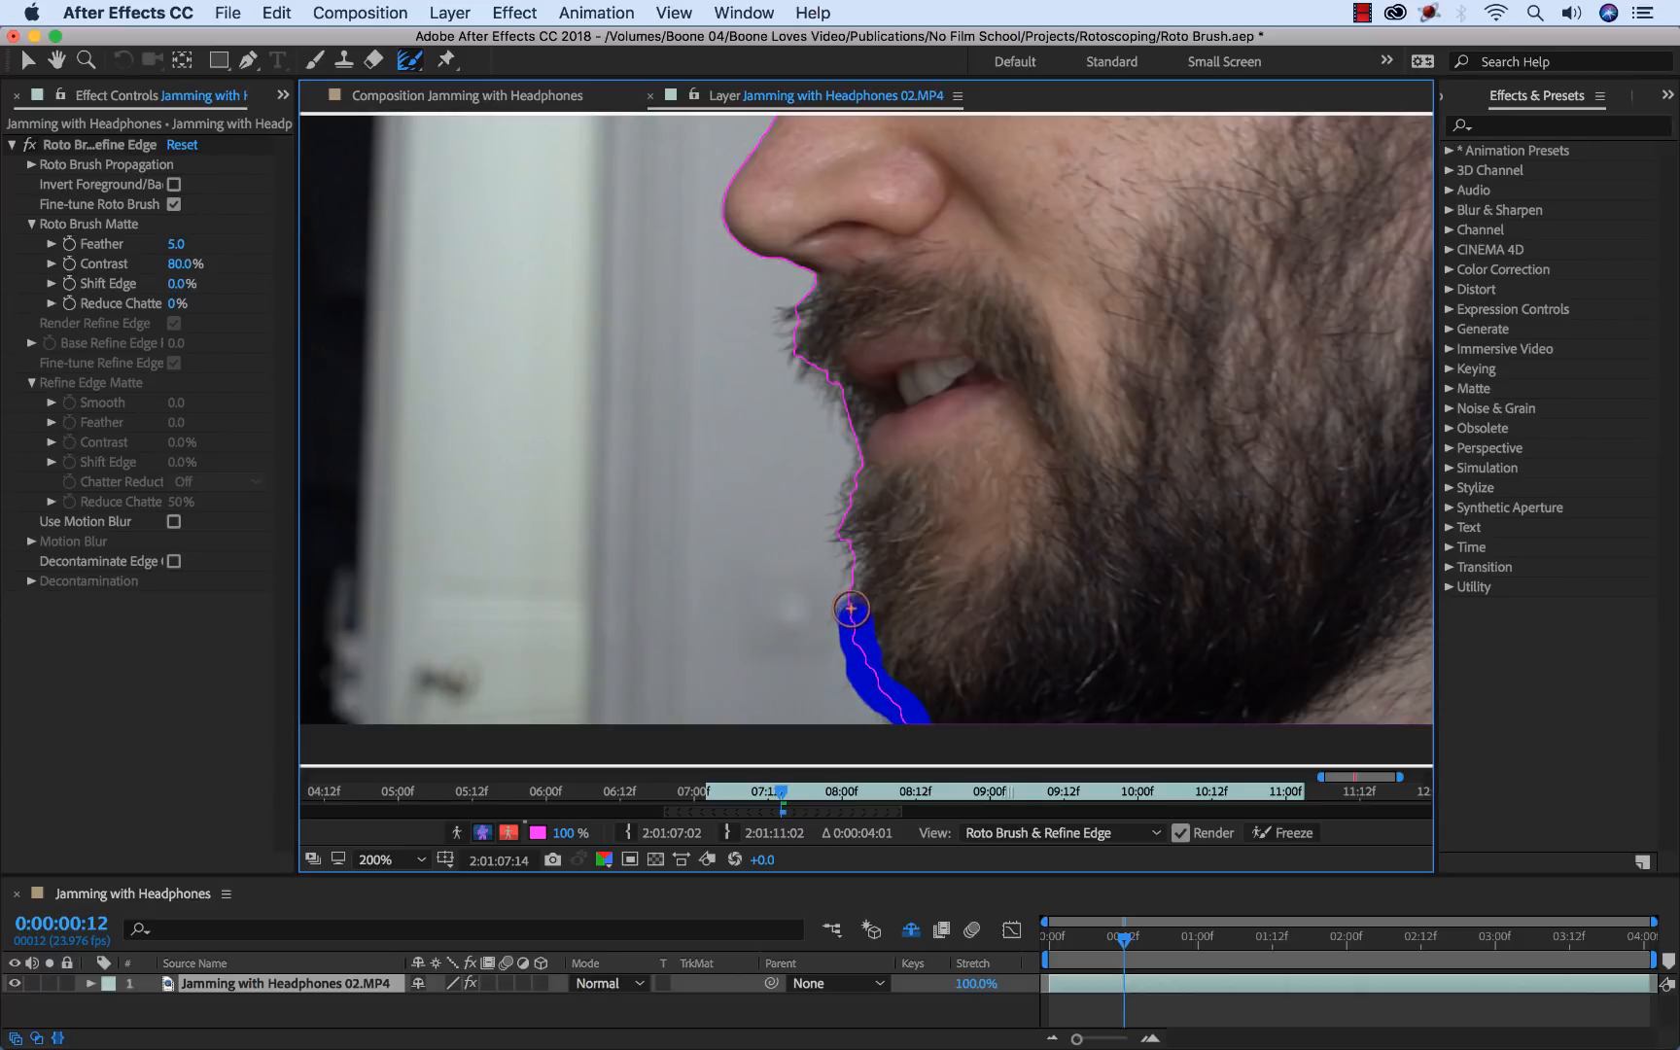
drag(851, 608, 848, 492)
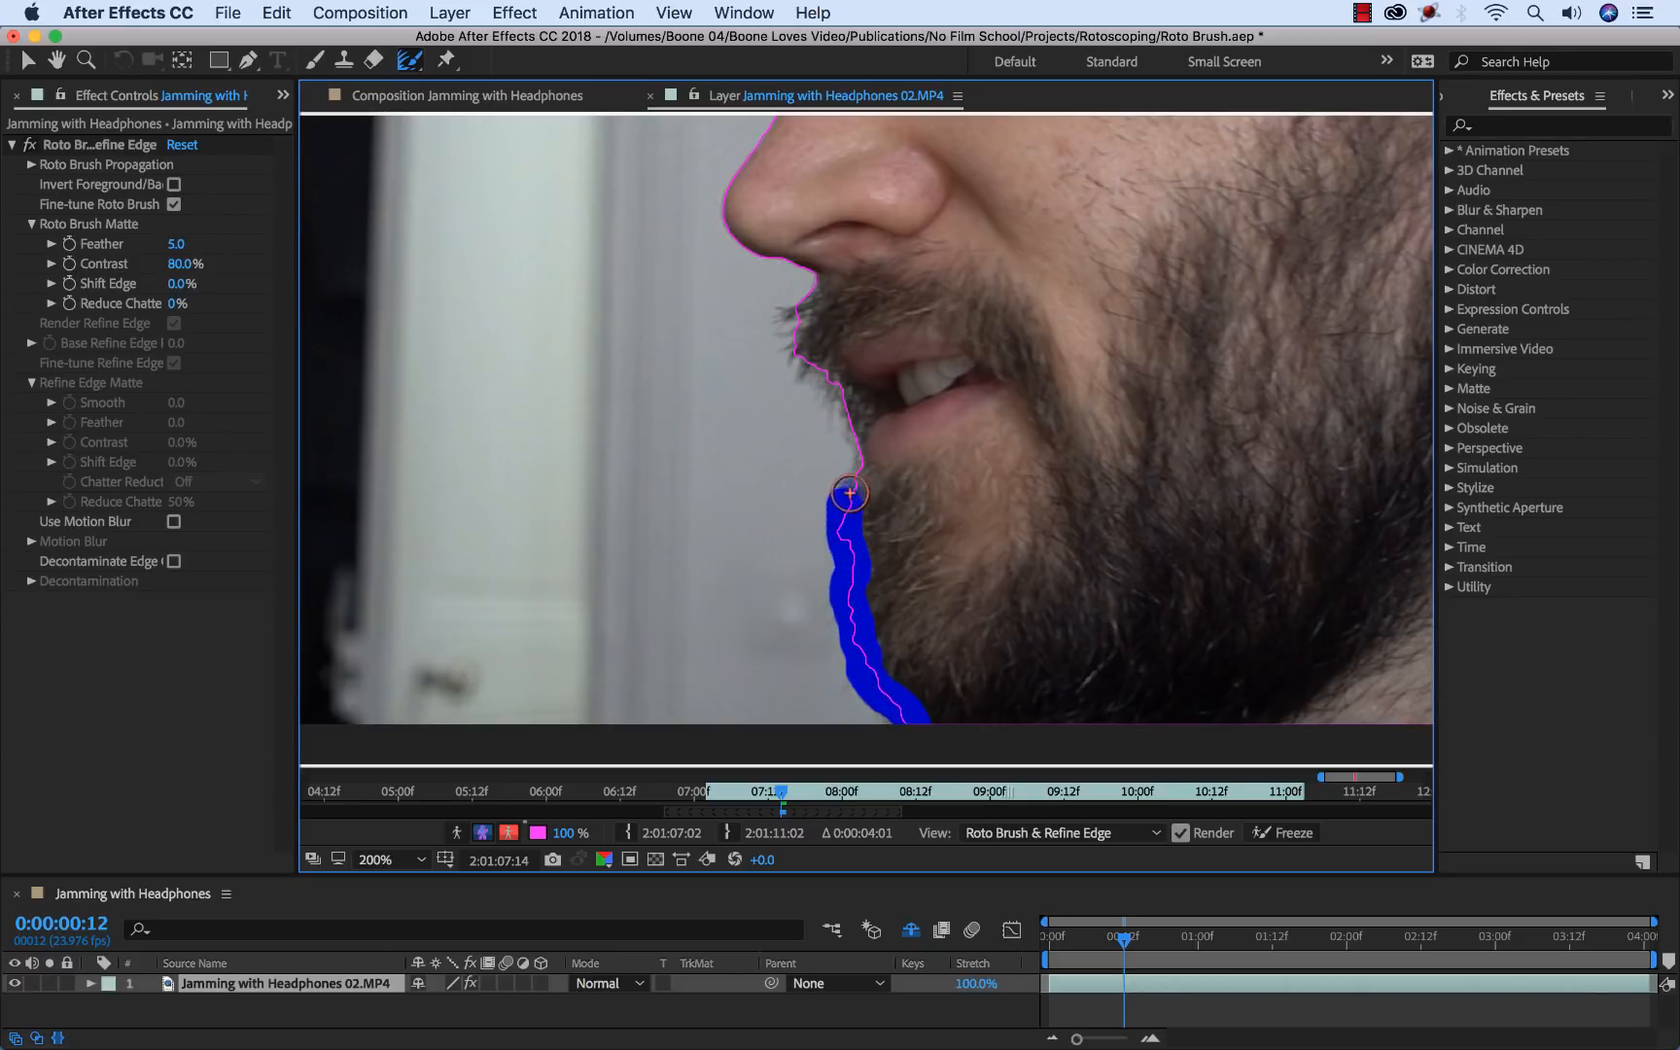
drag(845, 494, 813, 370)
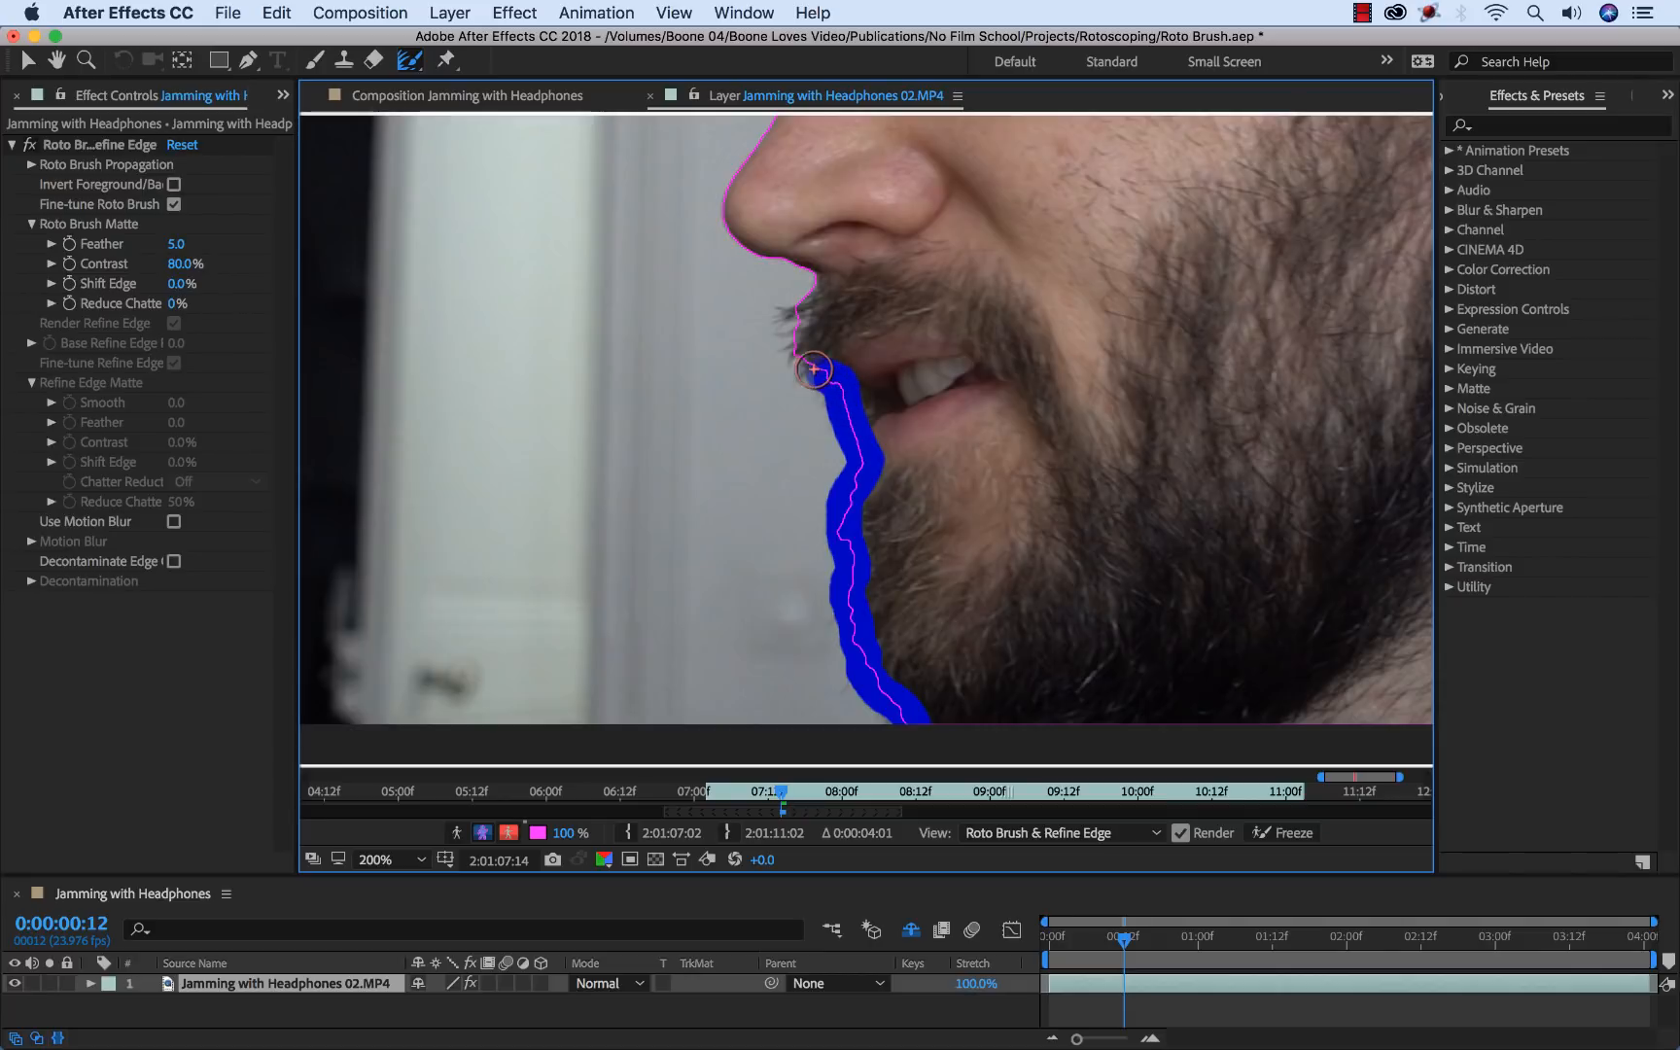
drag(813, 370, 791, 311)
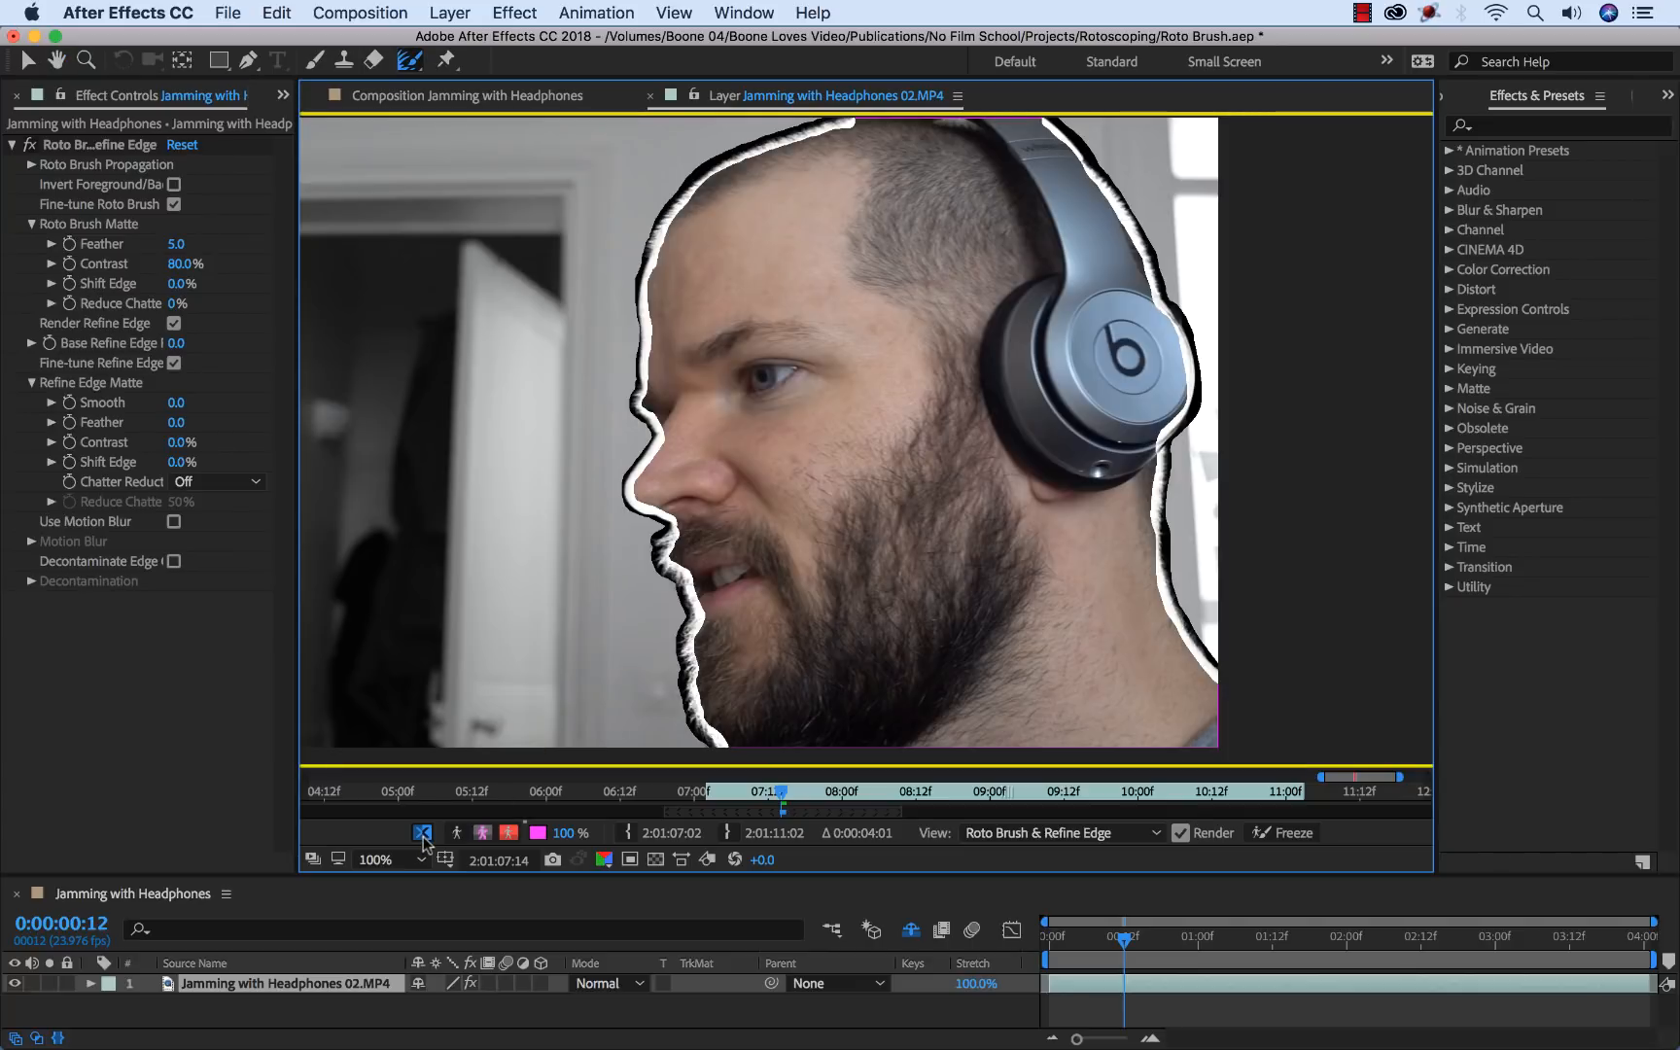
click(422, 832)
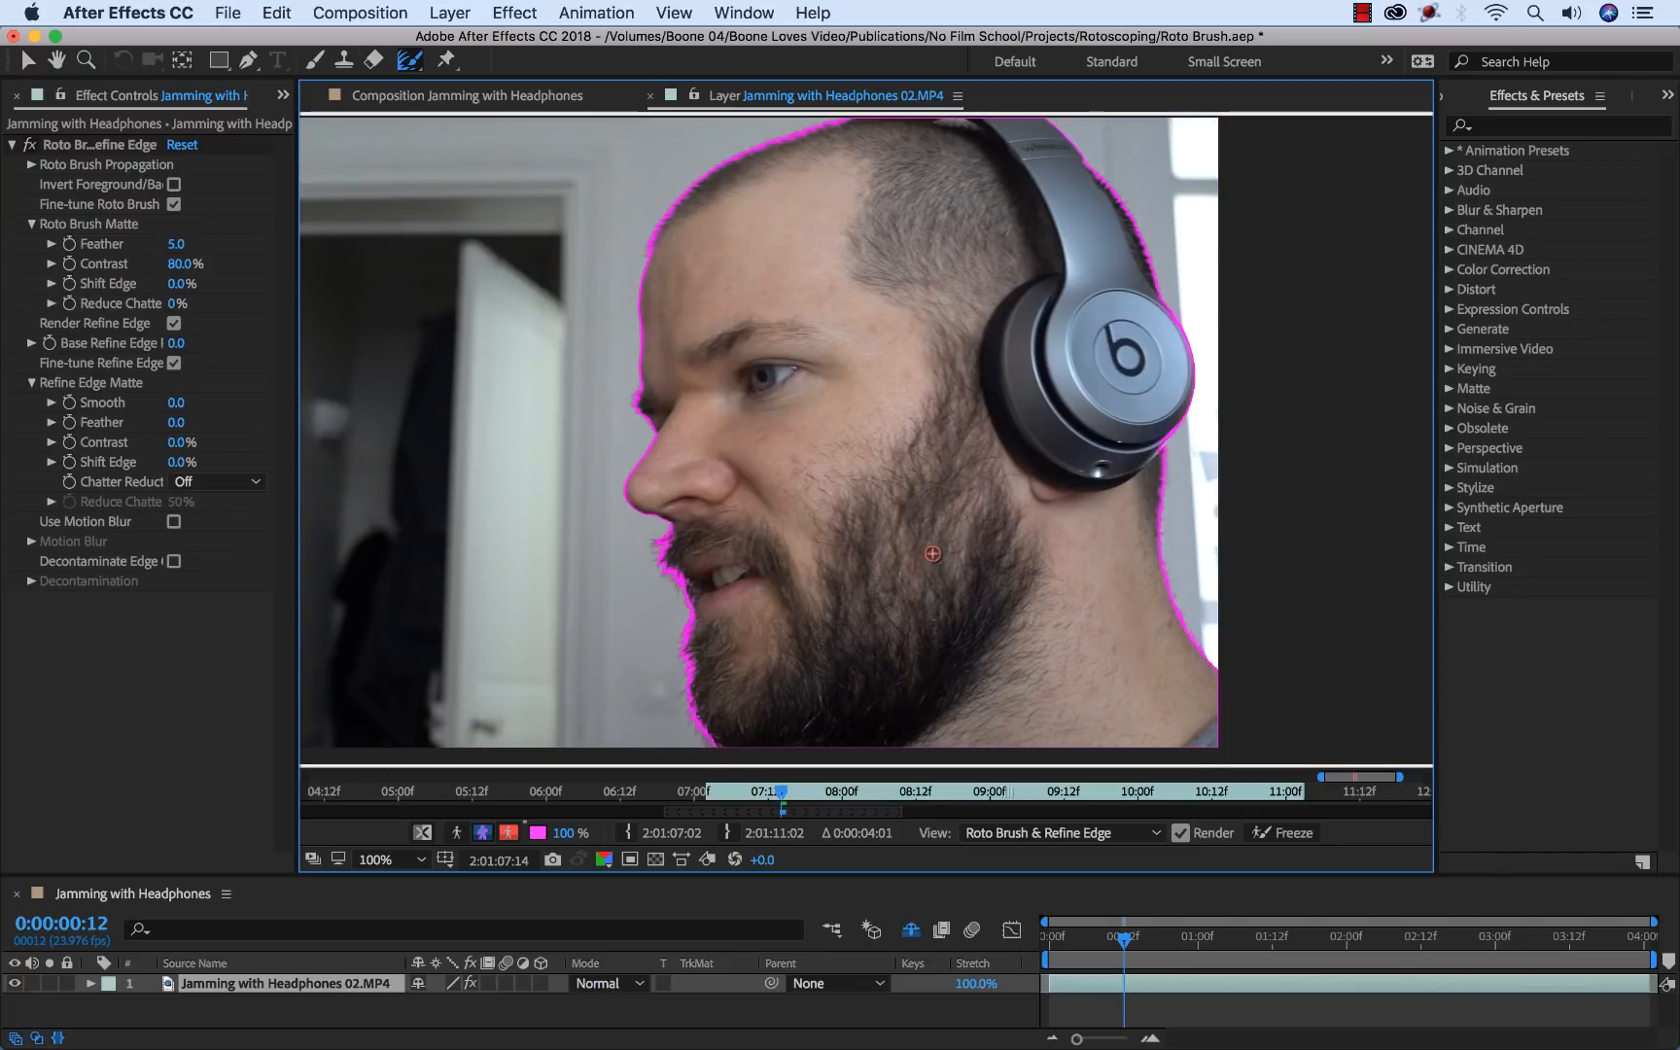
mouse_move(1033, 497)
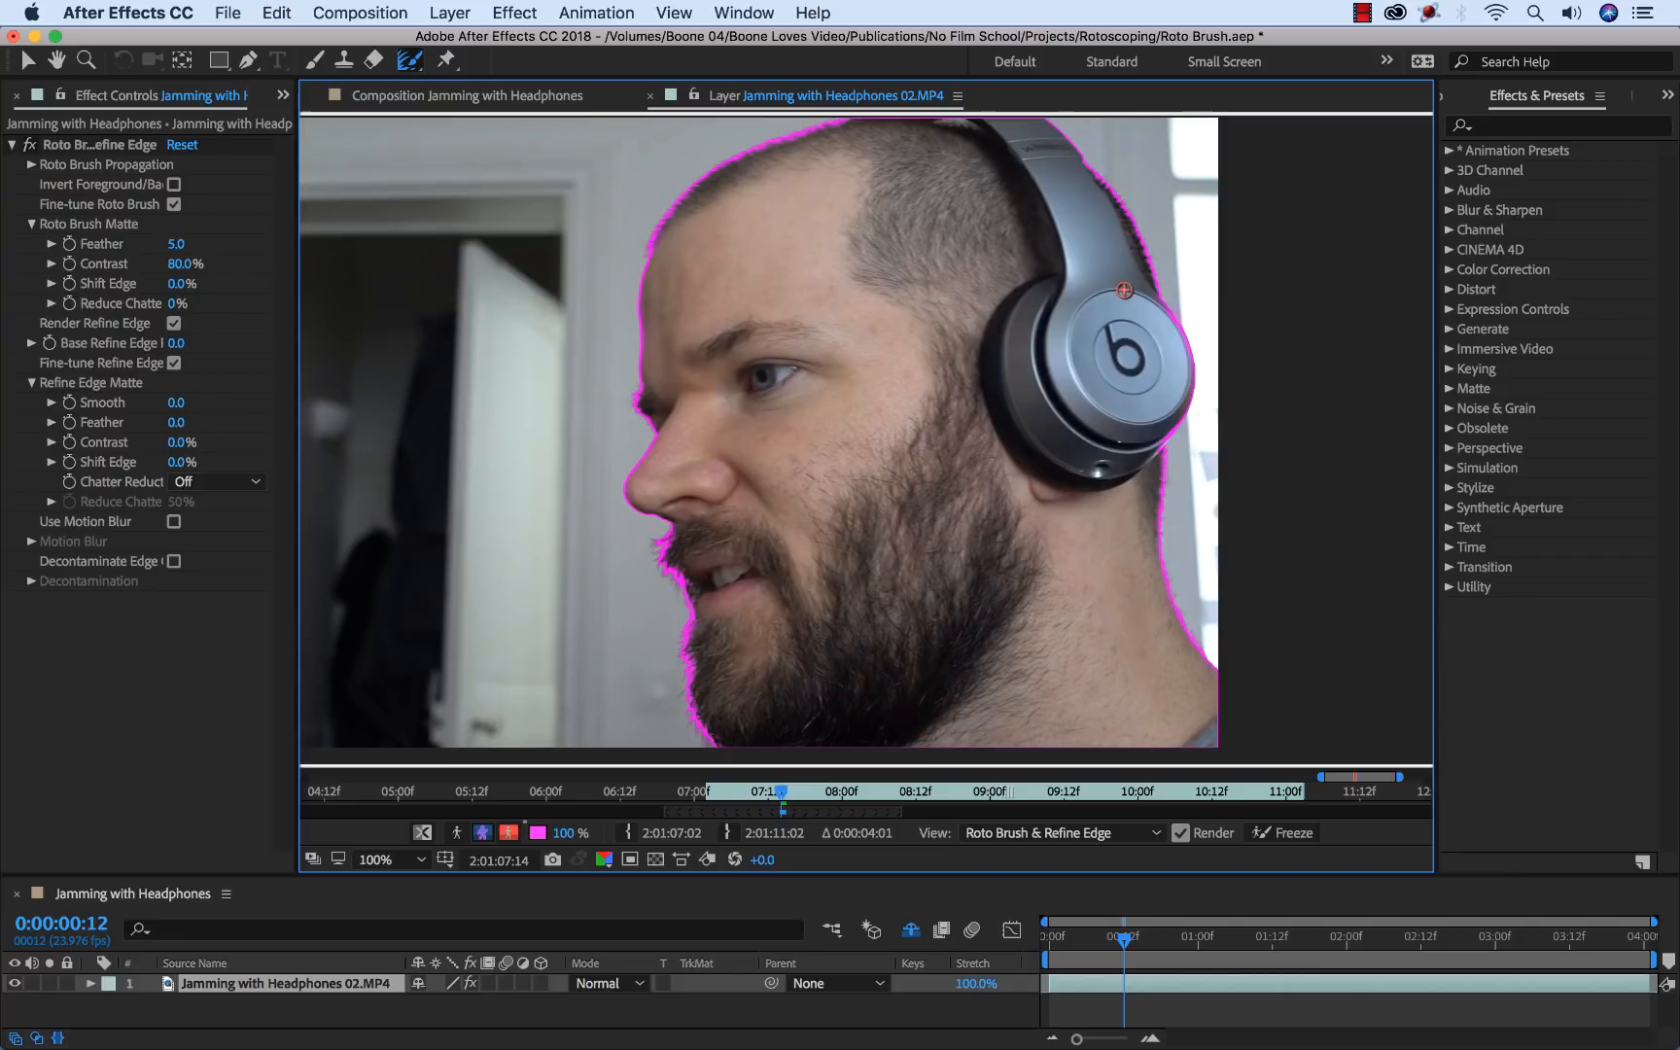
mouse_move(702, 323)
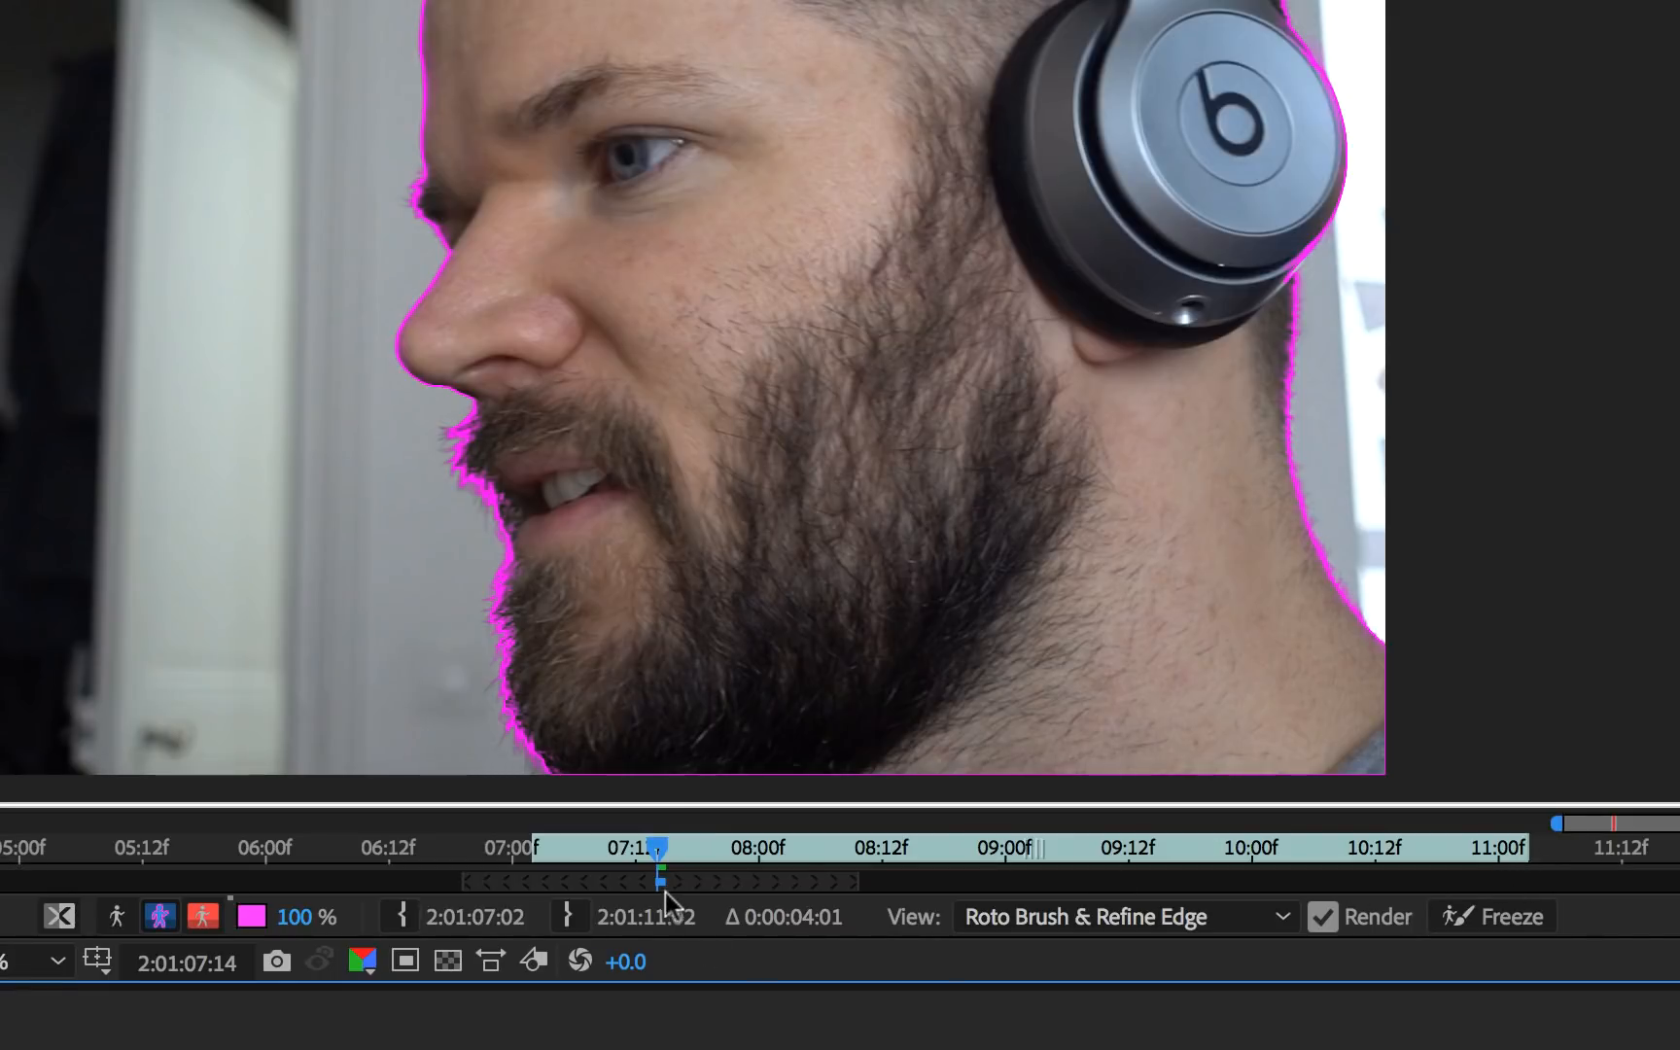
mouse_move(662, 894)
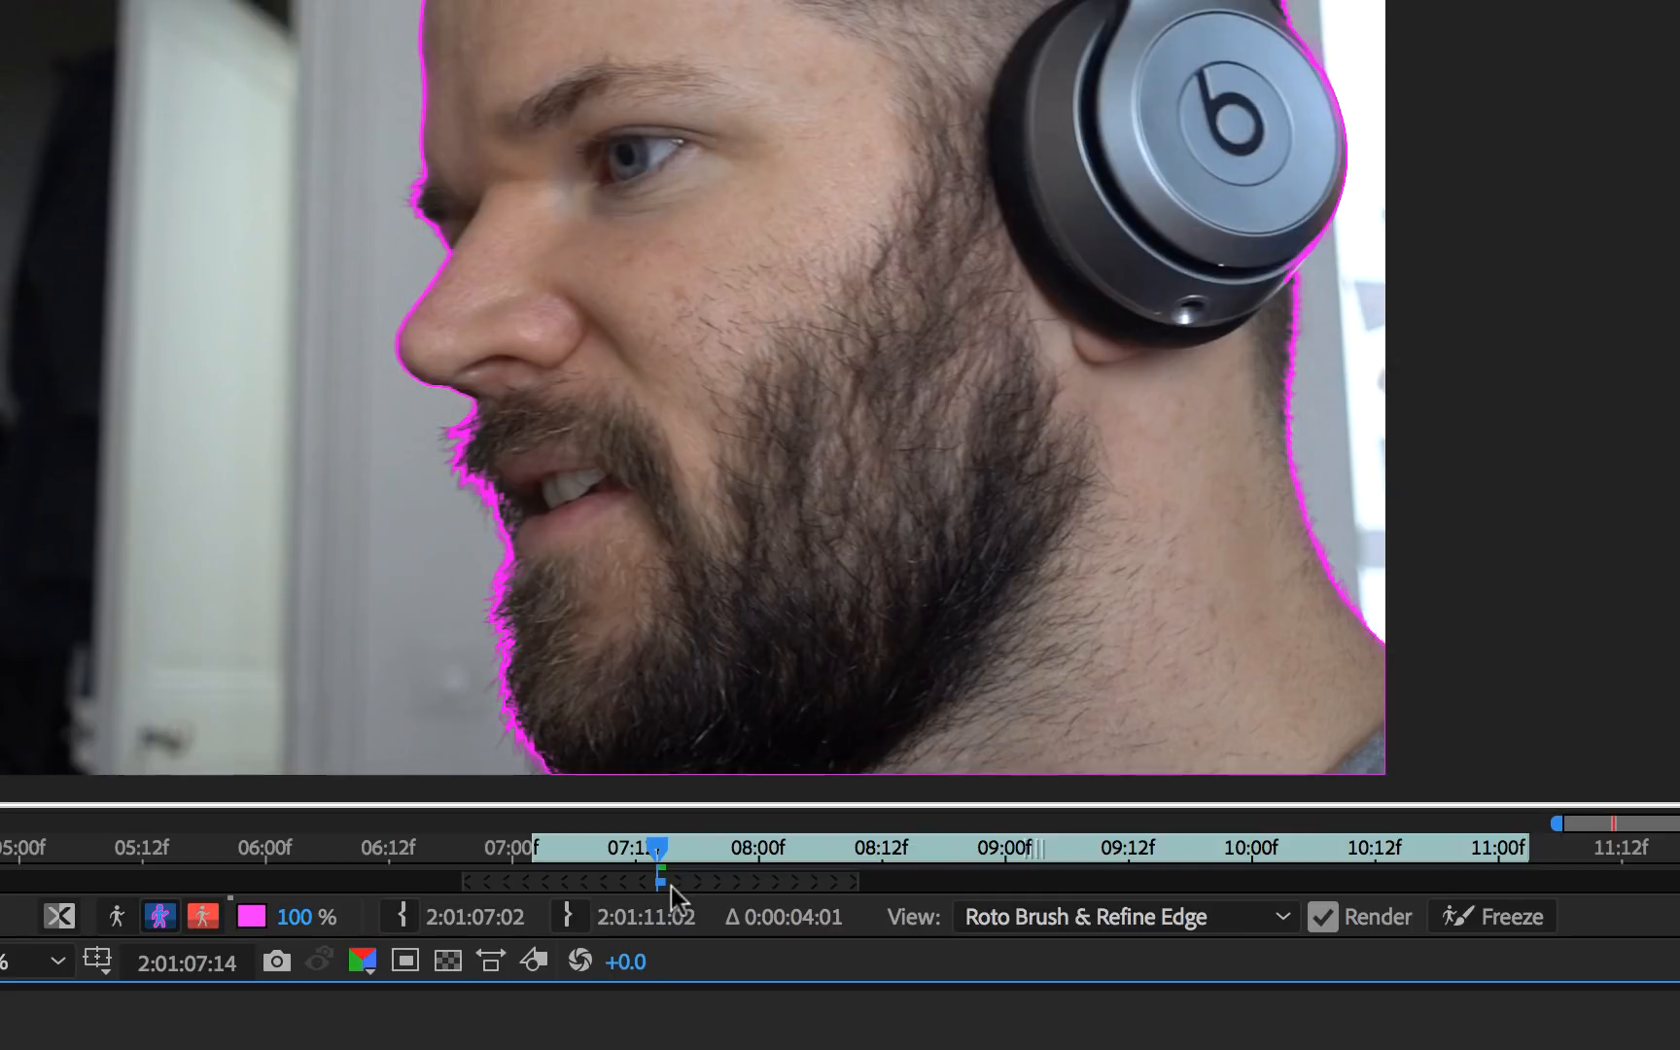
mouse_move(749, 884)
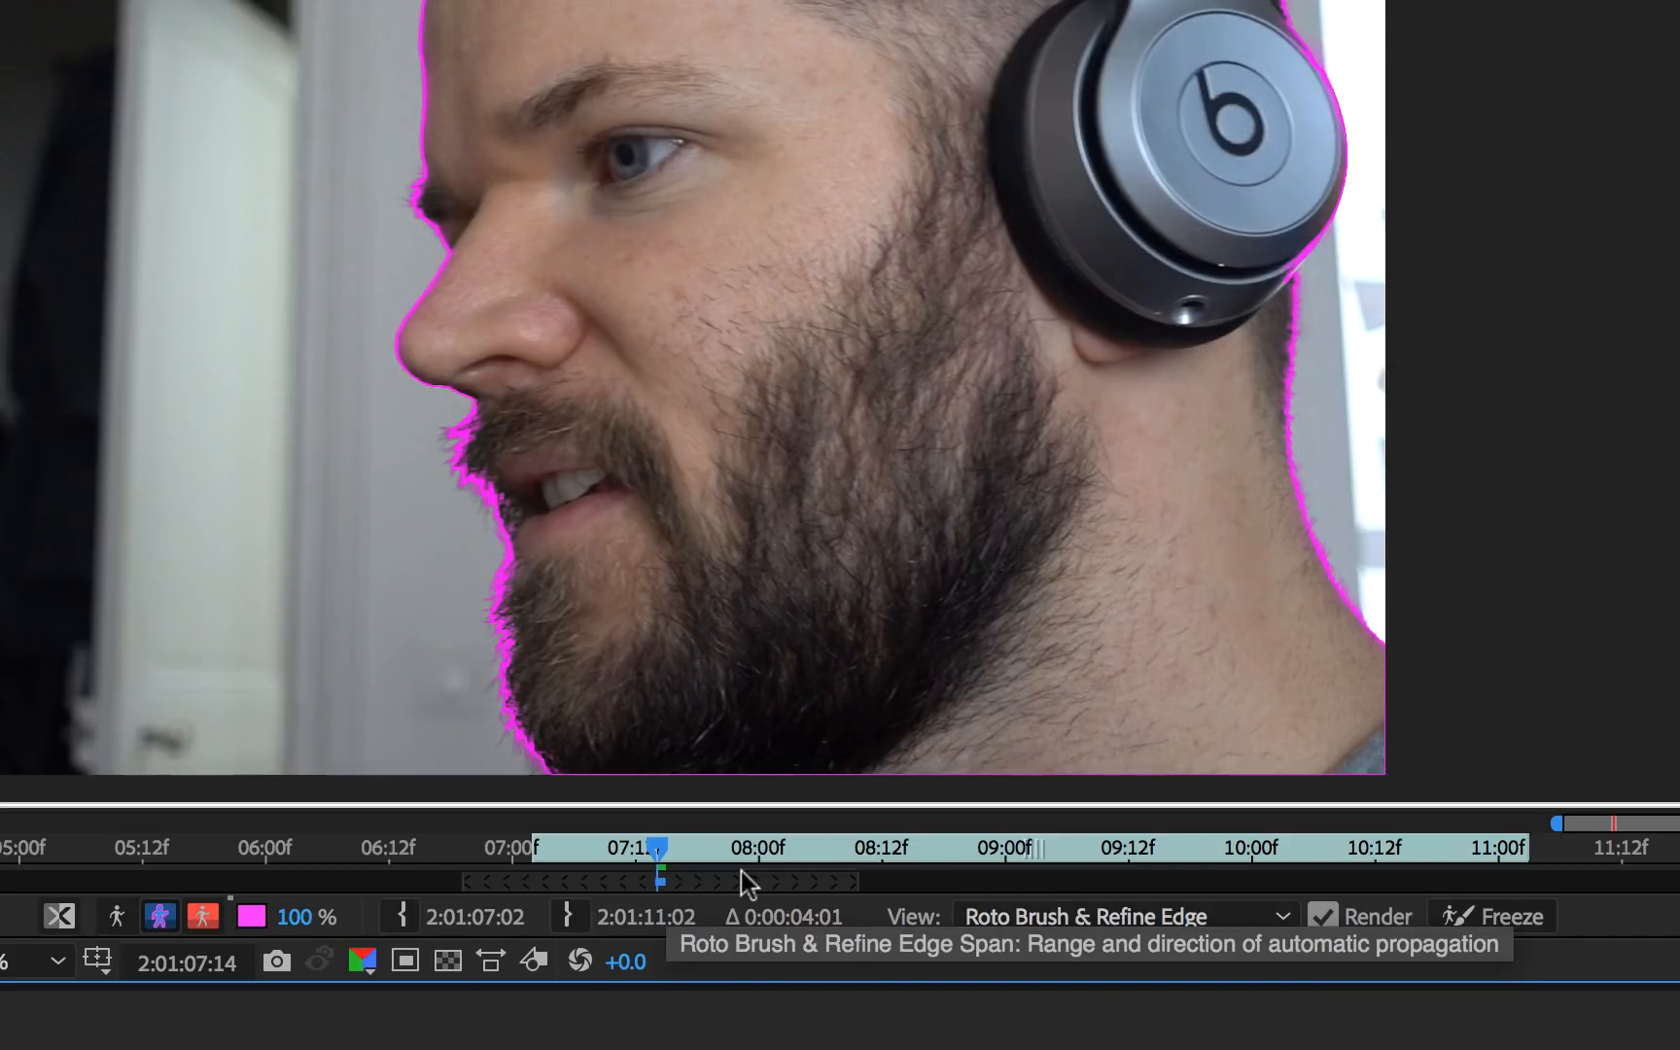
mouse_move(859, 897)
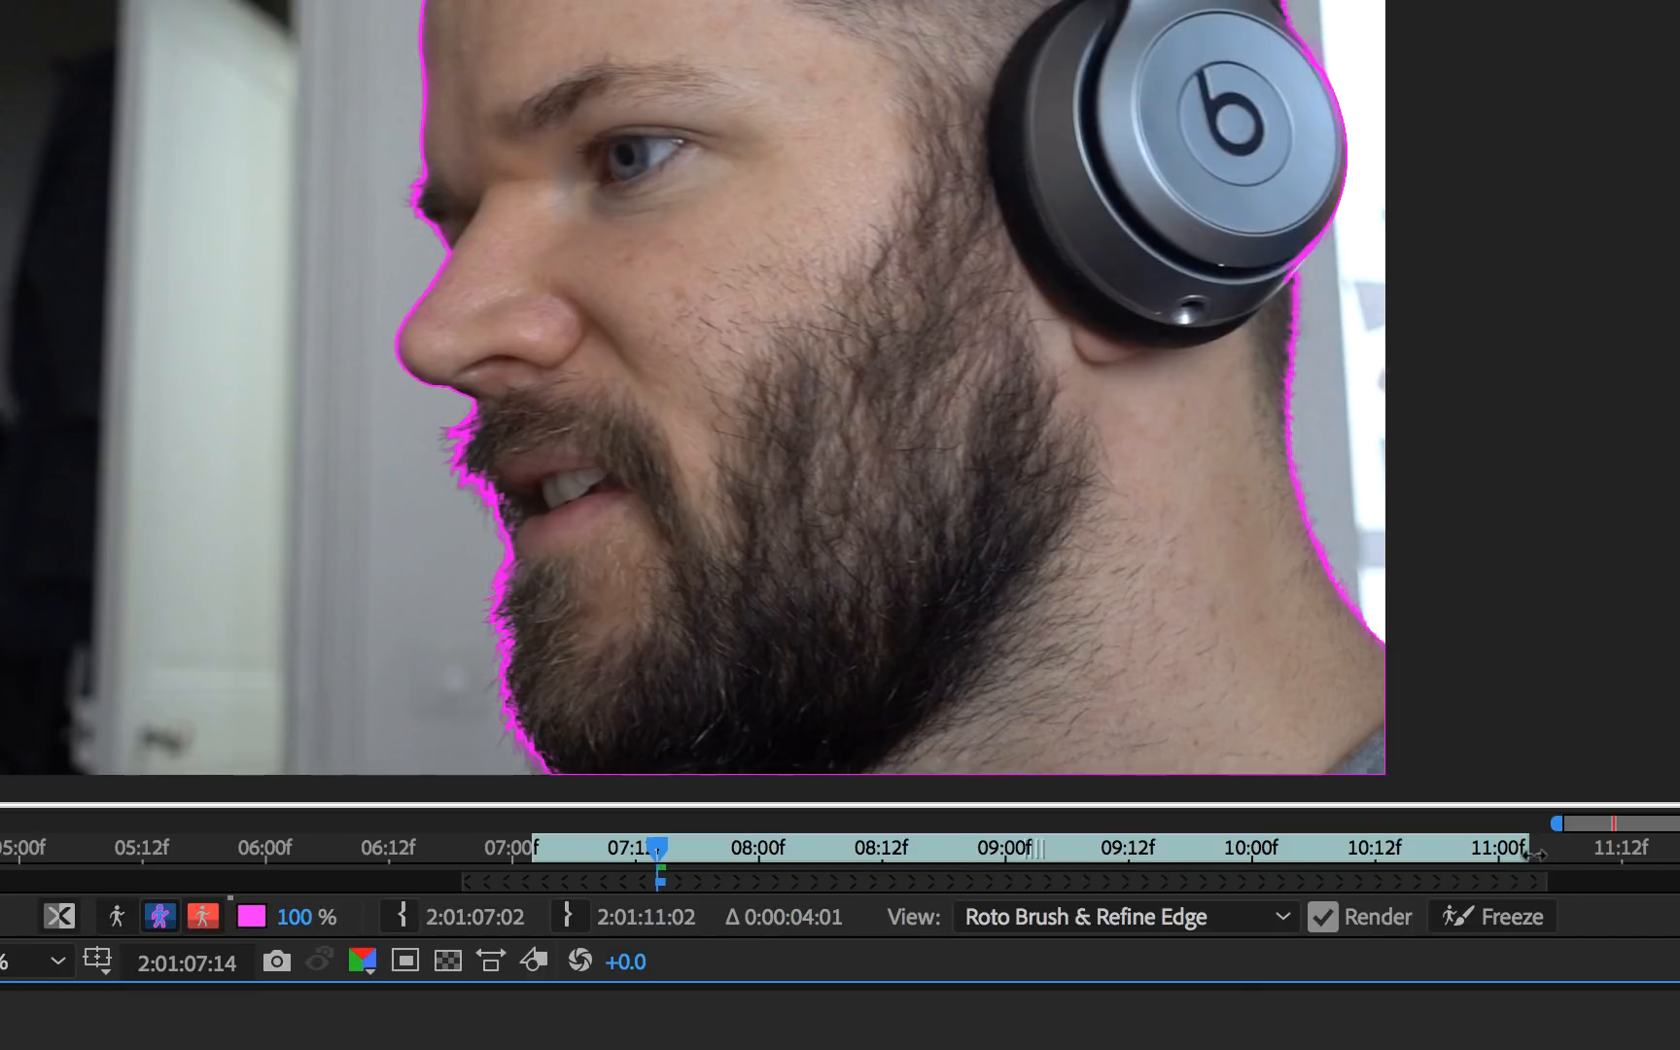
mouse_move(1539, 850)
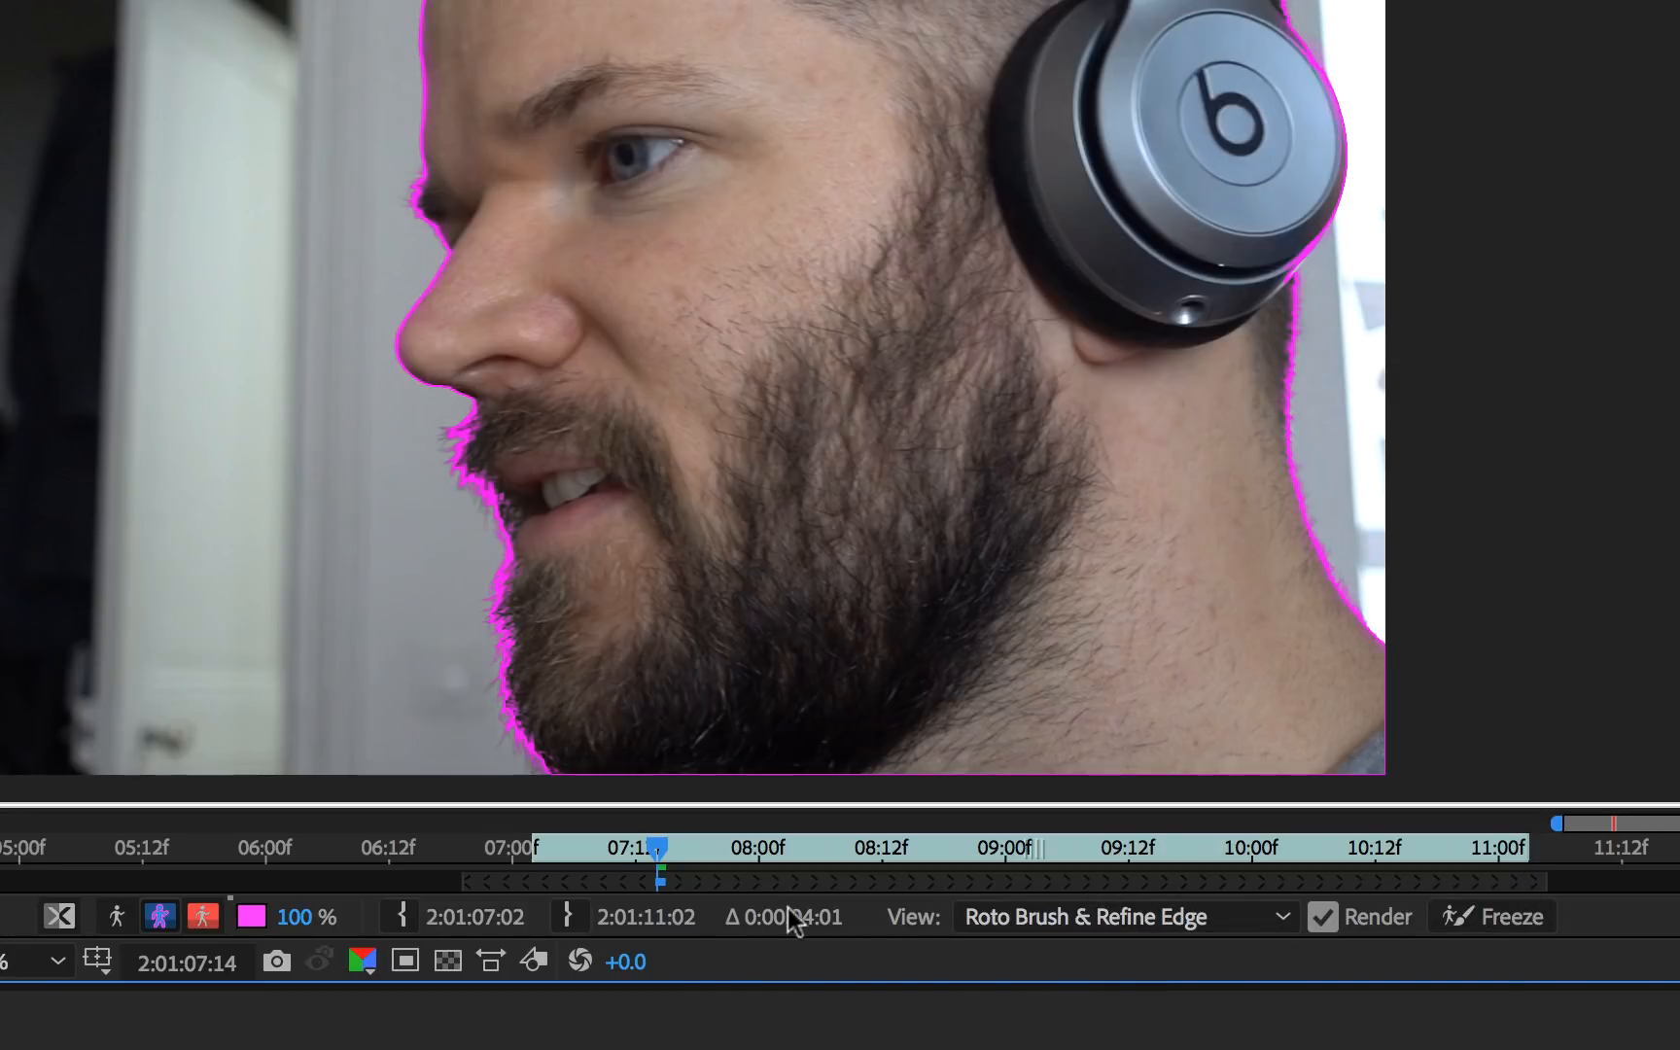
mouse_move(1063, 912)
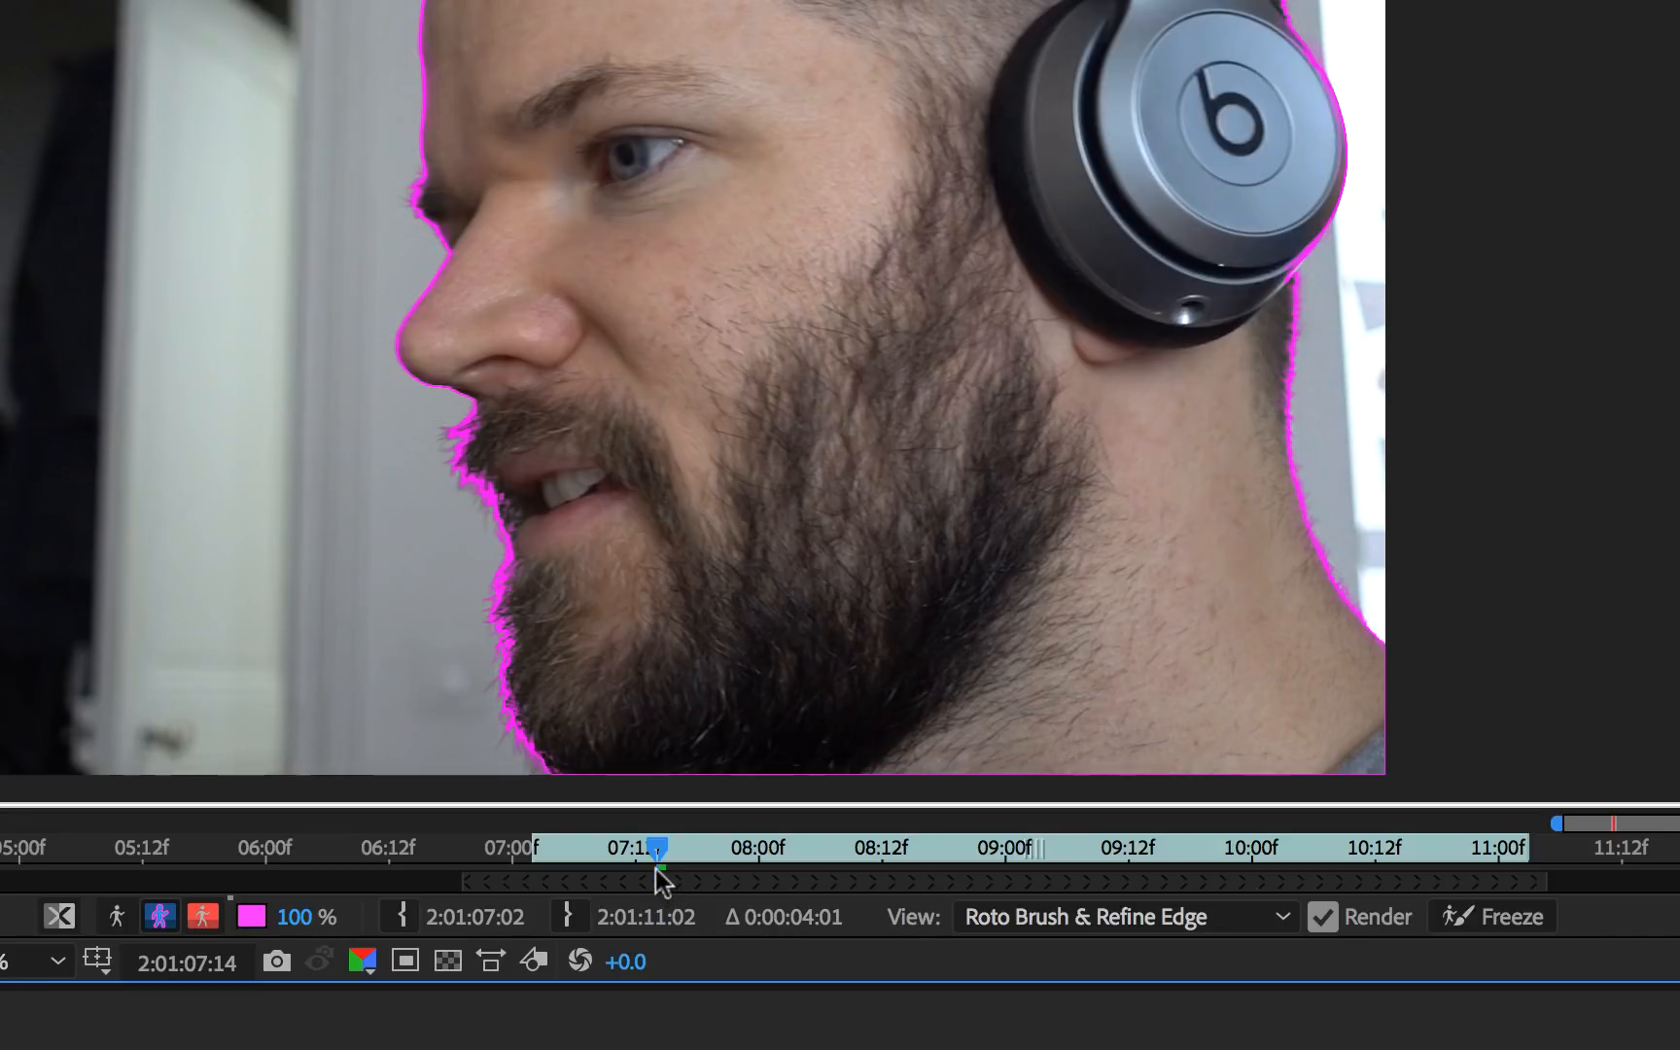
mouse_move(1451, 912)
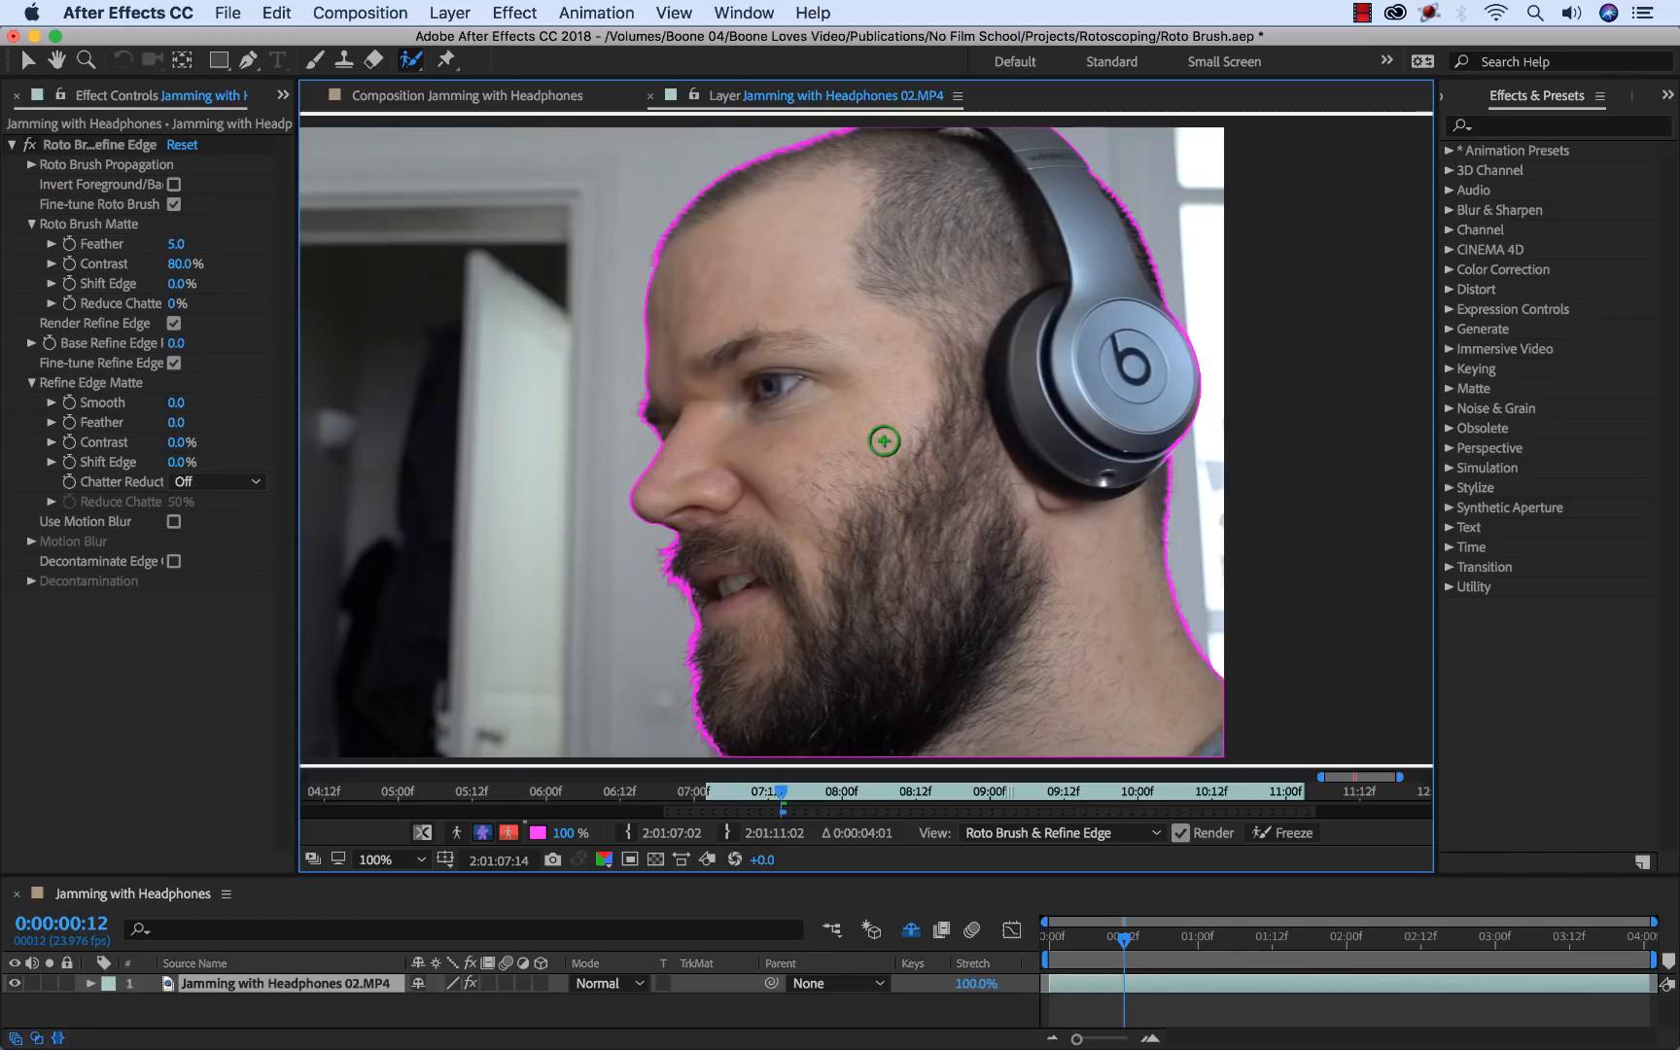
mouse_move(1031, 545)
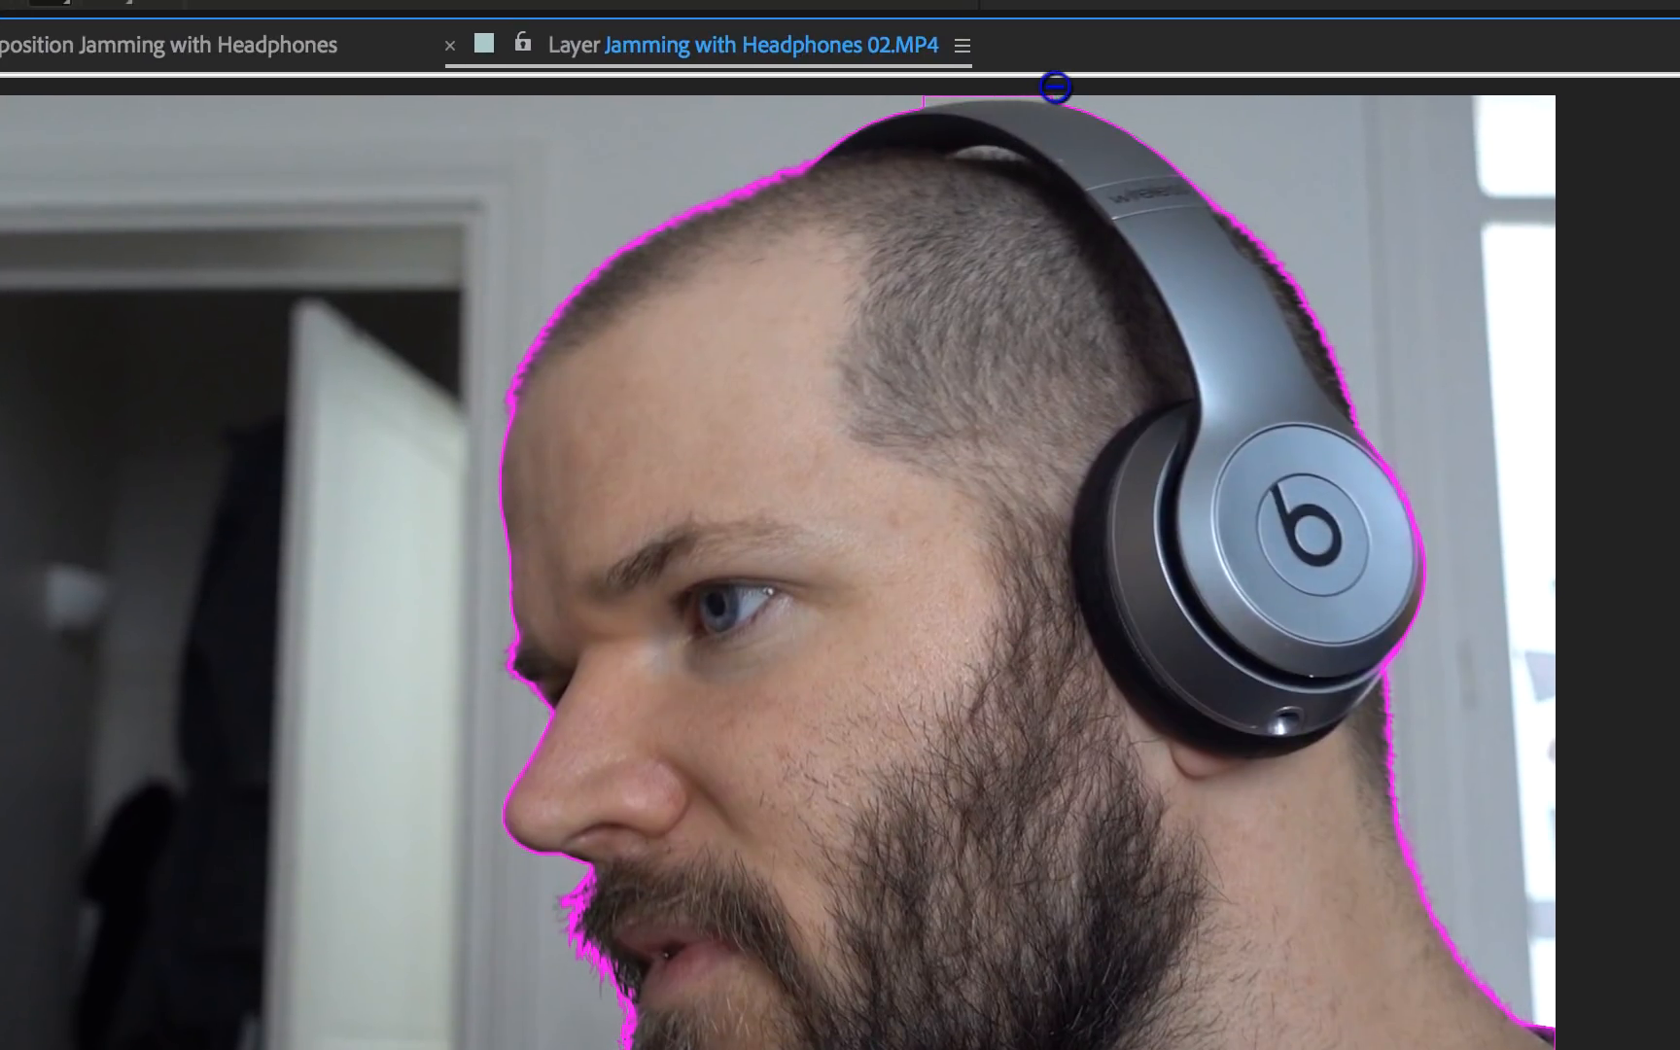
Step: Add the top of the headphone band to the foreground matte
drag(1056, 89, 1083, 97)
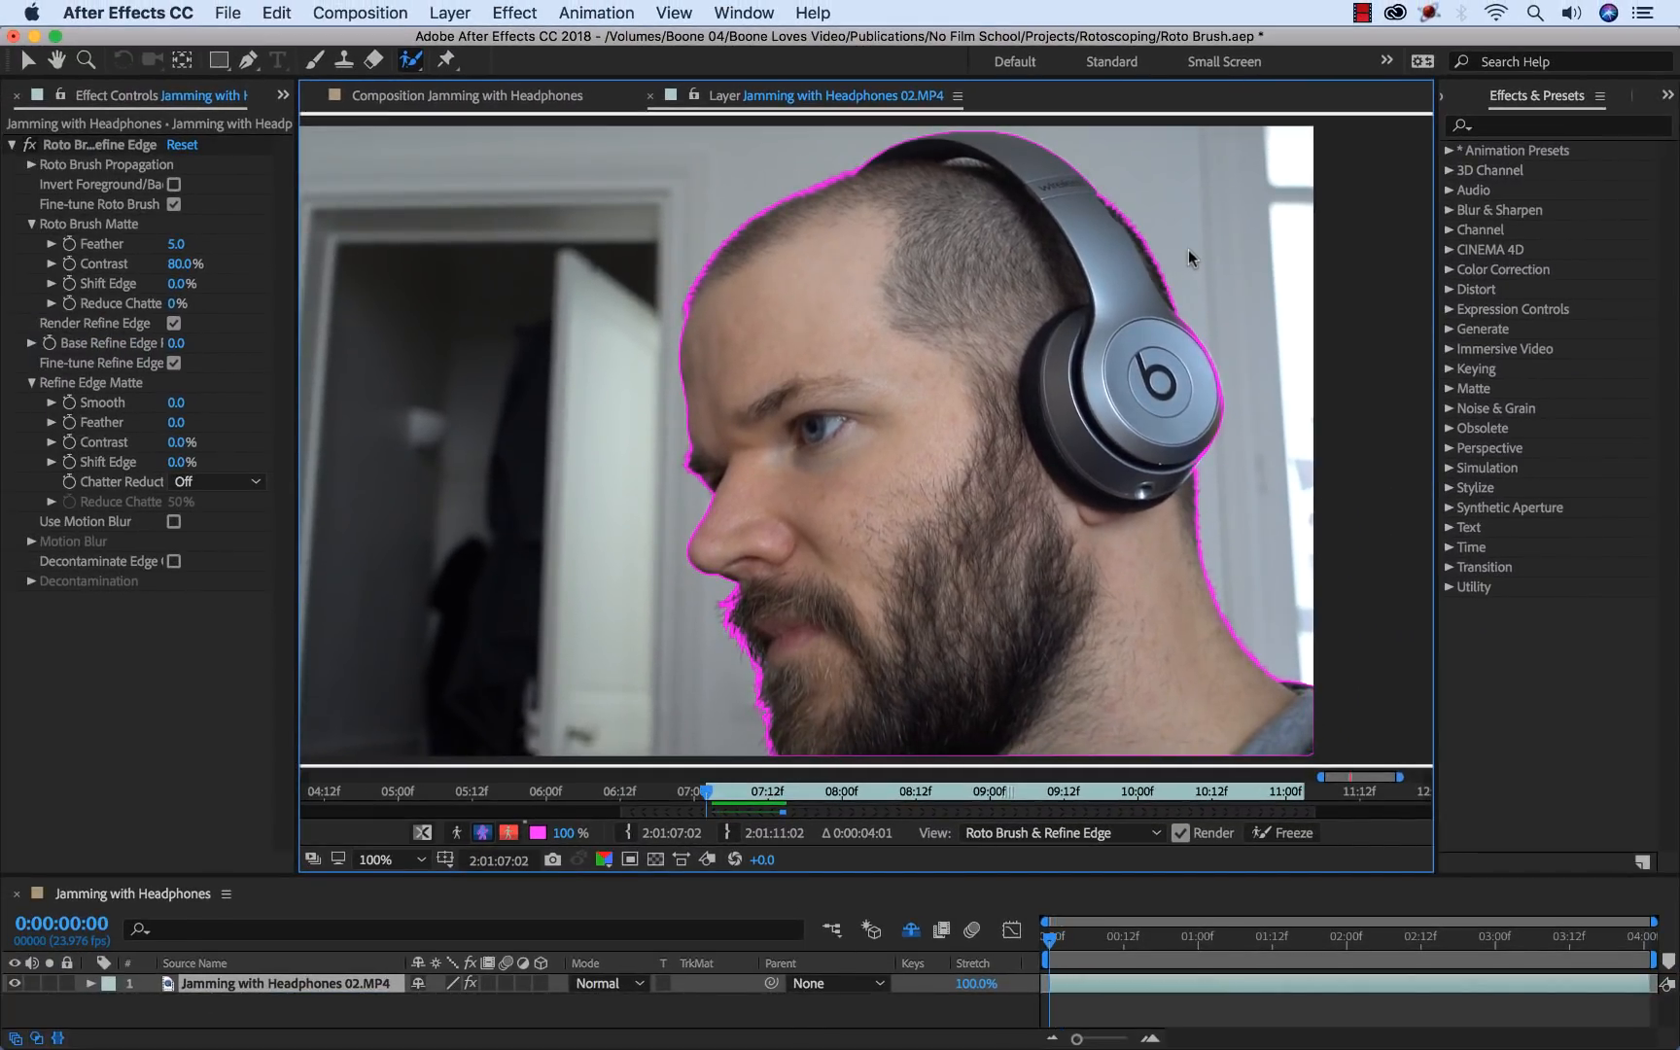
mouse_move(1120, 185)
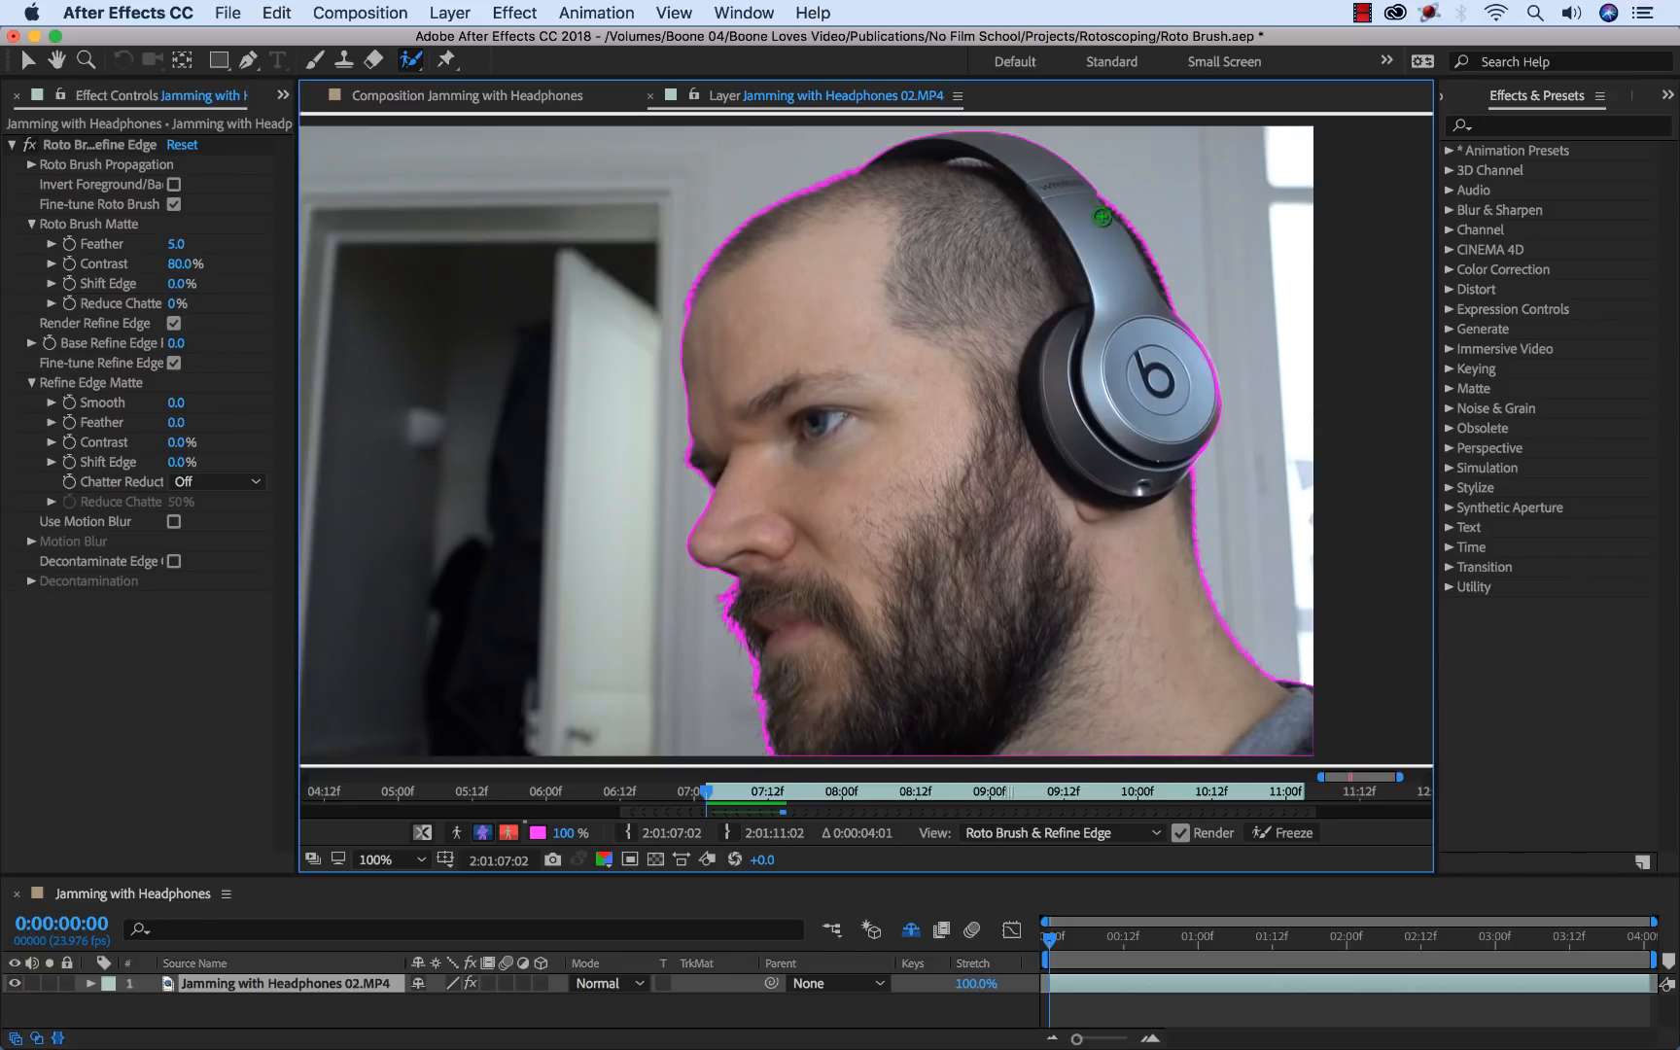
mouse_move(710, 792)
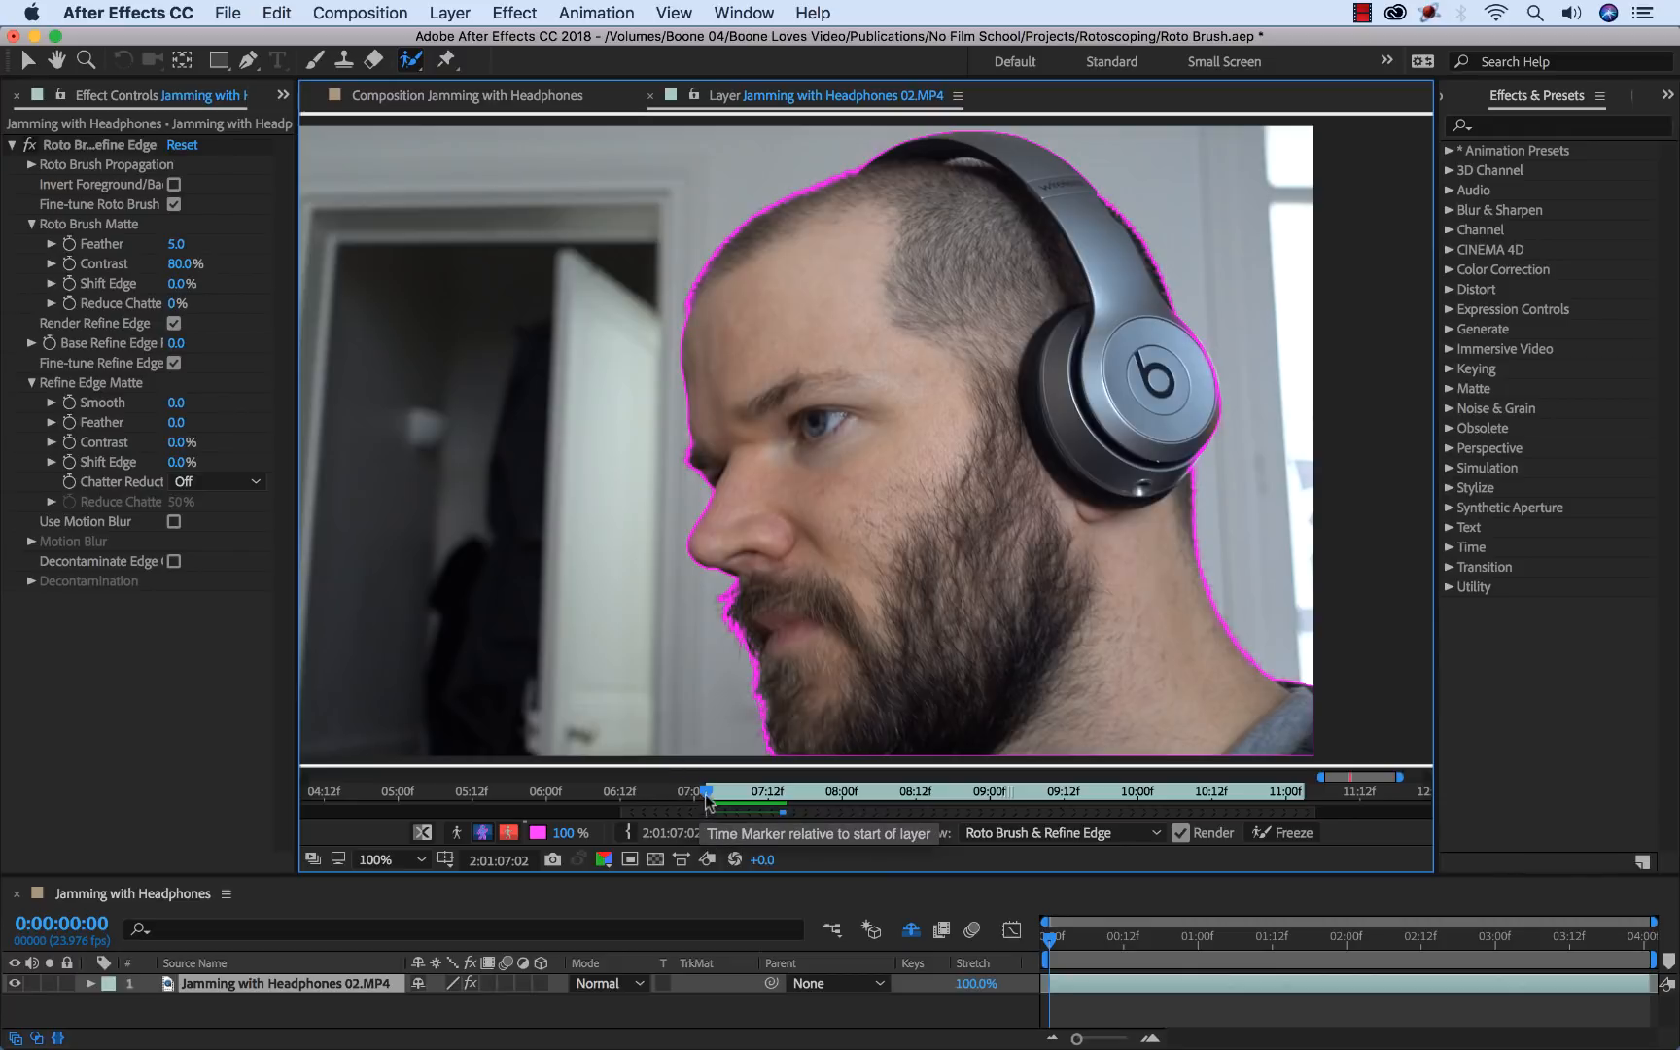
mouse_move(753, 815)
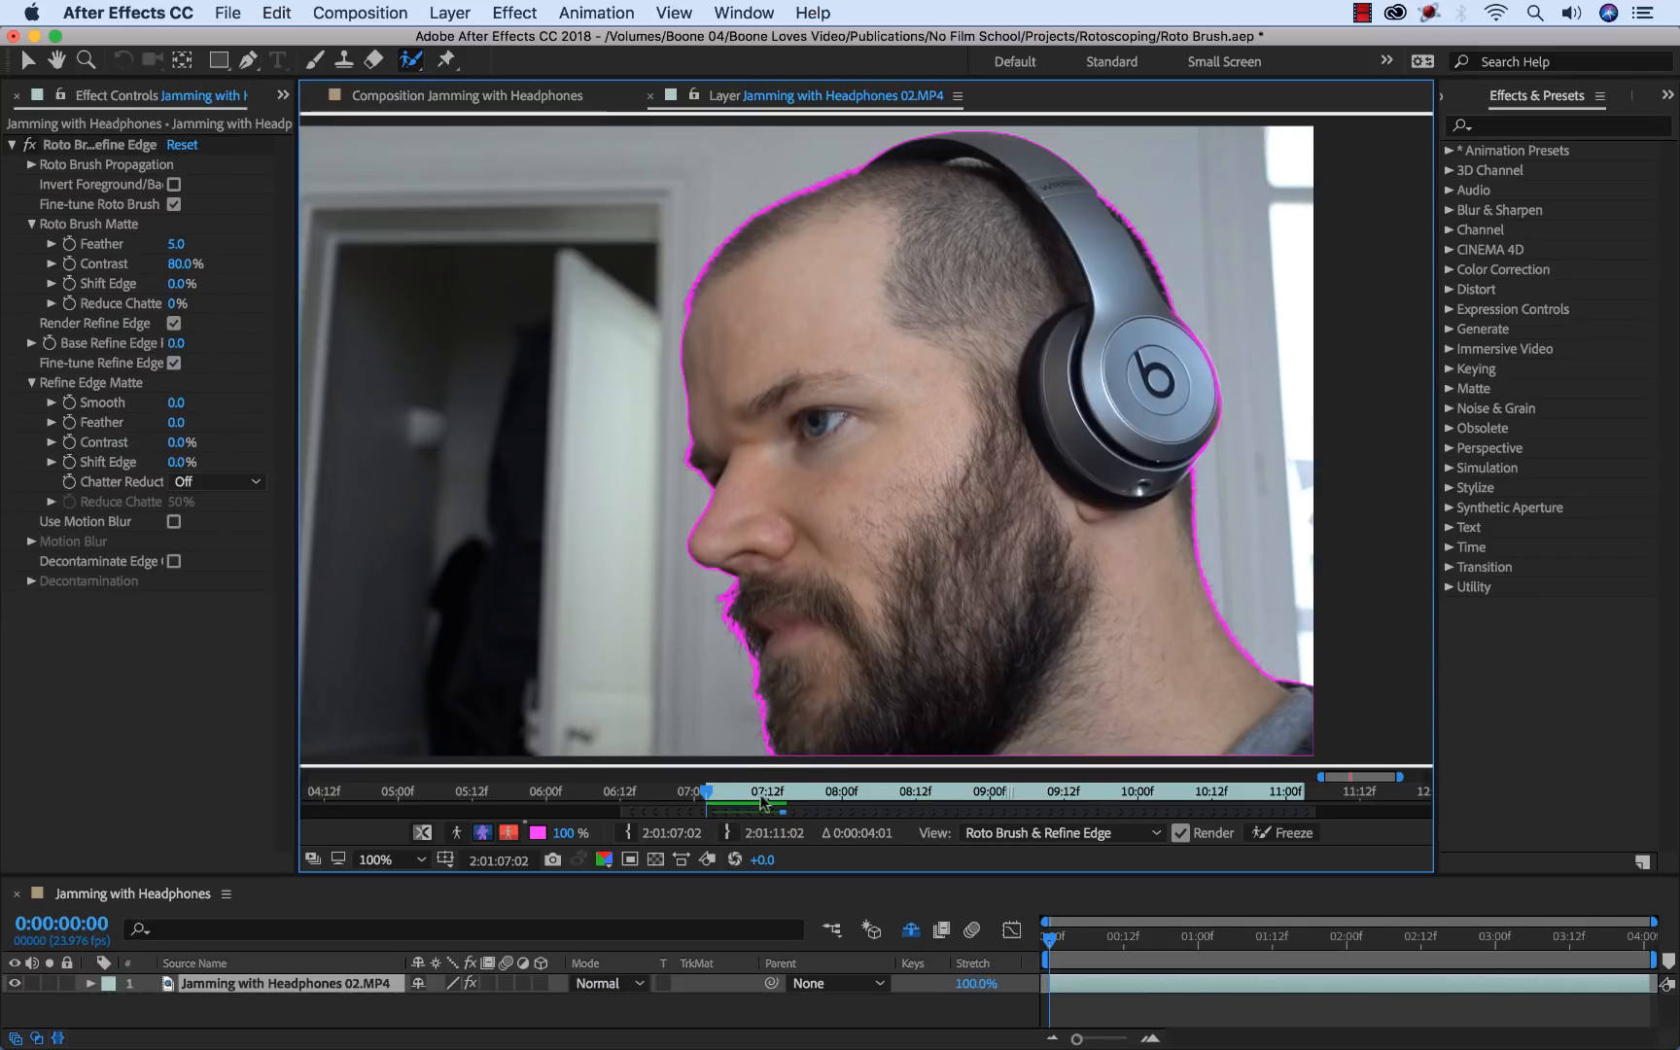
mouse_move(748, 803)
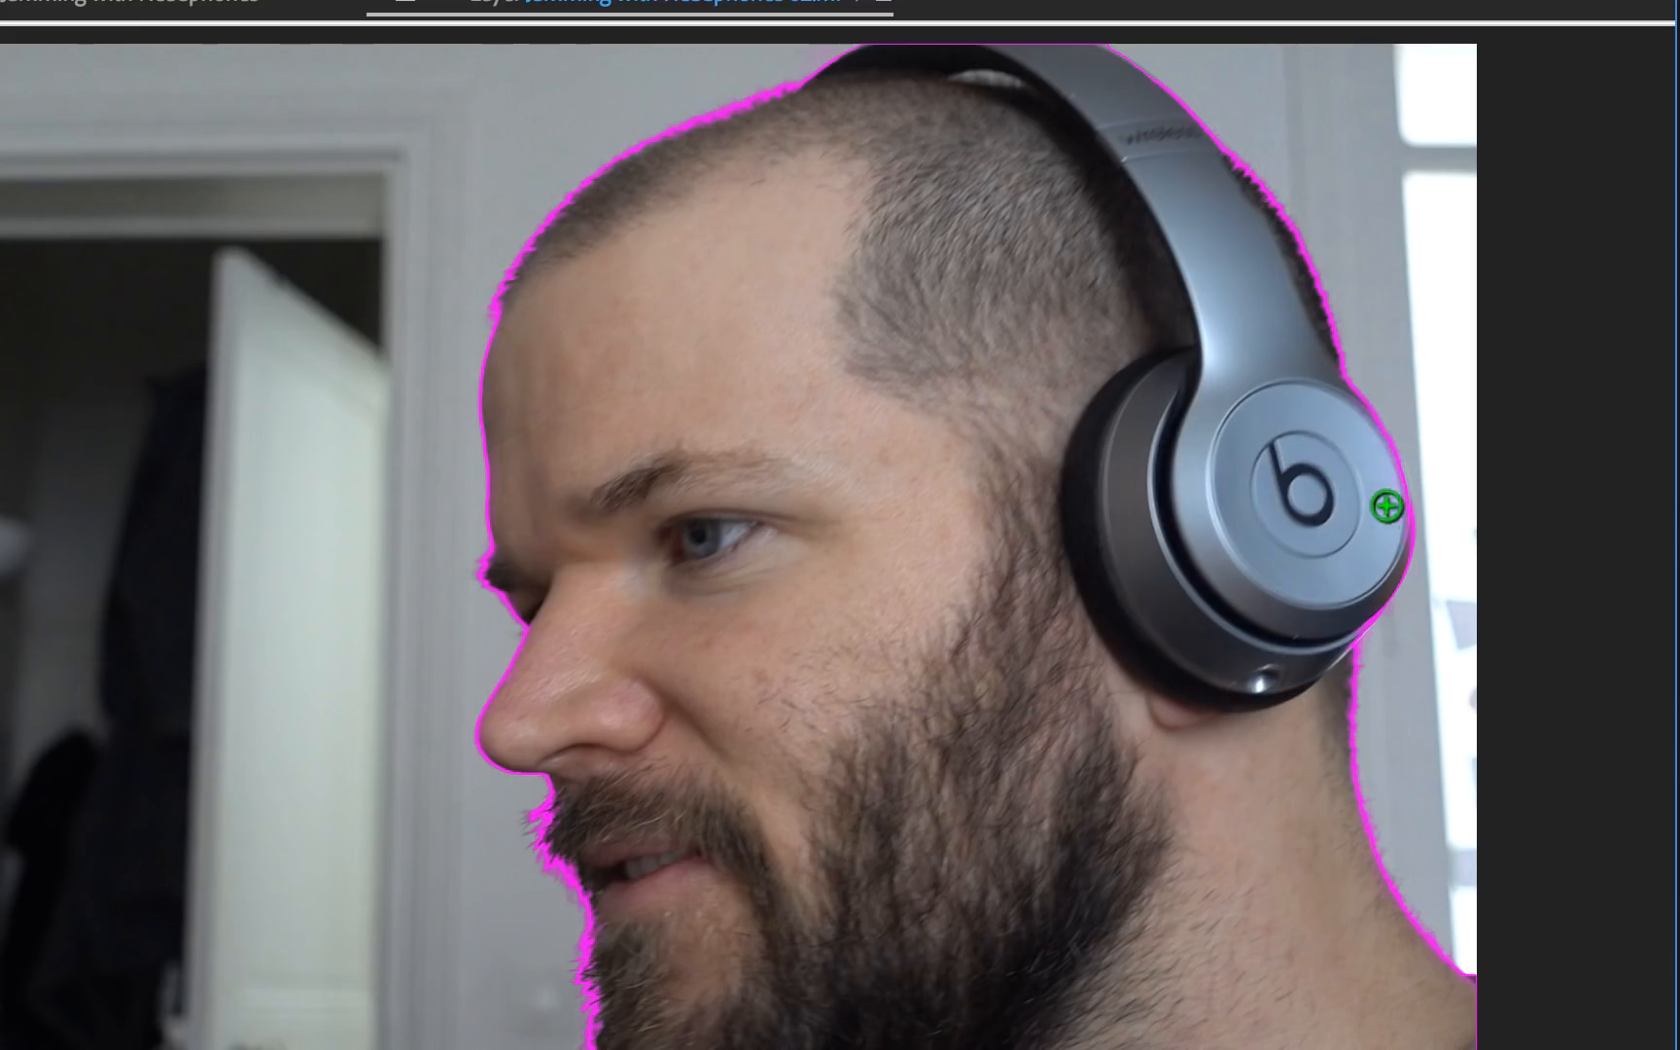
mouse_move(1400, 354)
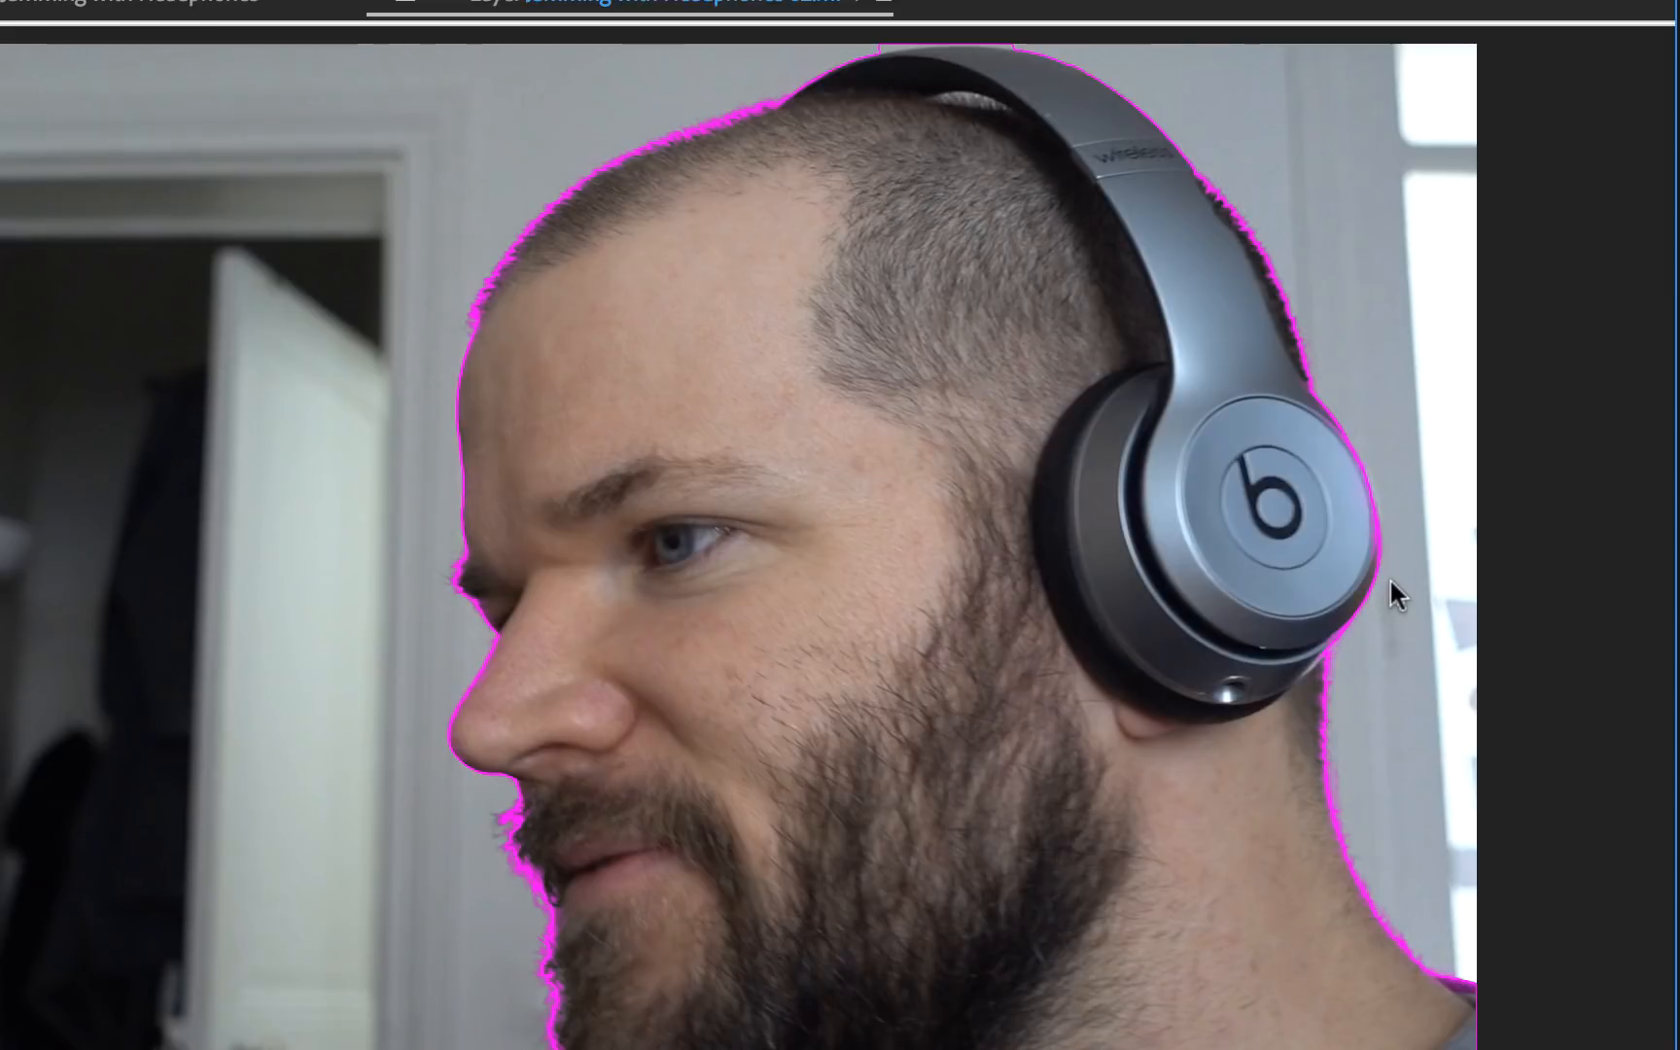
Step: Touch up the matte at the outer headphone edge
click(1021, 59)
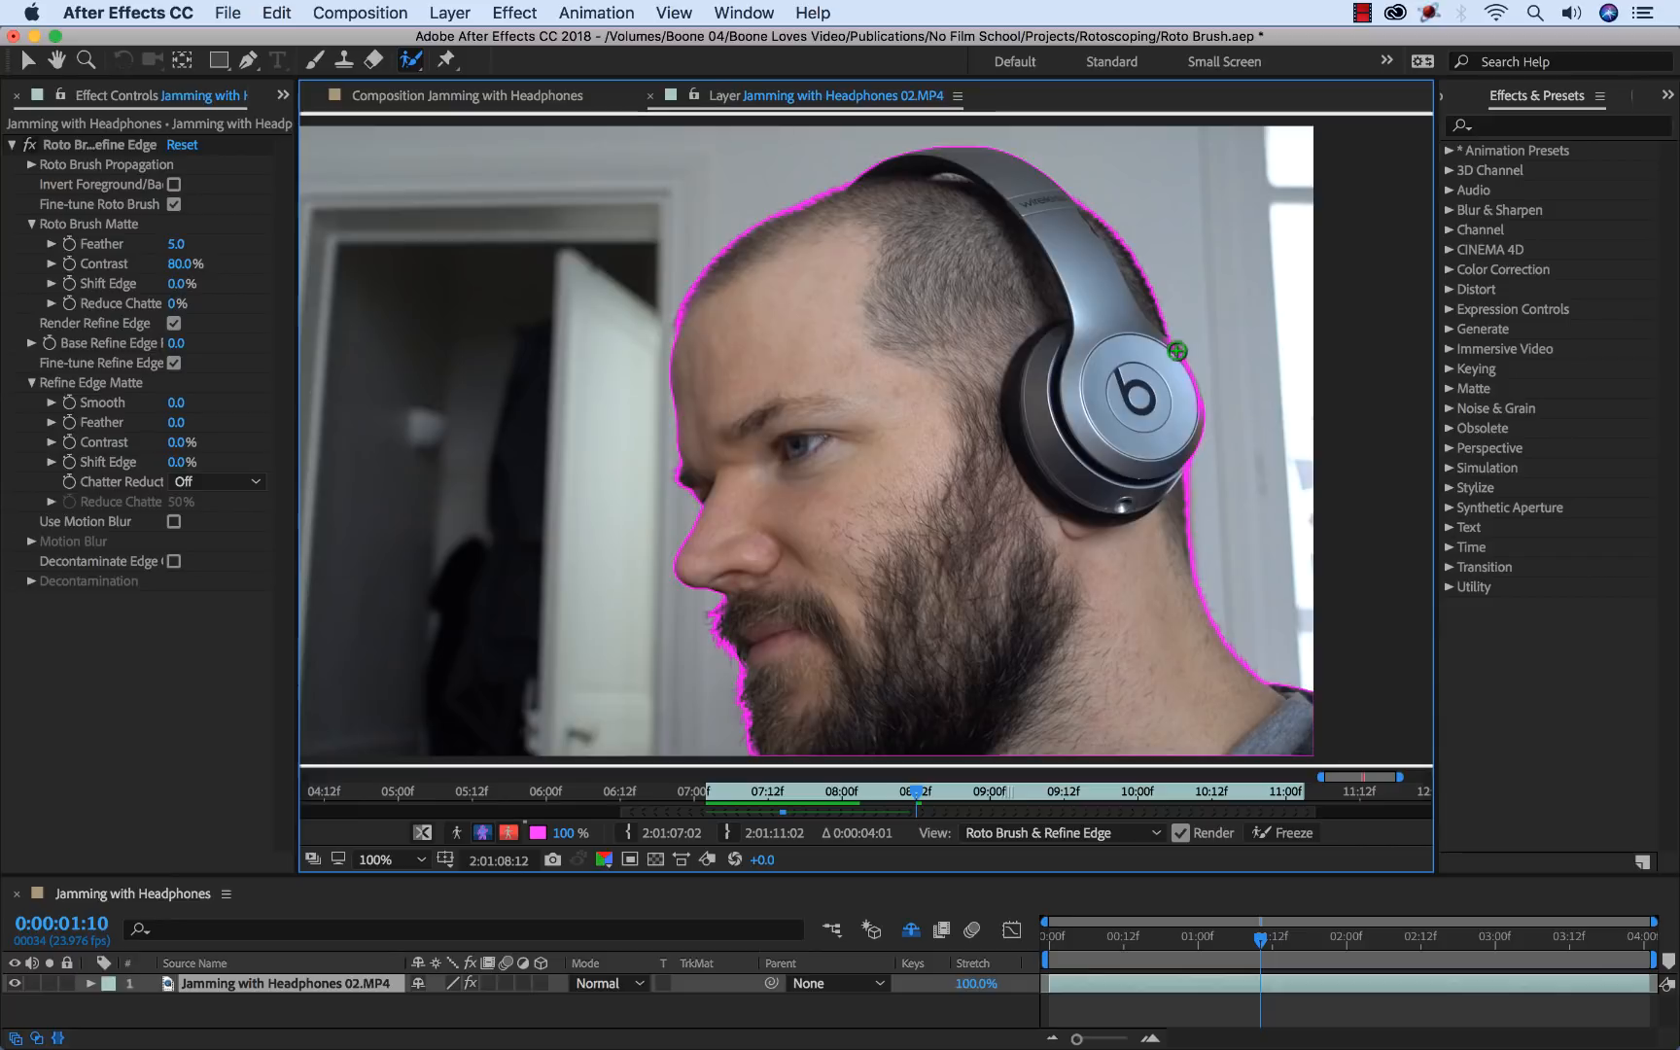
mouse_move(1206, 496)
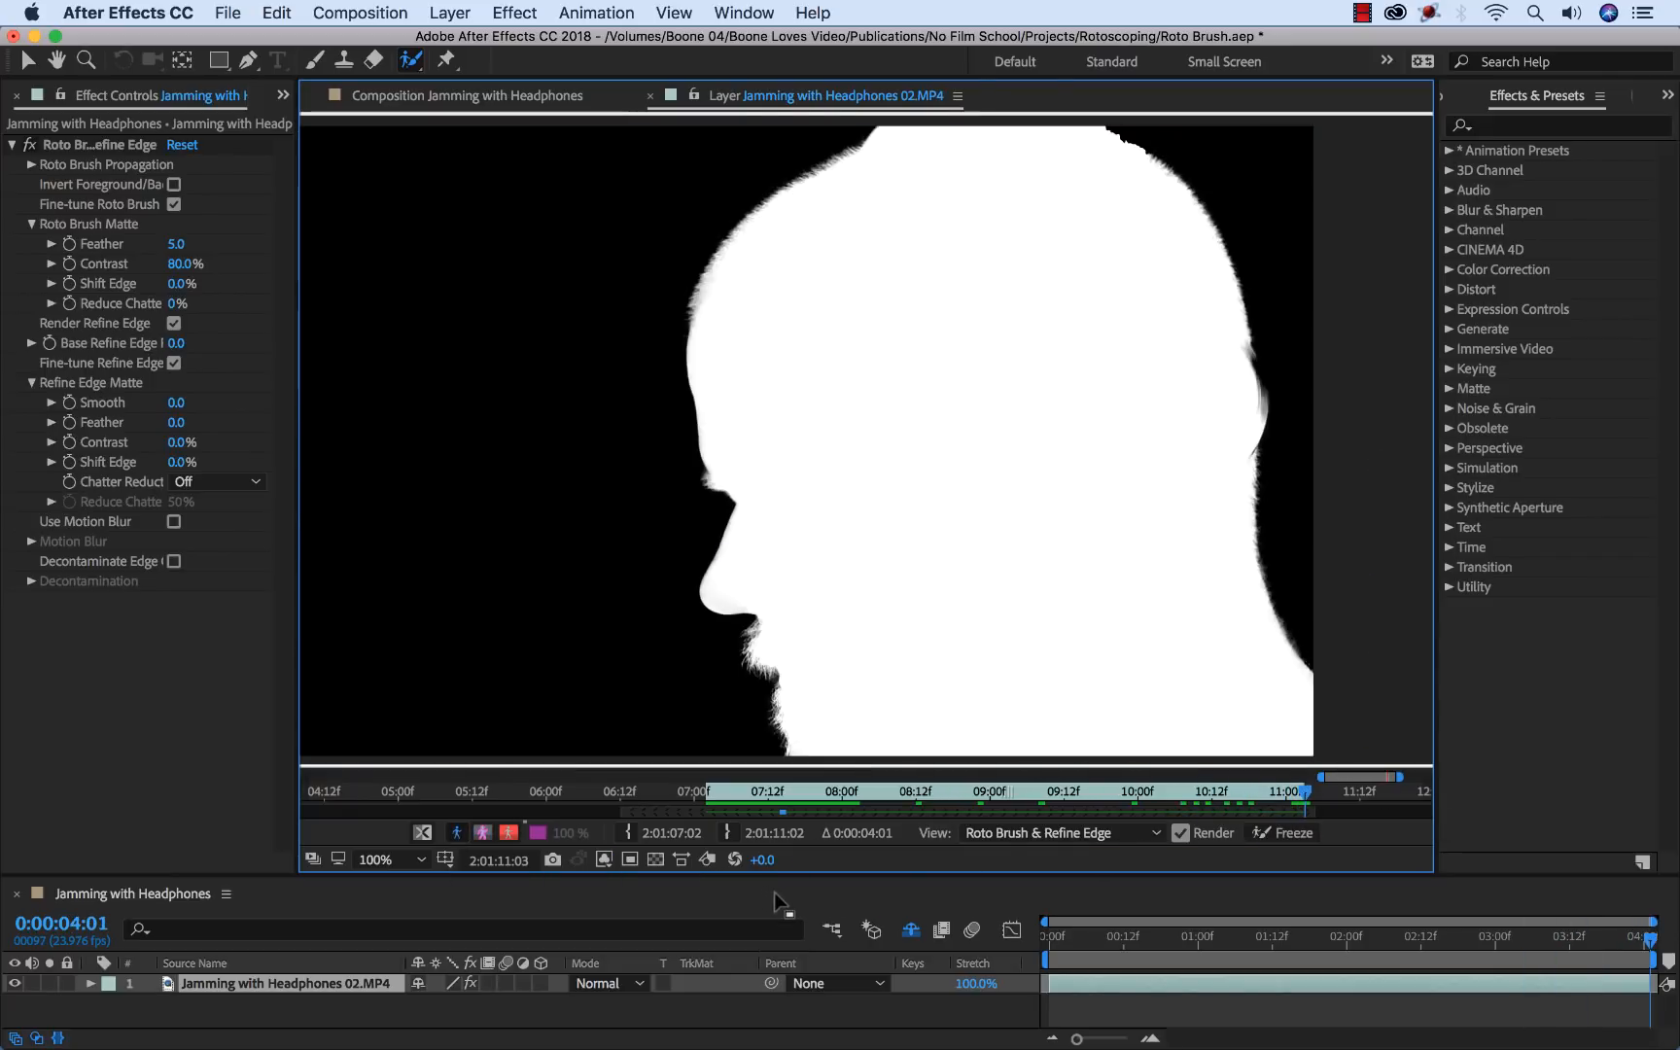
mouse_move(1064, 896)
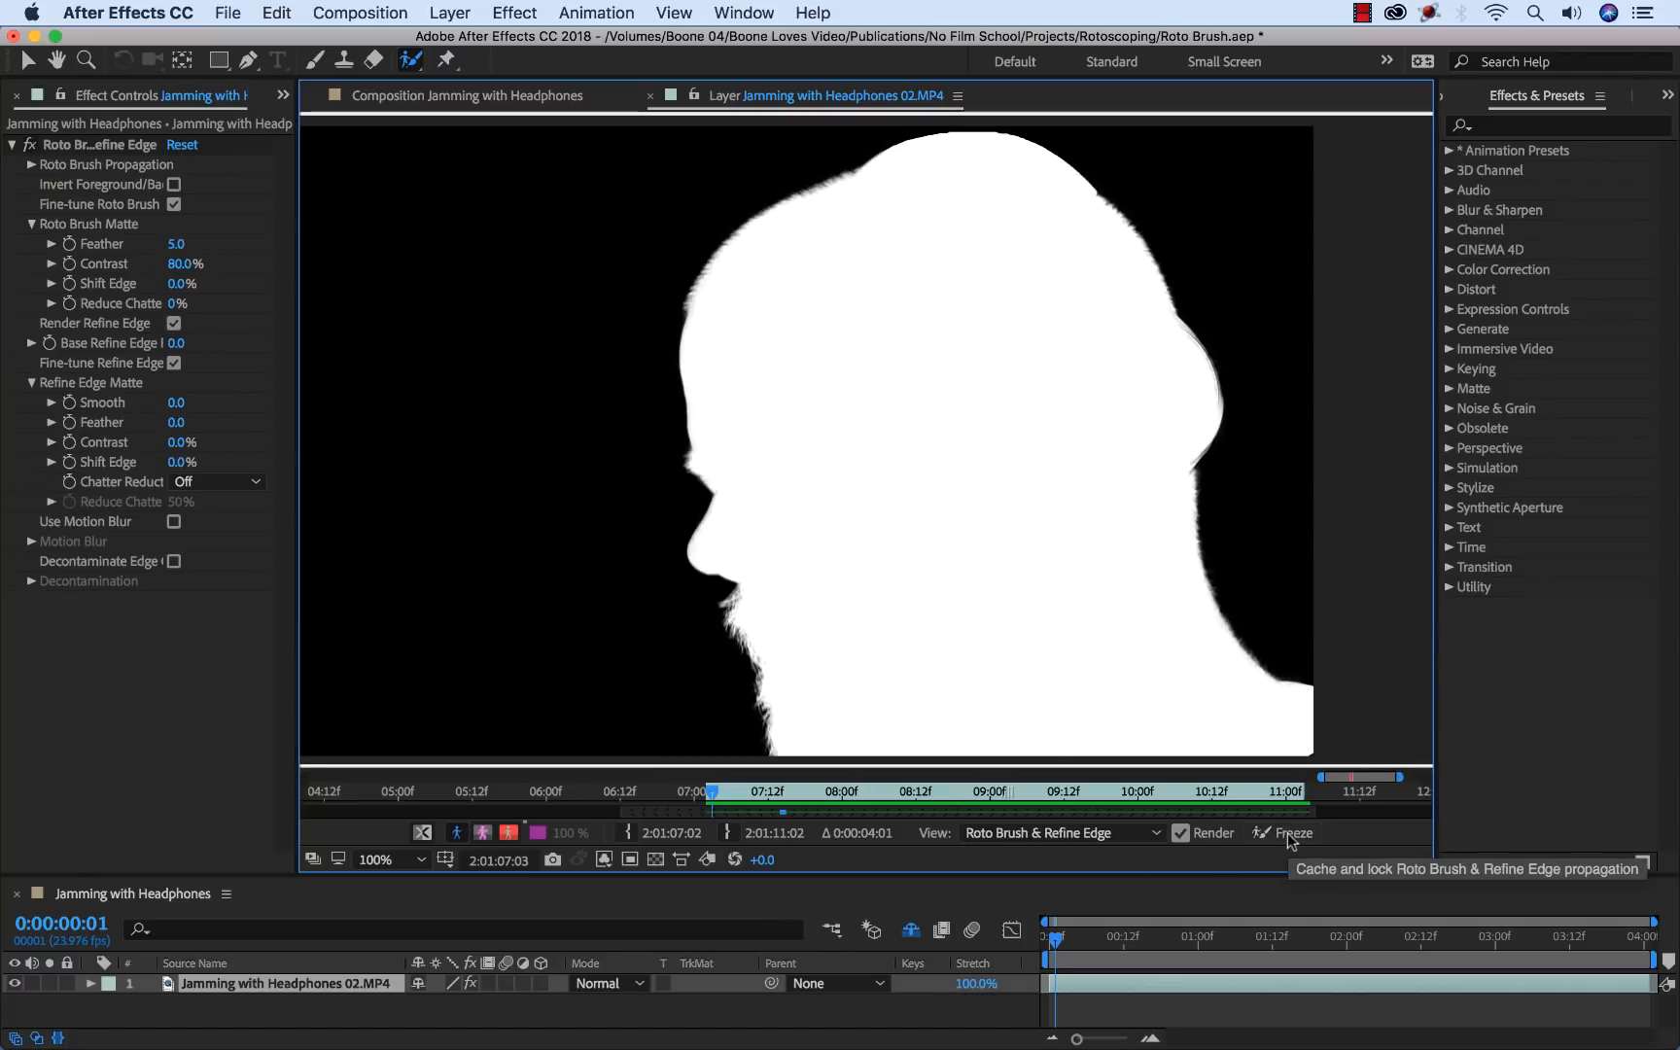
Step: Freeze the Roto Brush propagation to cache and lock the matte
click(1295, 834)
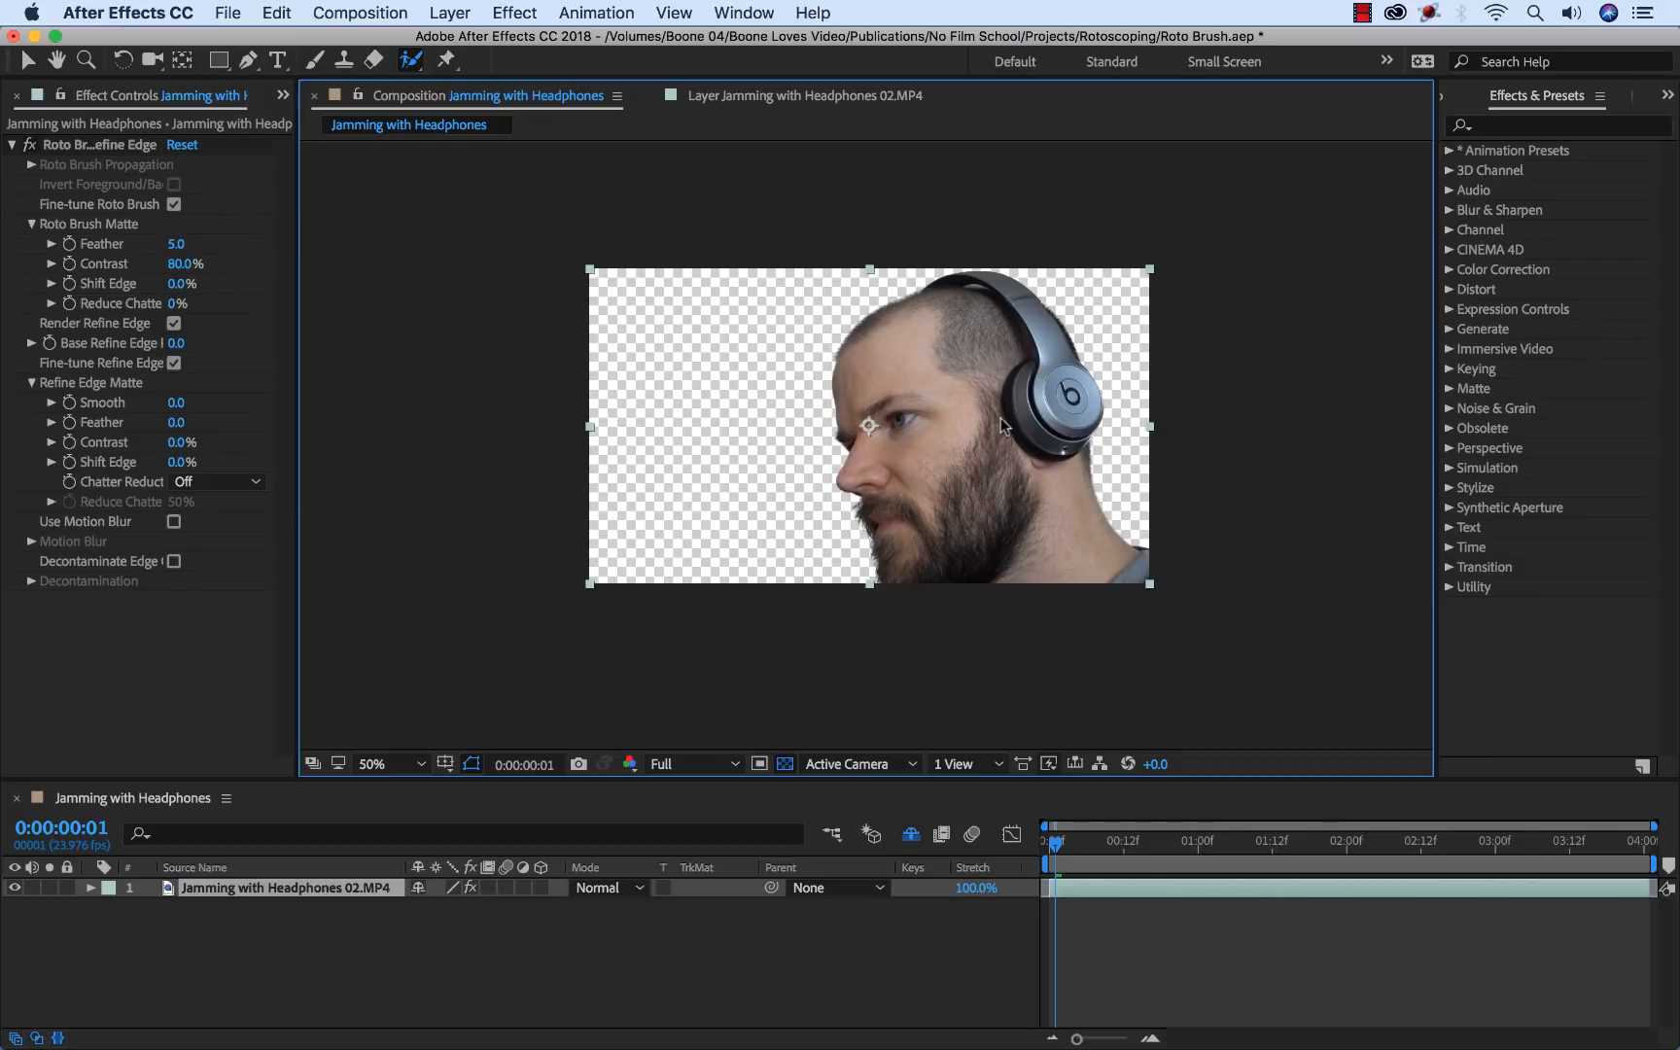
mouse_move(431, 908)
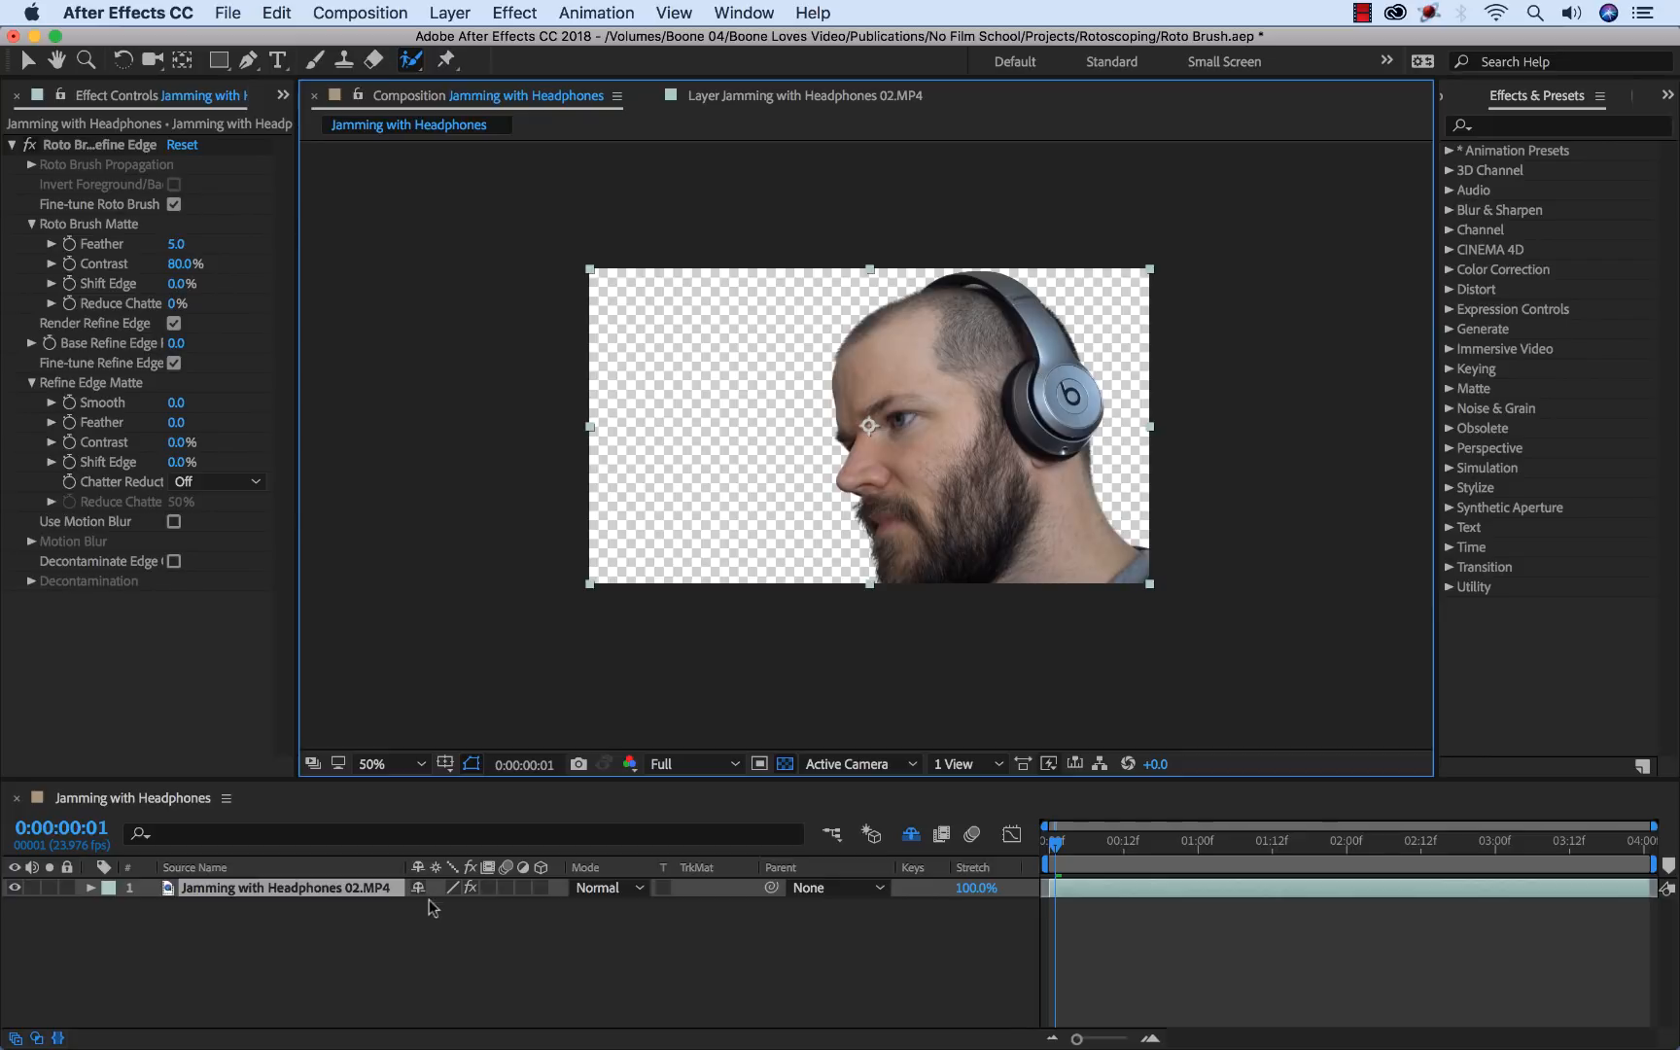
mouse_move(278, 976)
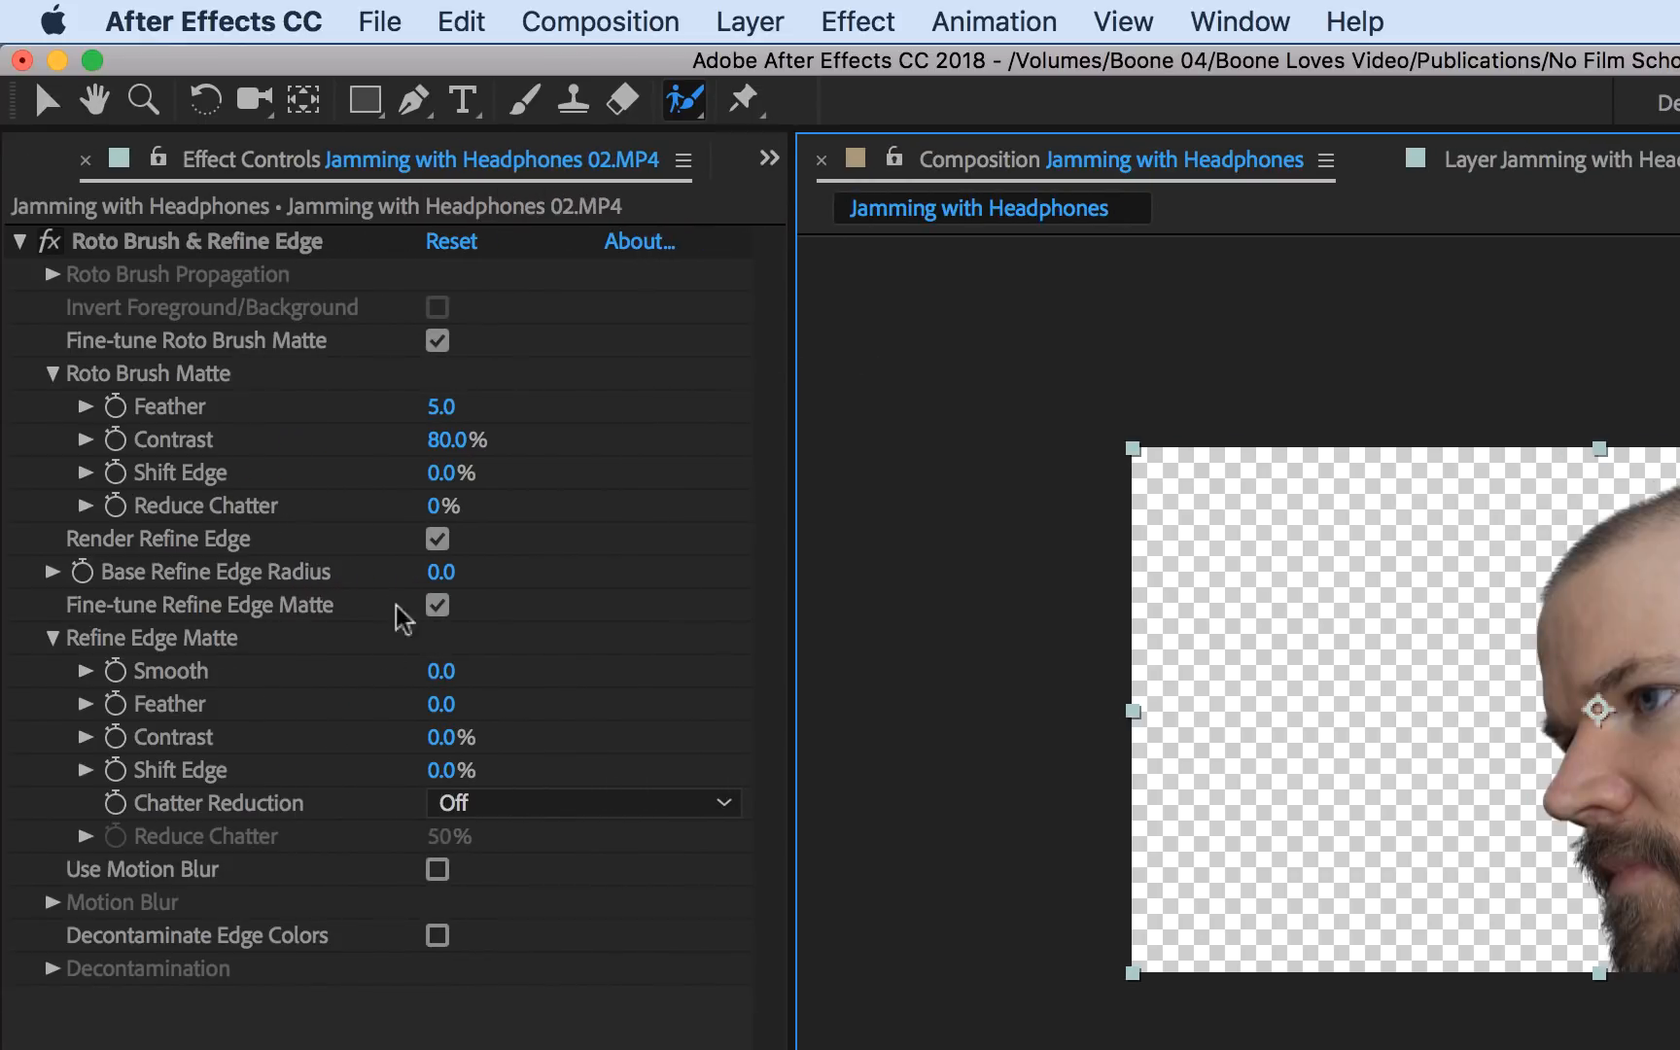
mouse_move(412, 1027)
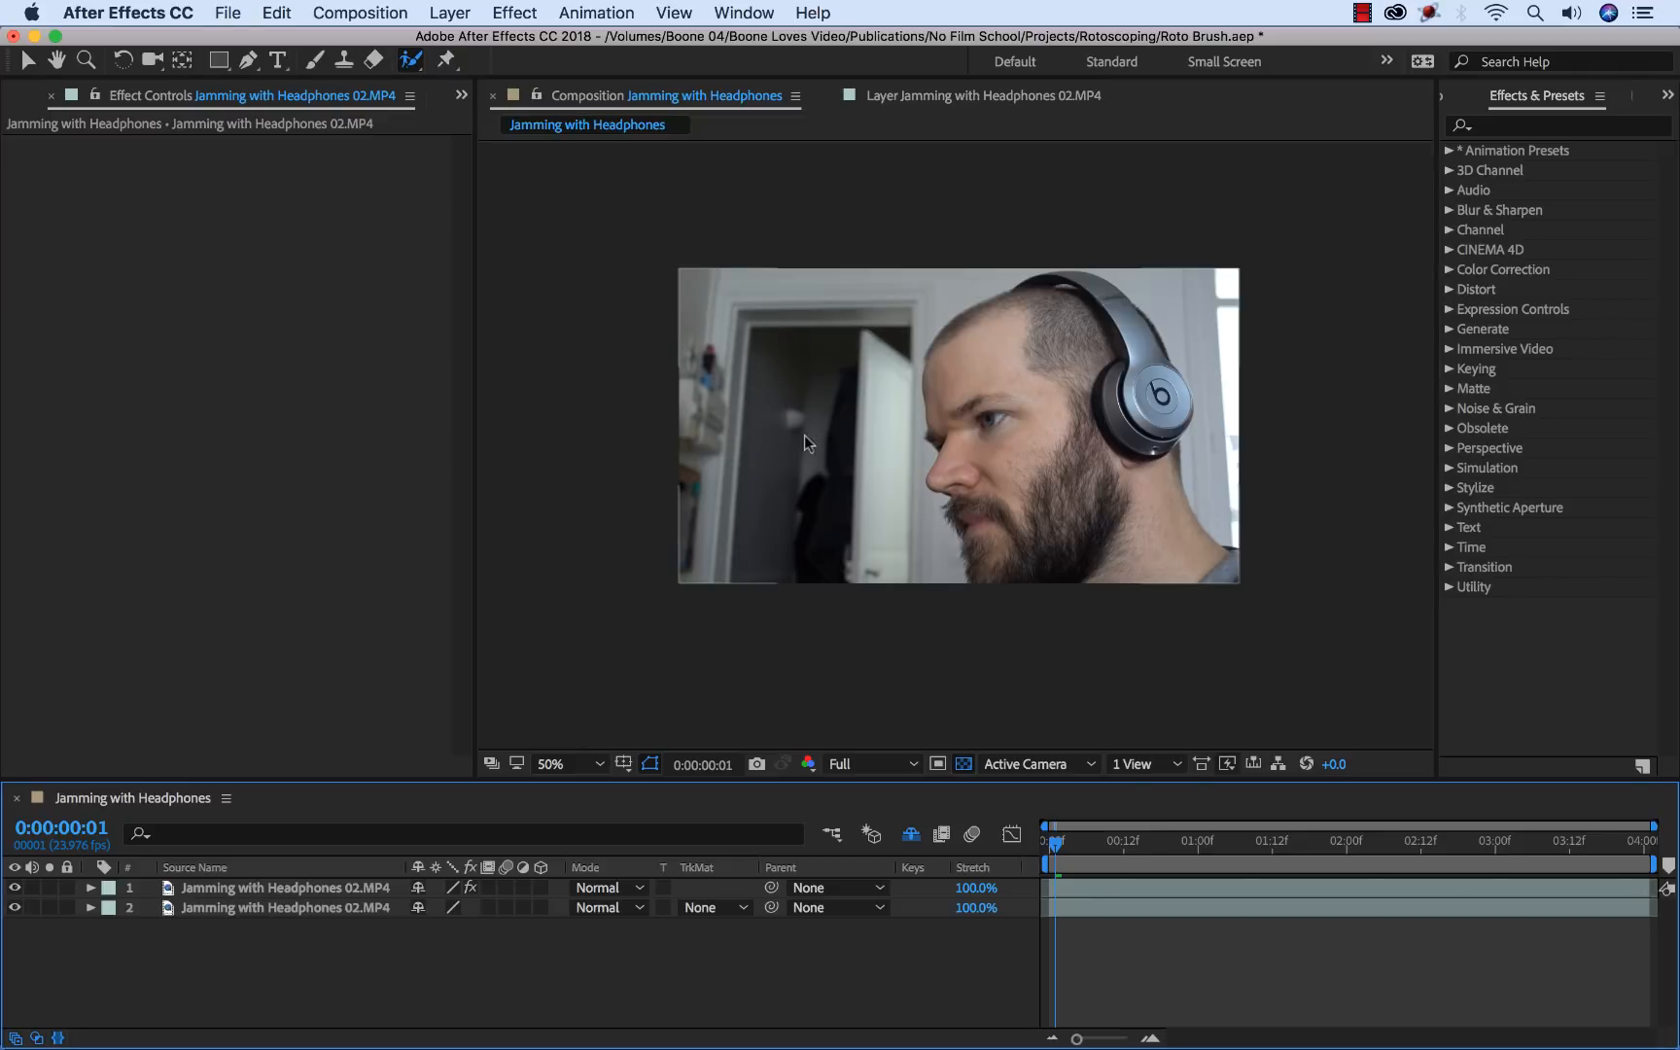
mouse_move(794, 404)
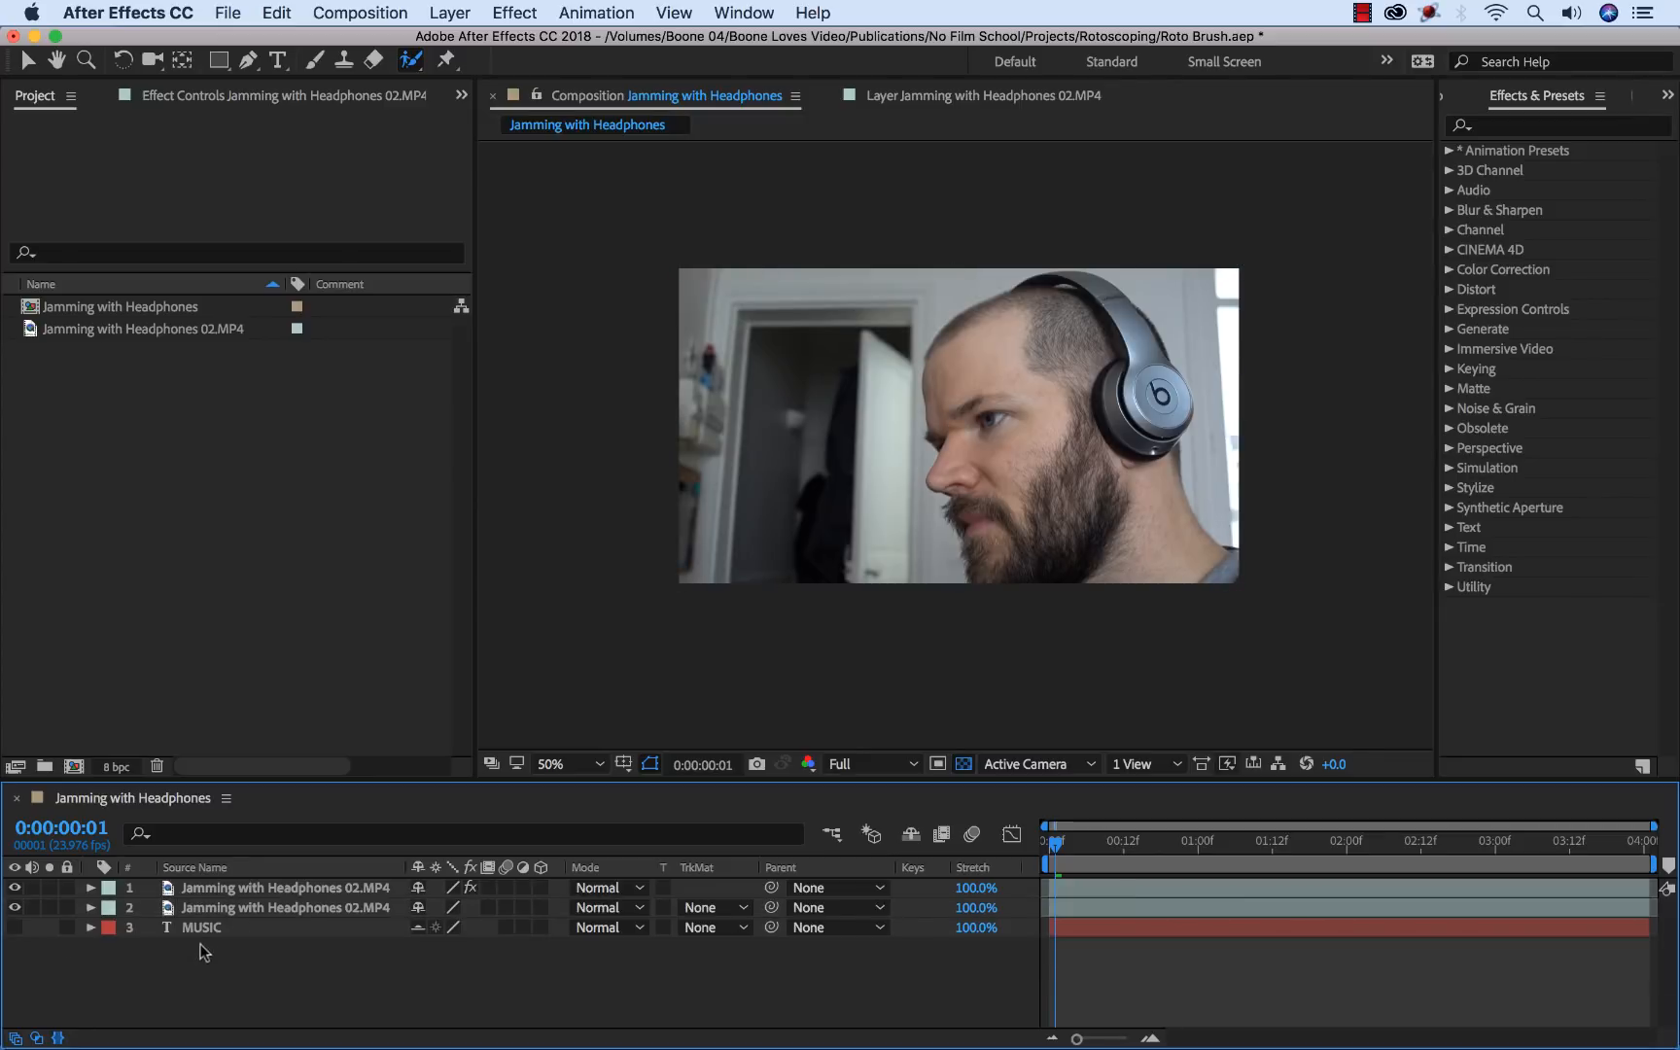
Step: Select the MUSIC text layer to move it between the two footage copies
click(203, 930)
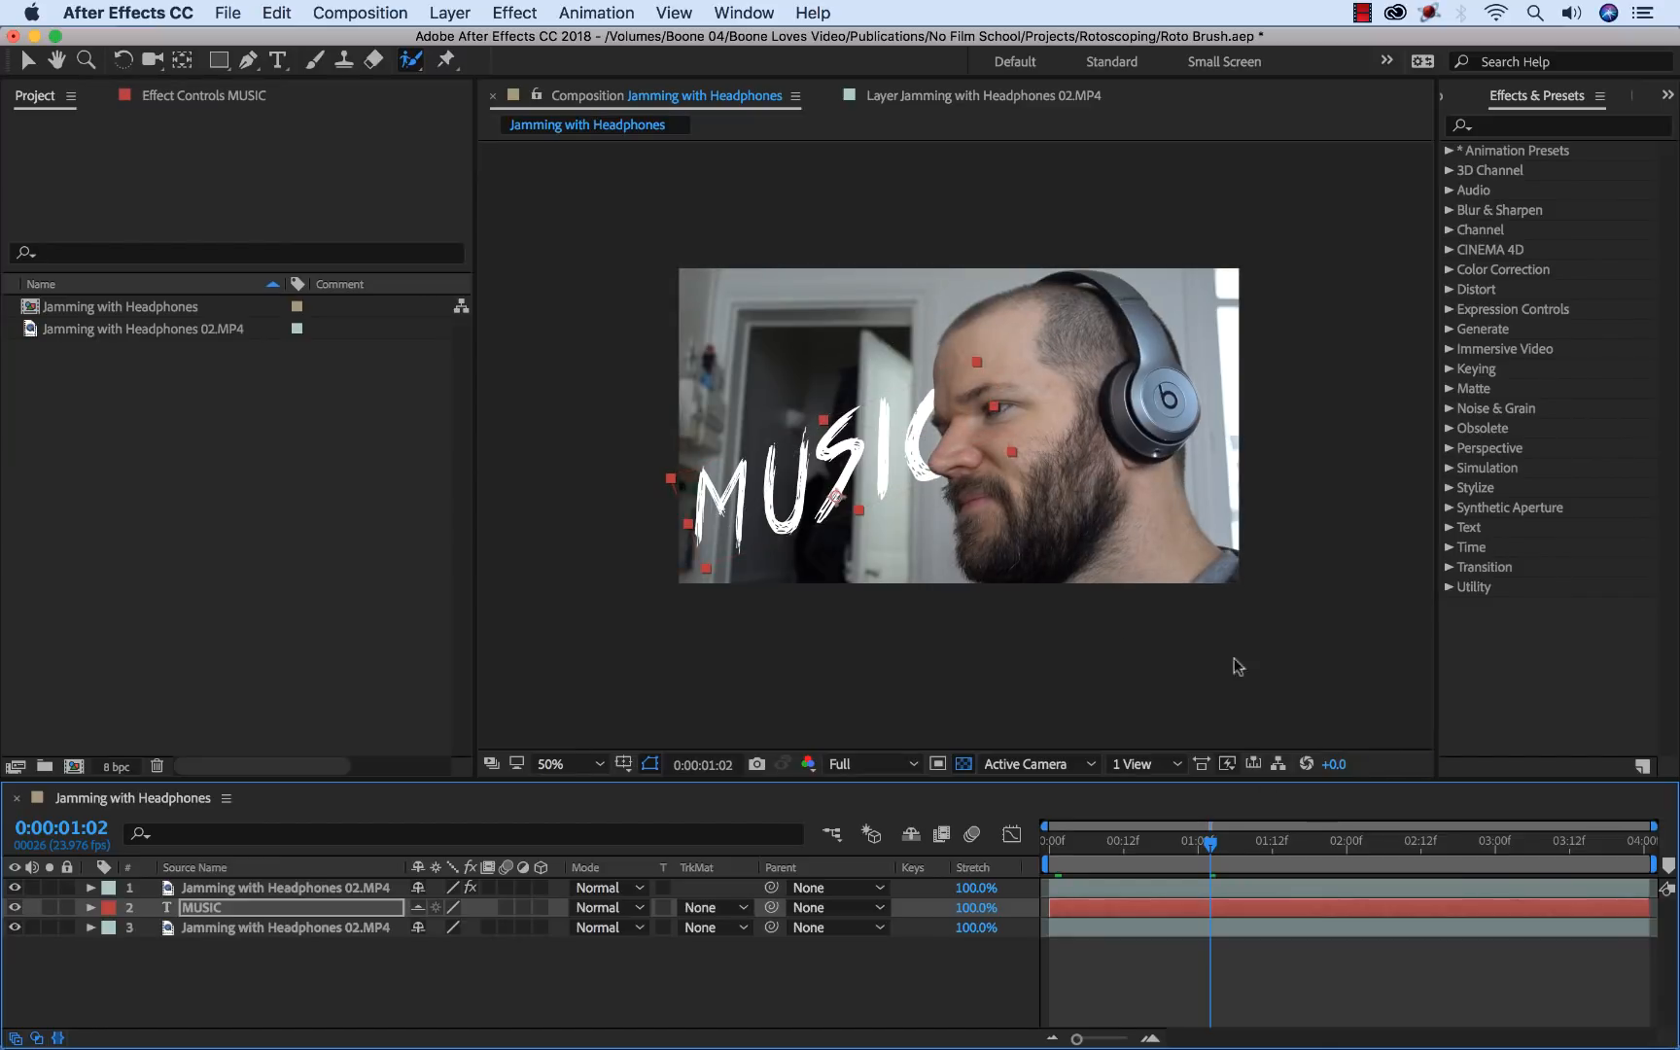
Step: Find Curves in Effects & Presets and pull the background layer's curve down to darken it
click(372, 961)
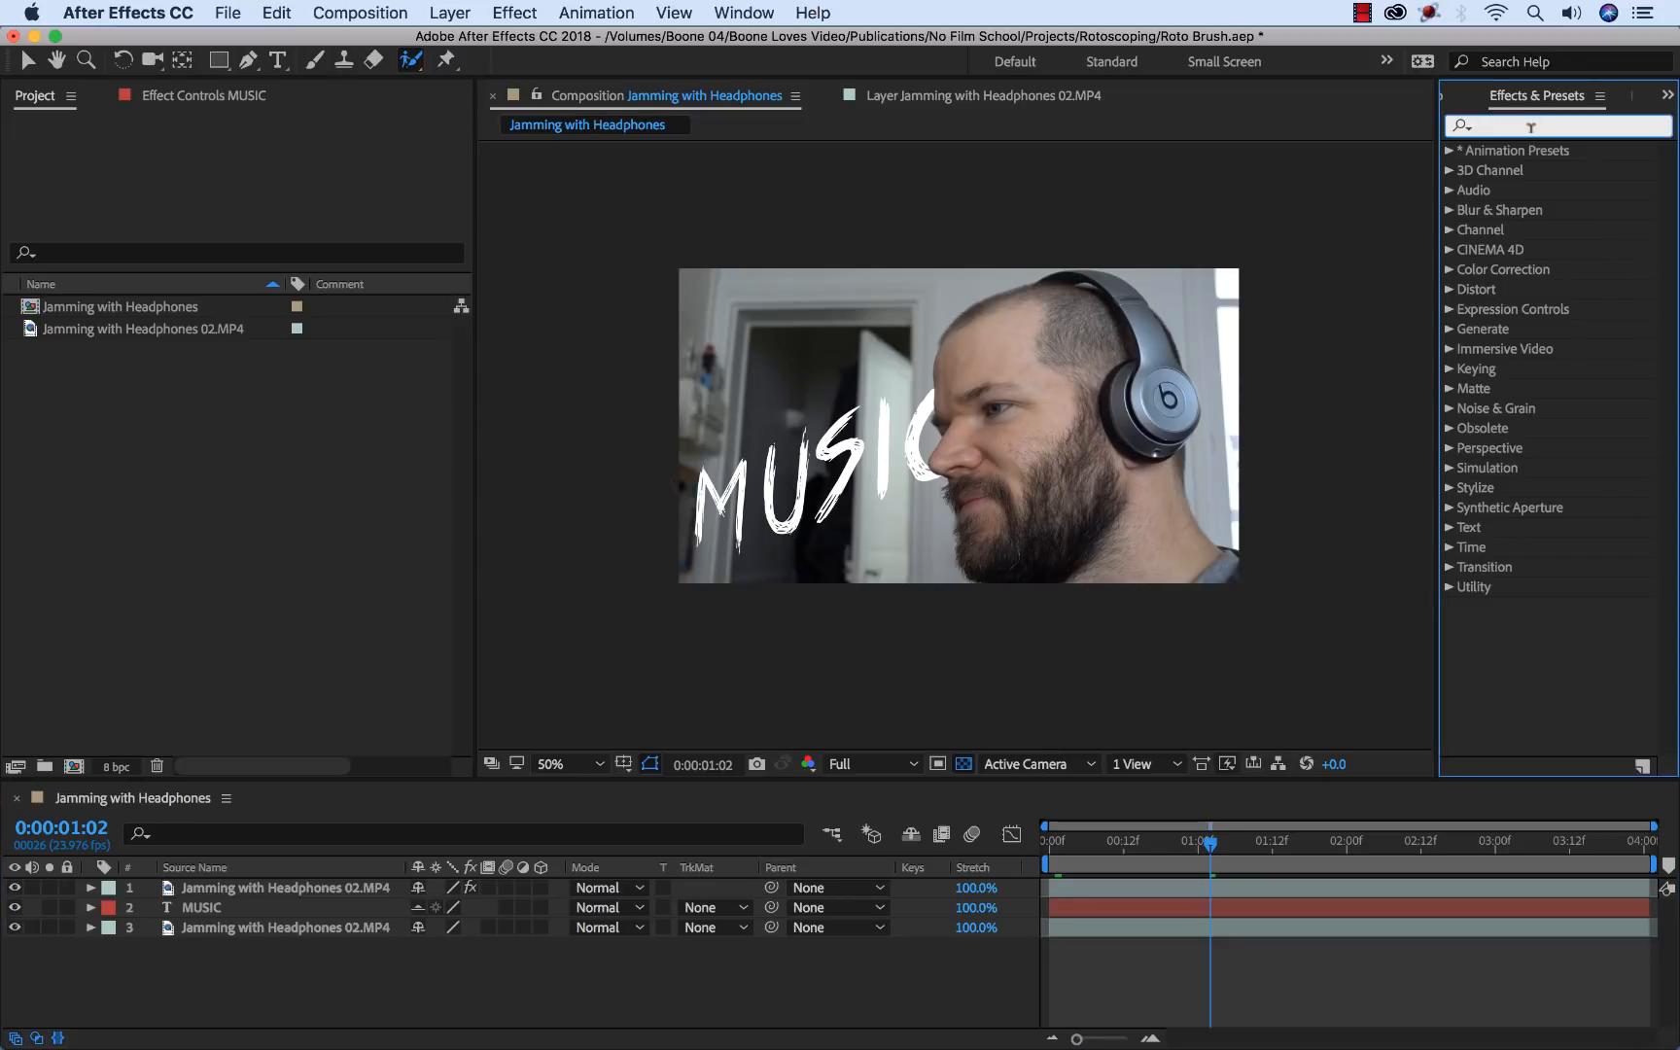
text(curve)
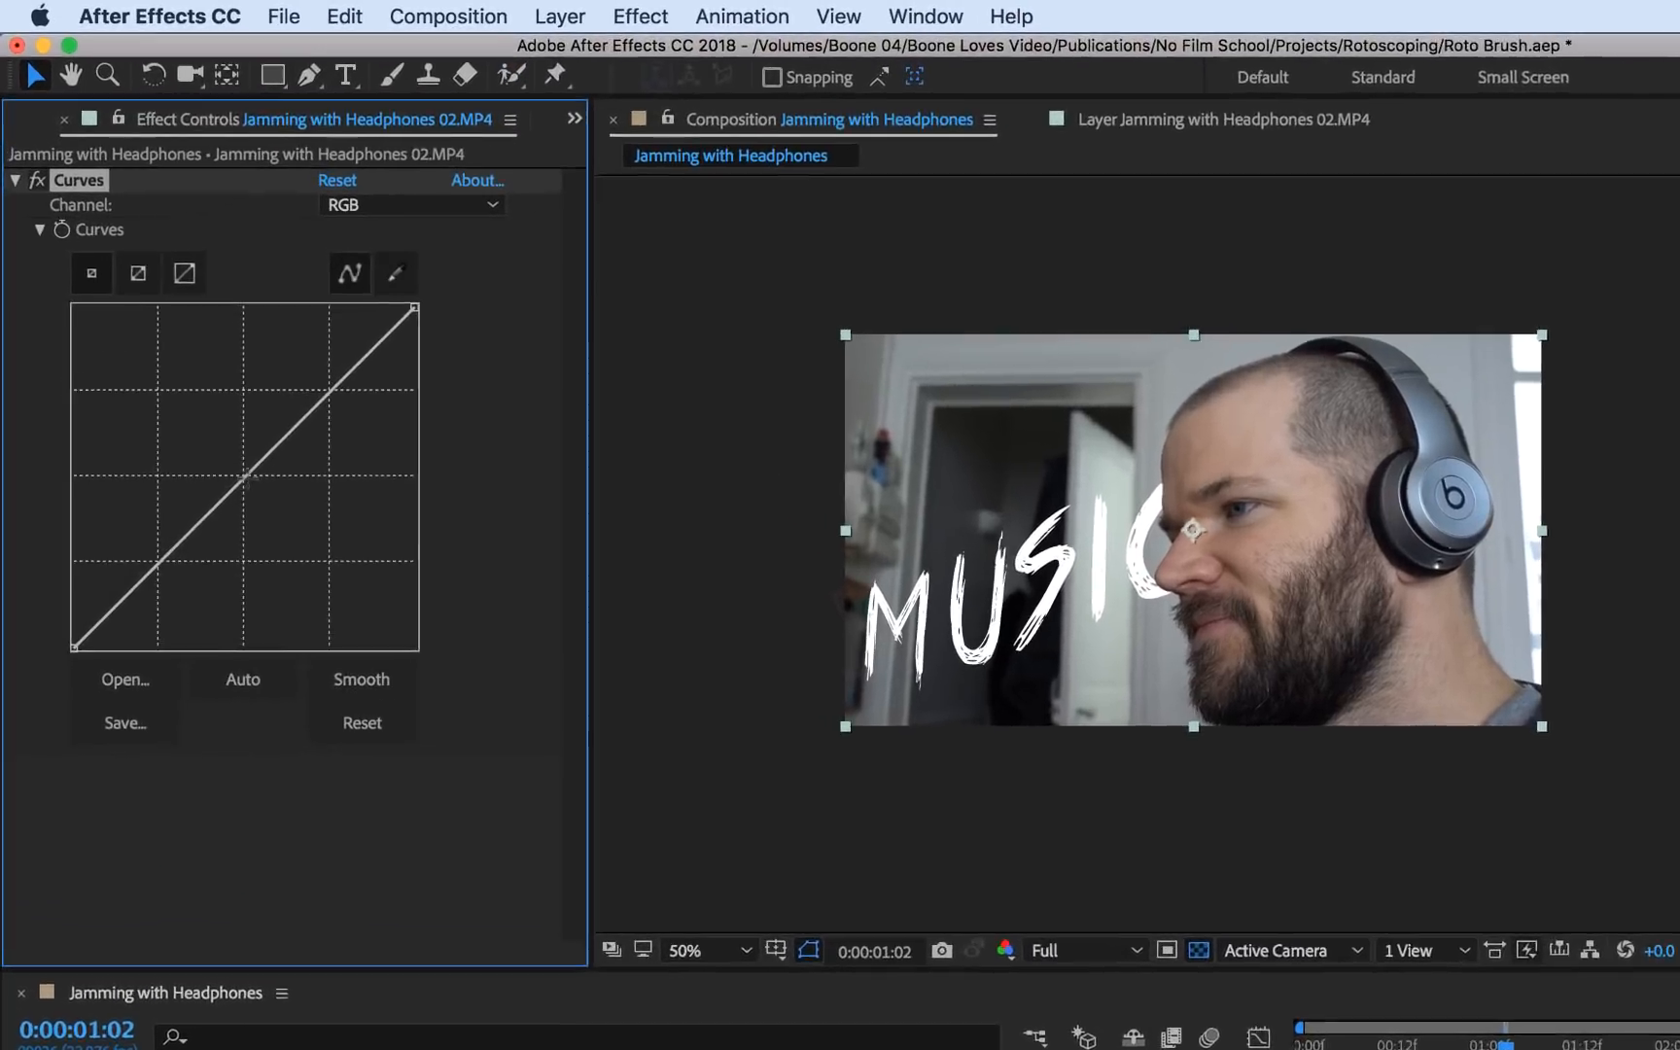
drag(268, 482, 278, 558)
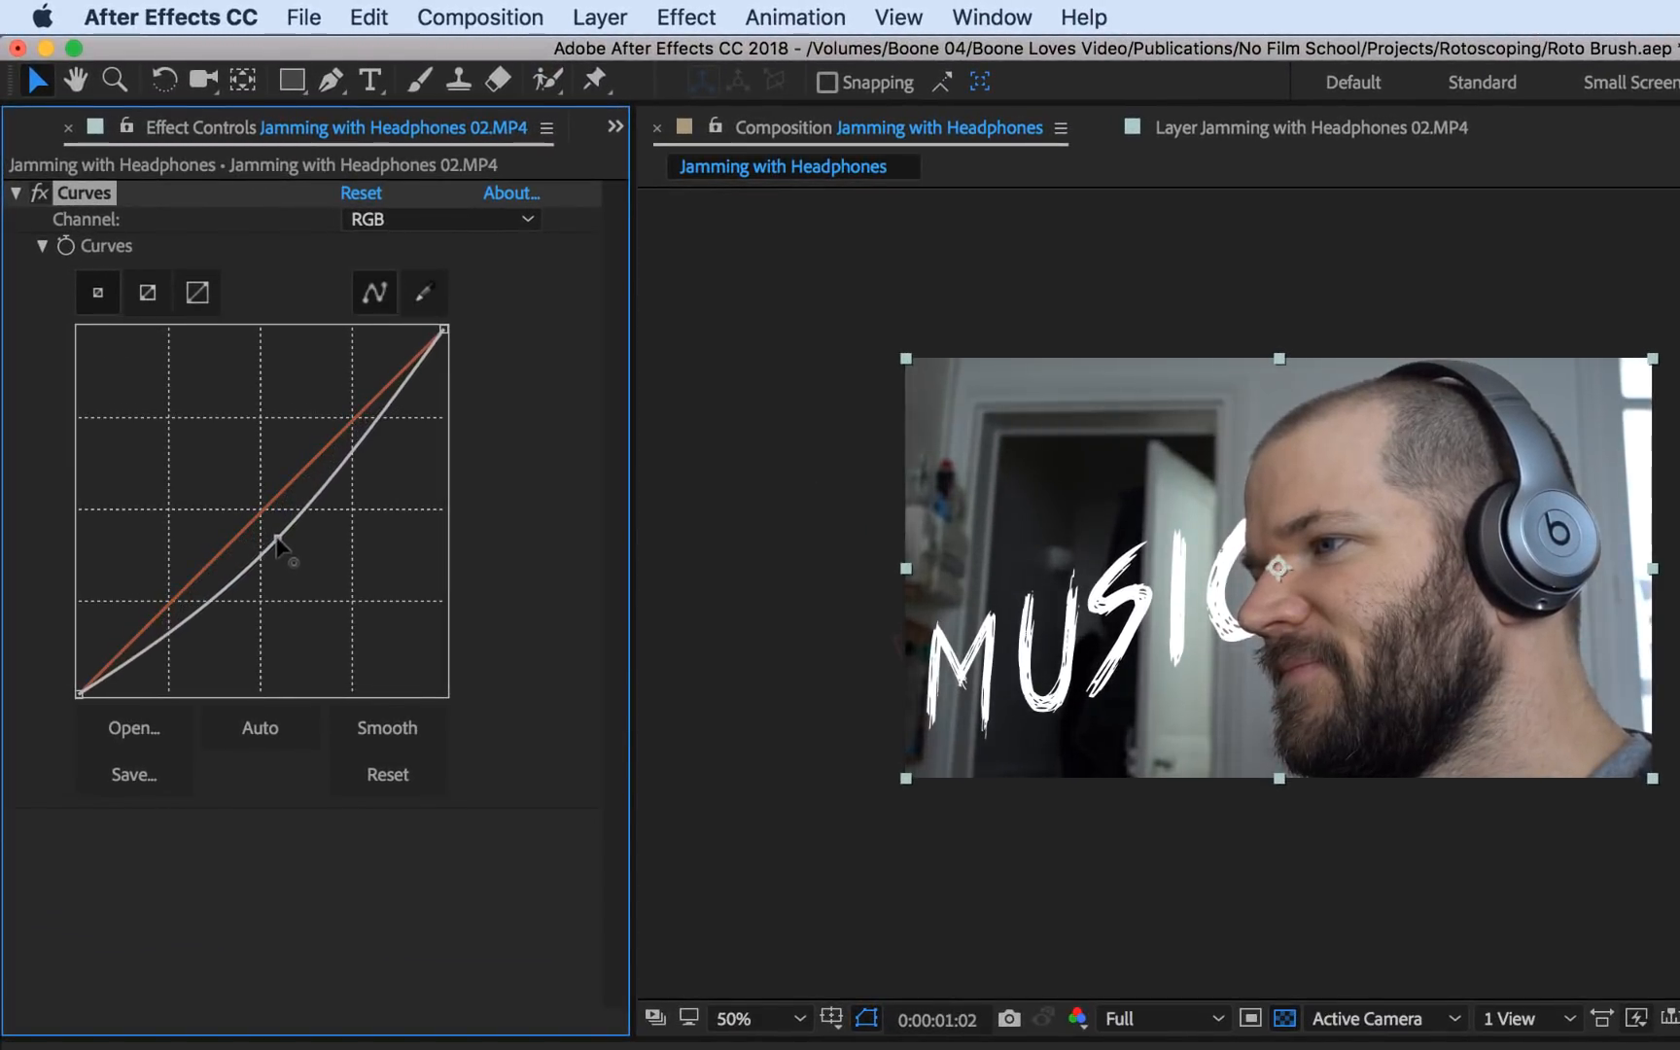
Step: Apply Curves to the cut-out subject layer with a slight upward, near-straight curve
drag(280, 539, 276, 547)
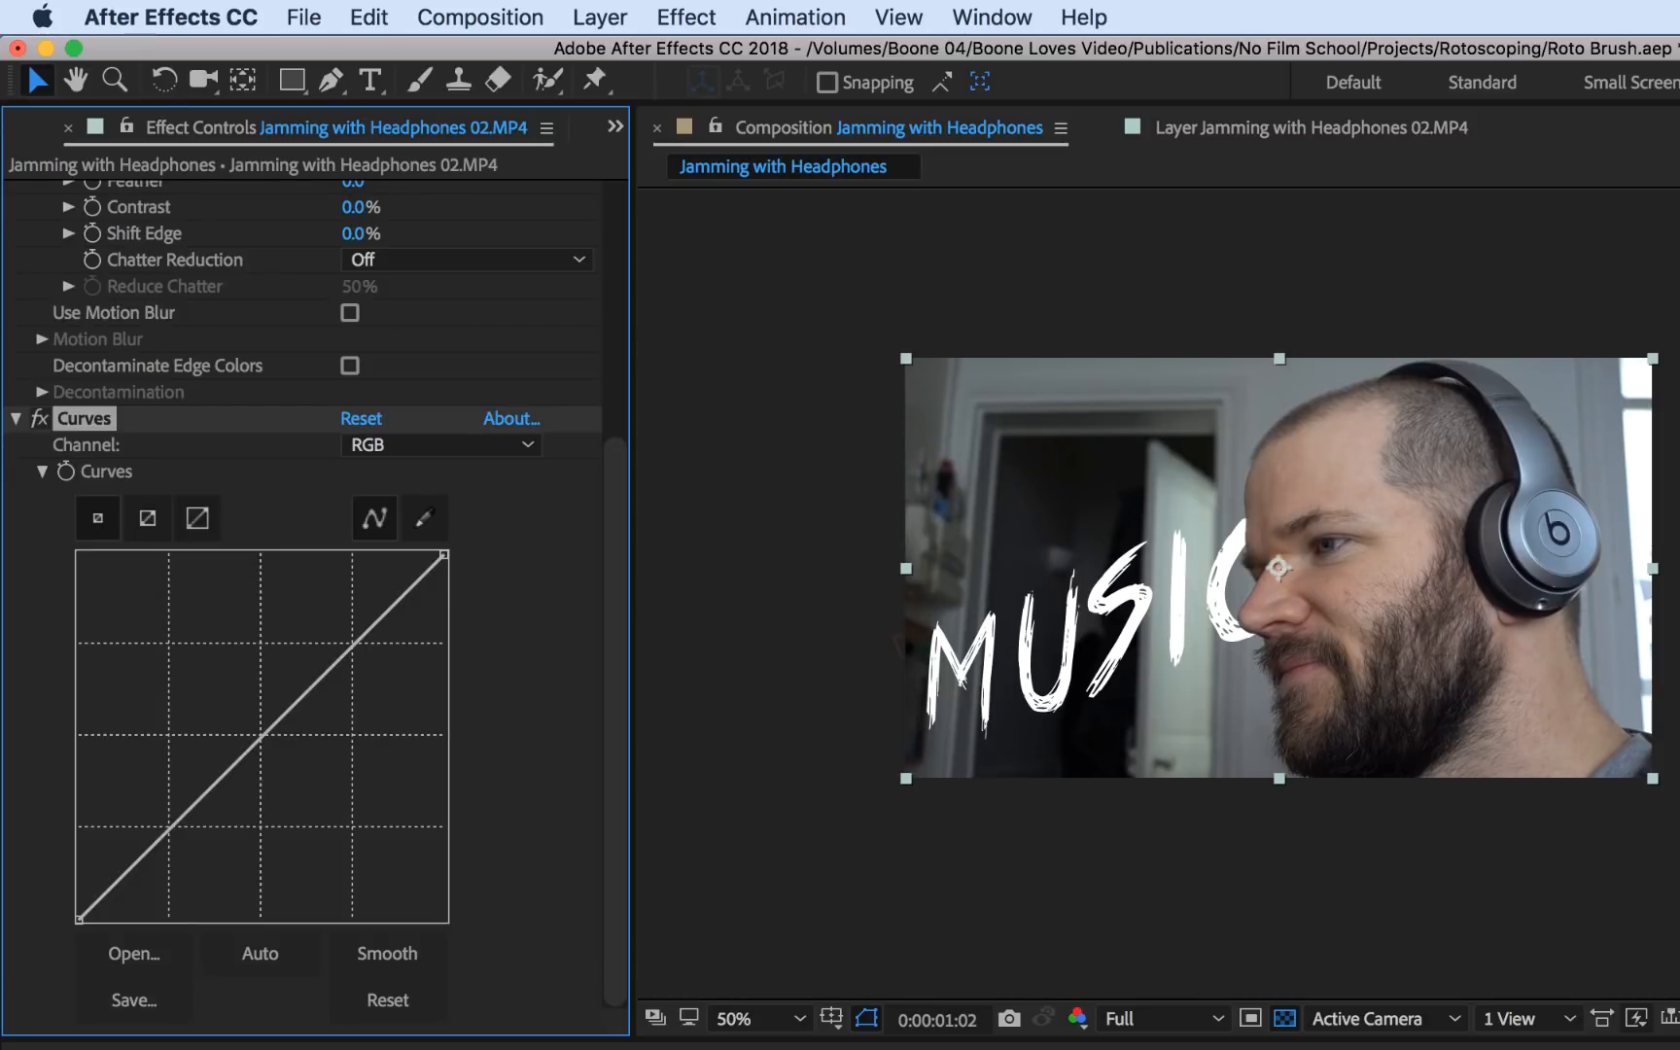
drag(263, 739, 257, 729)
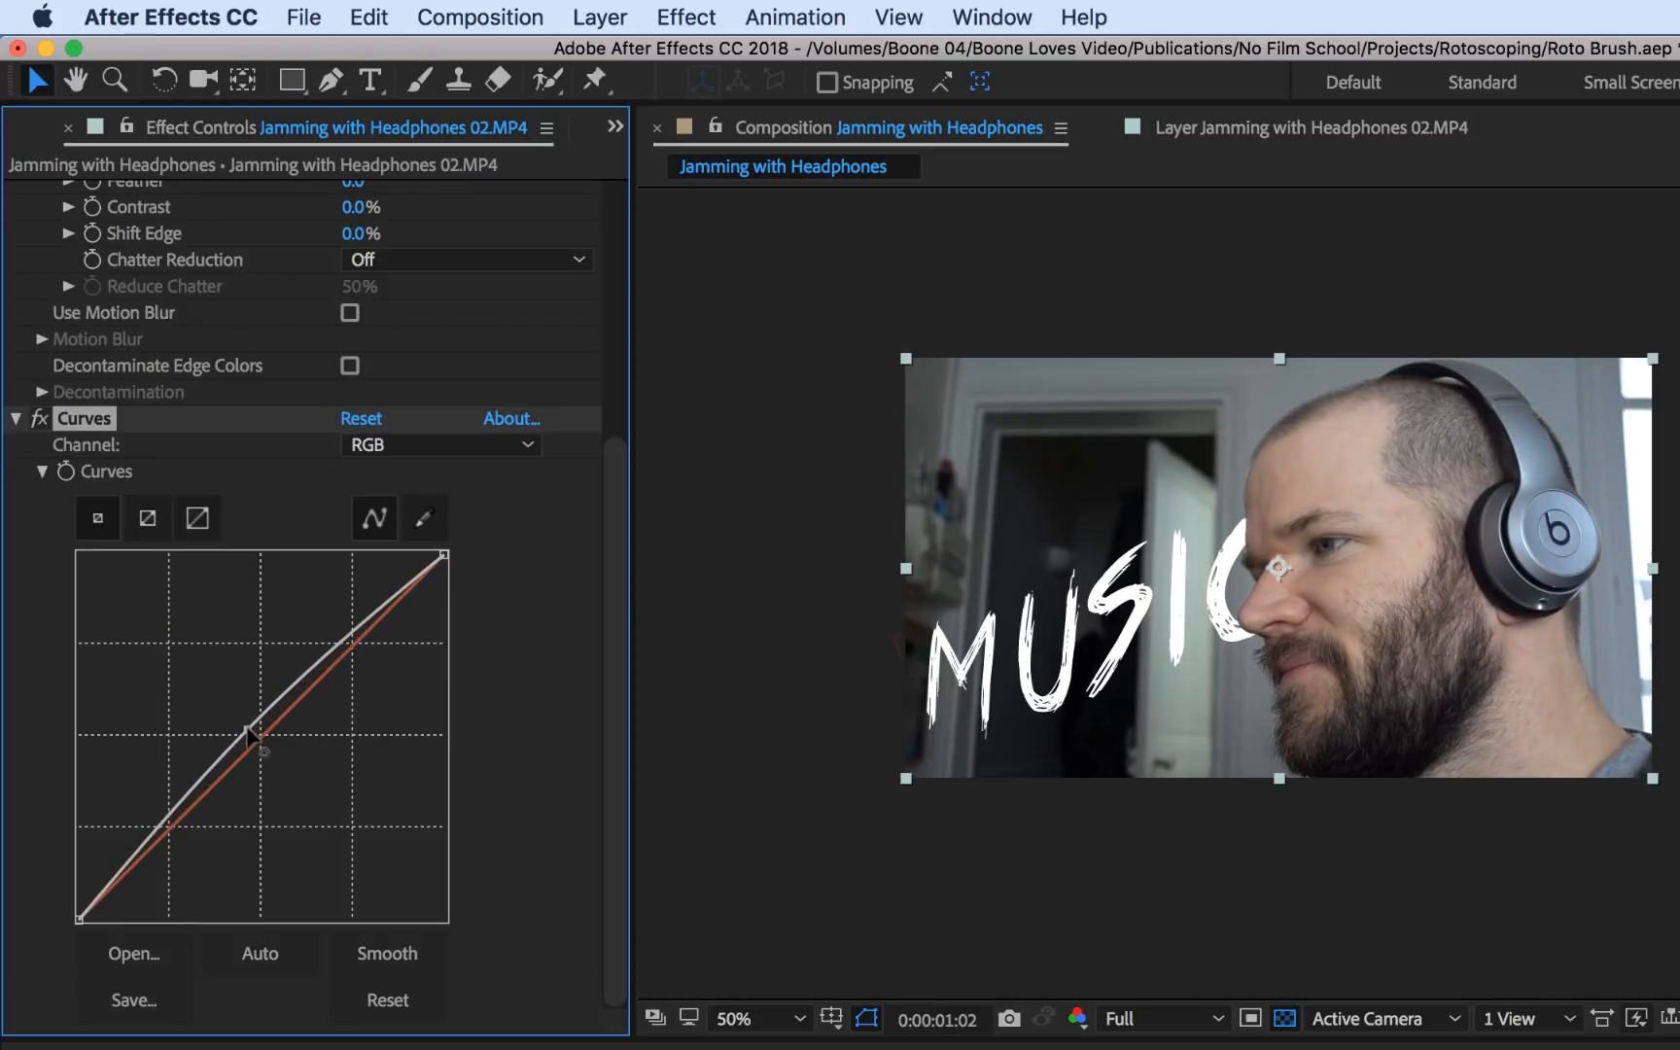
drag(263, 739, 257, 733)
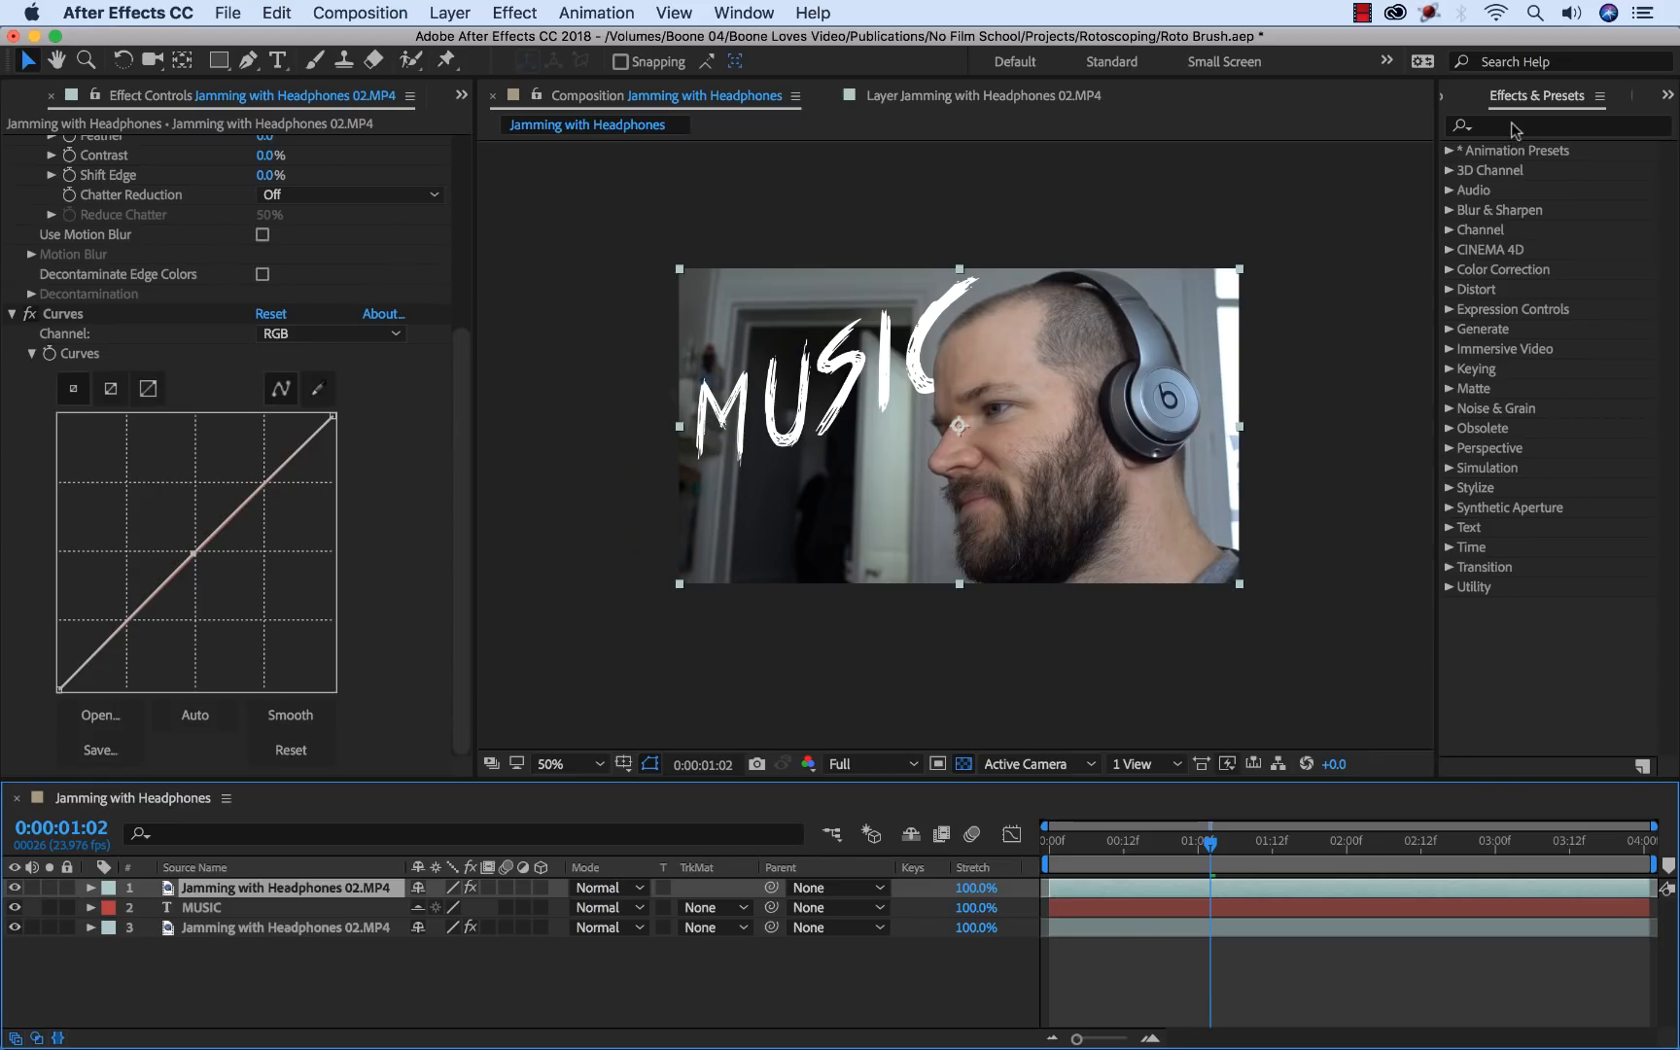
Step: Apply Gaussian Blur to the background layer with Blurriness 25 and Repeat Edge Pixels on
text(blur)
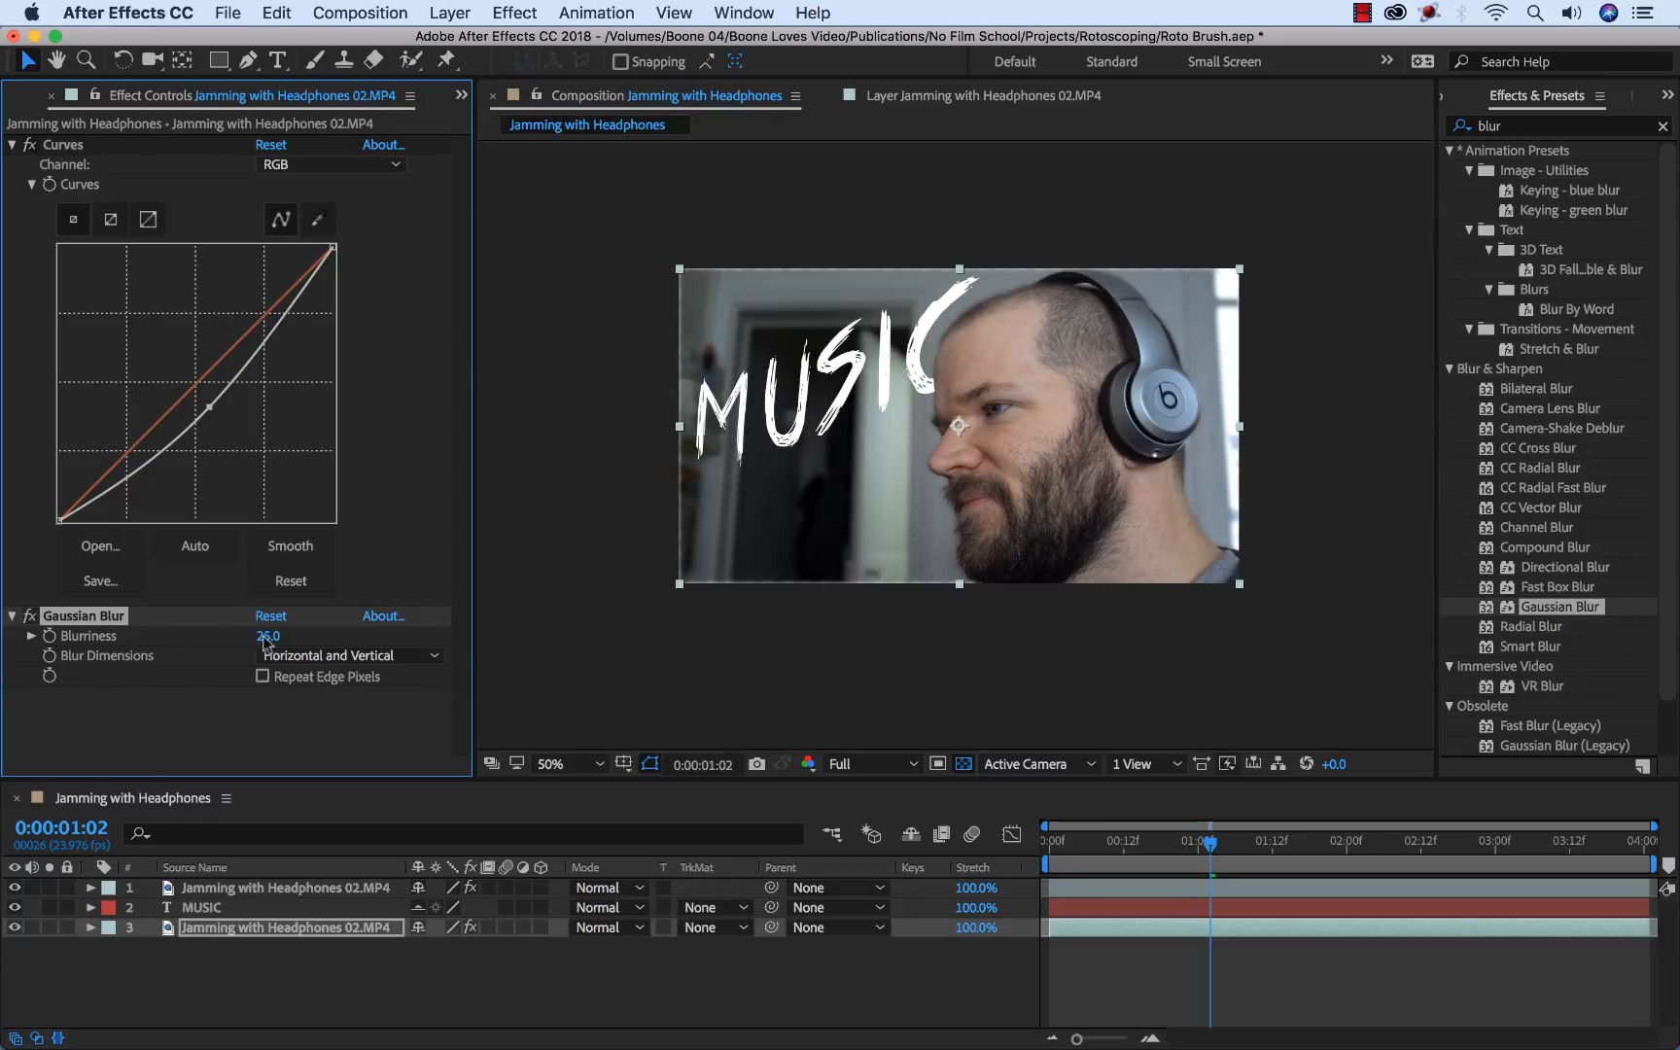
click(261, 676)
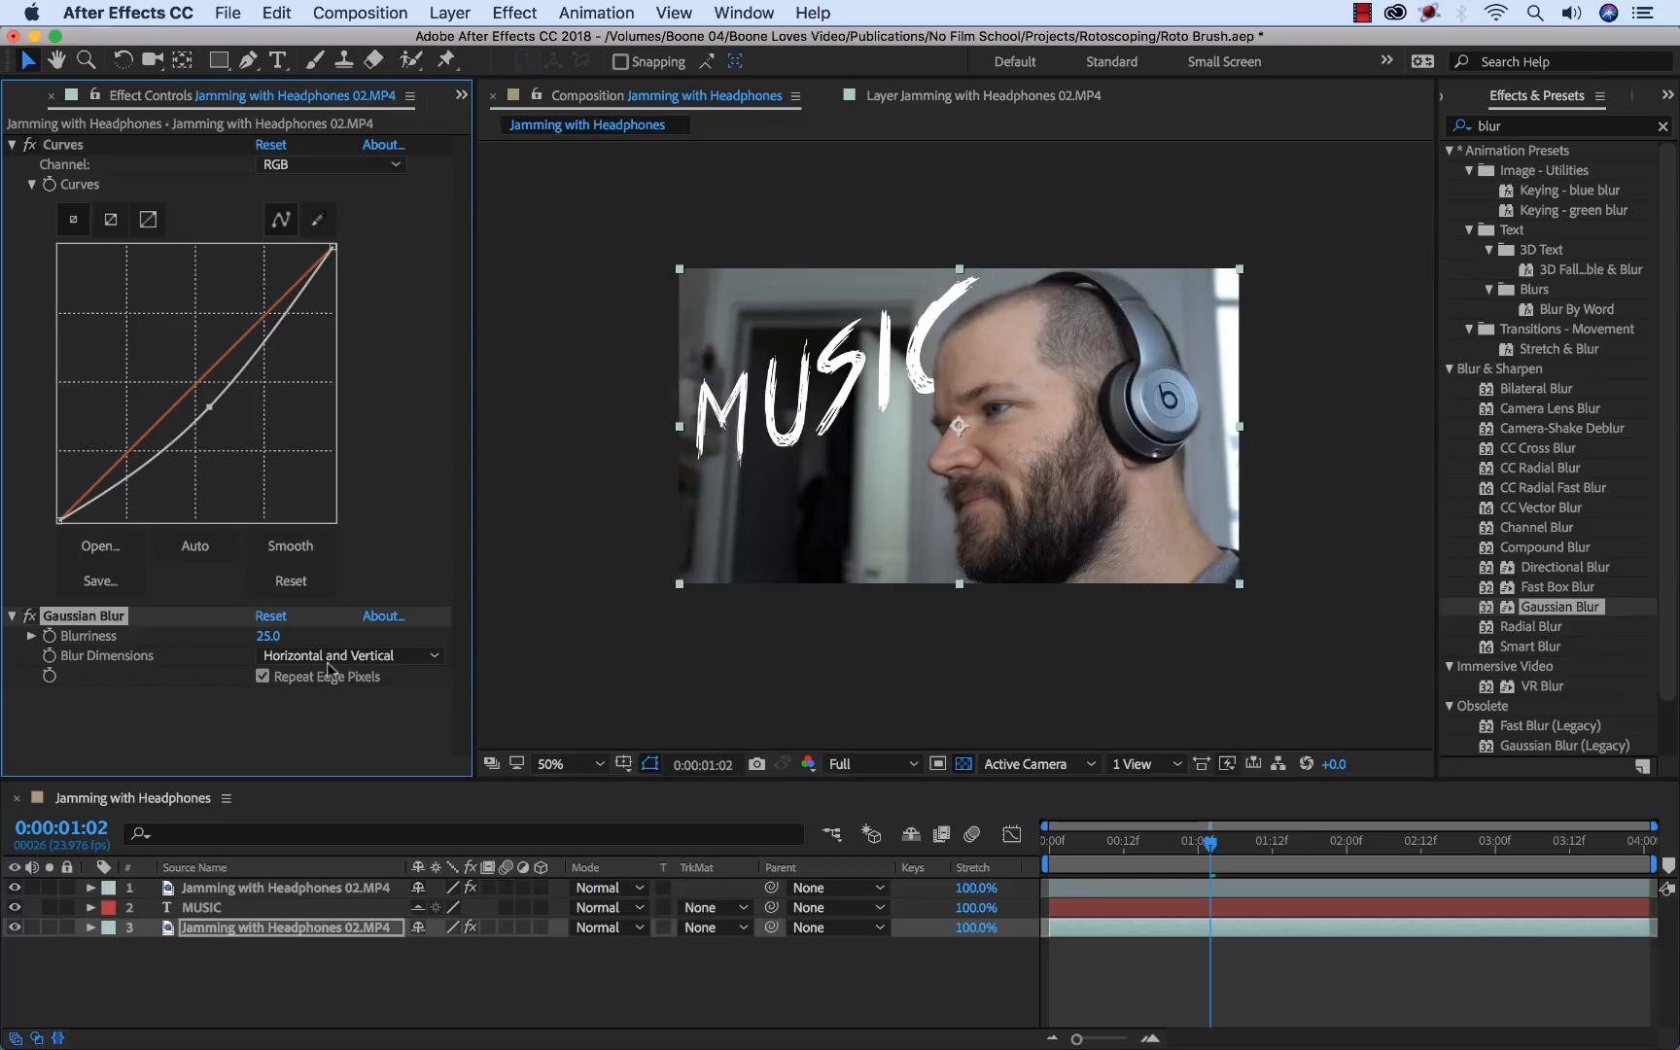
click(268, 636)
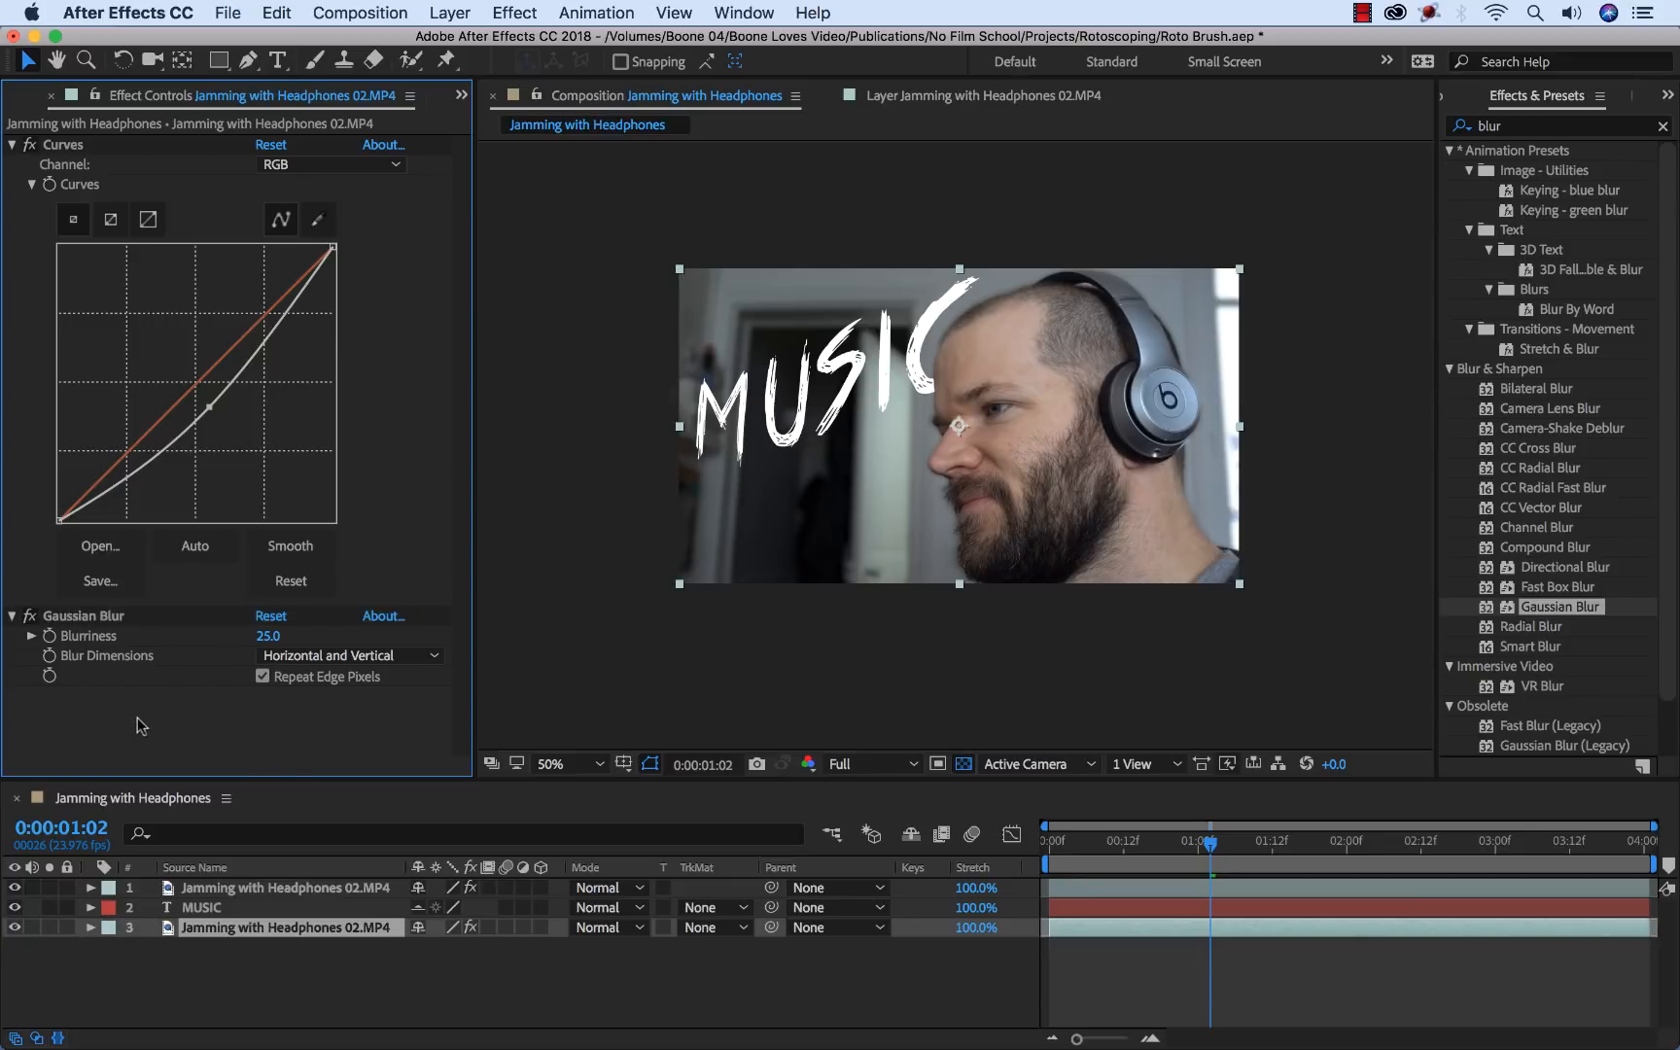
mouse_move(179, 735)
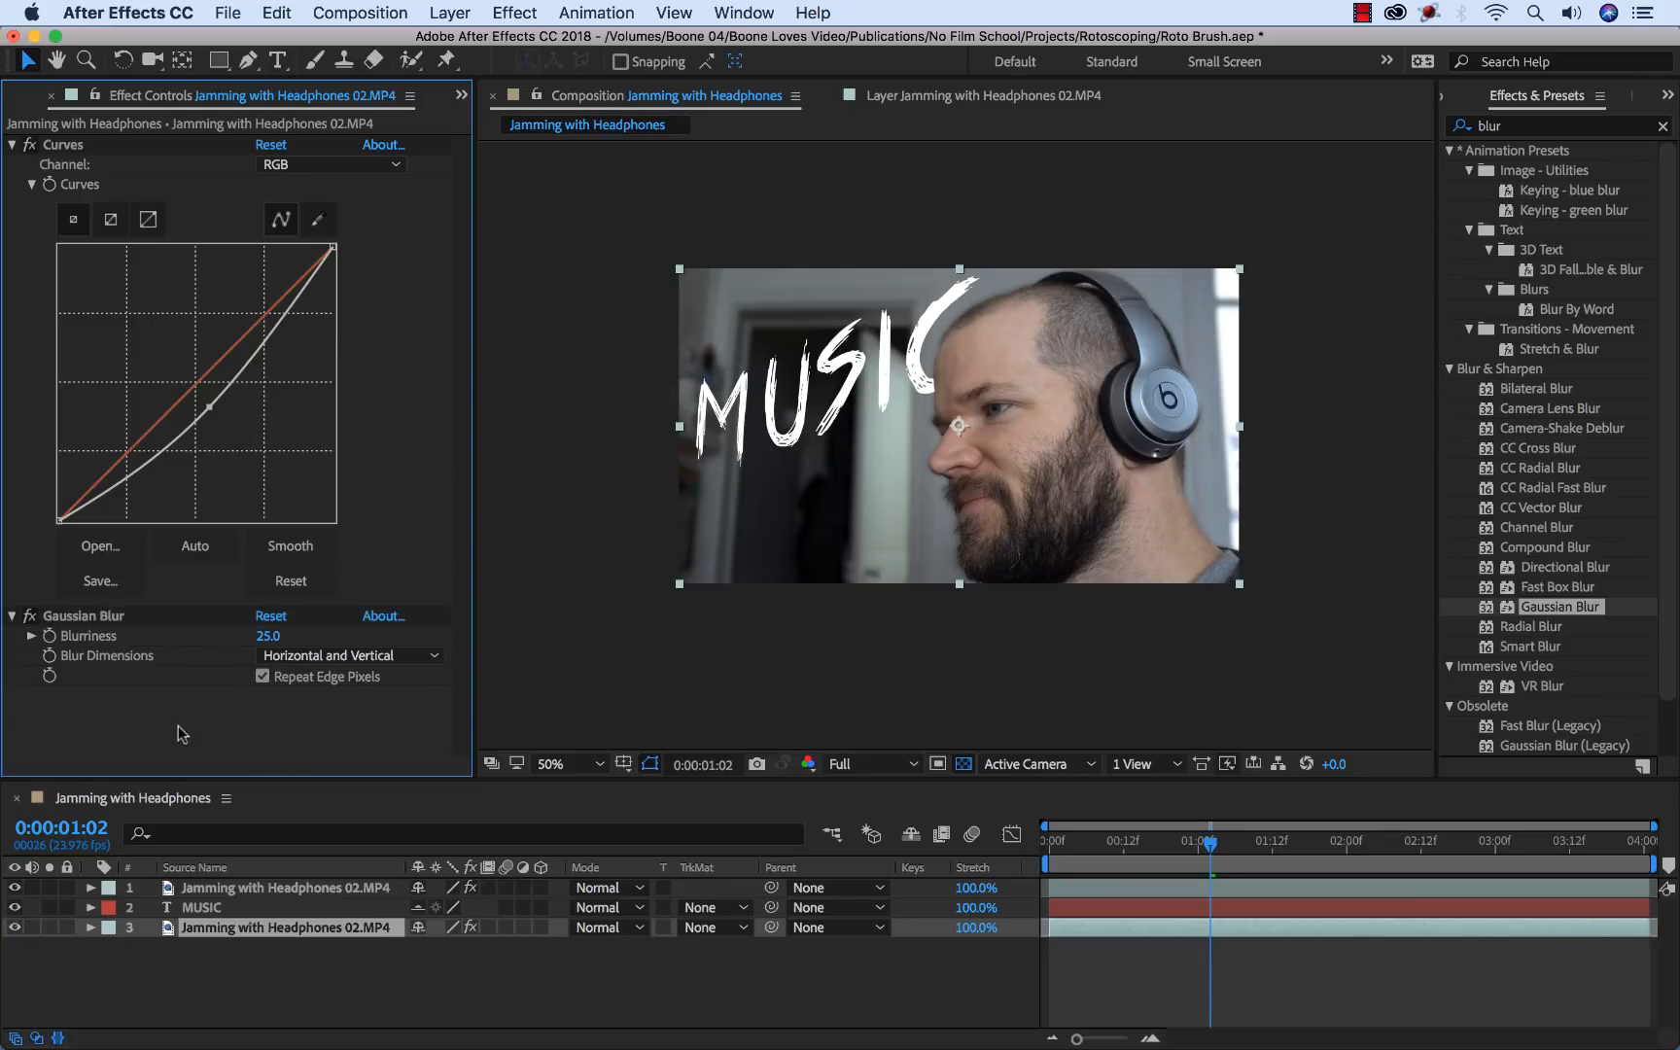